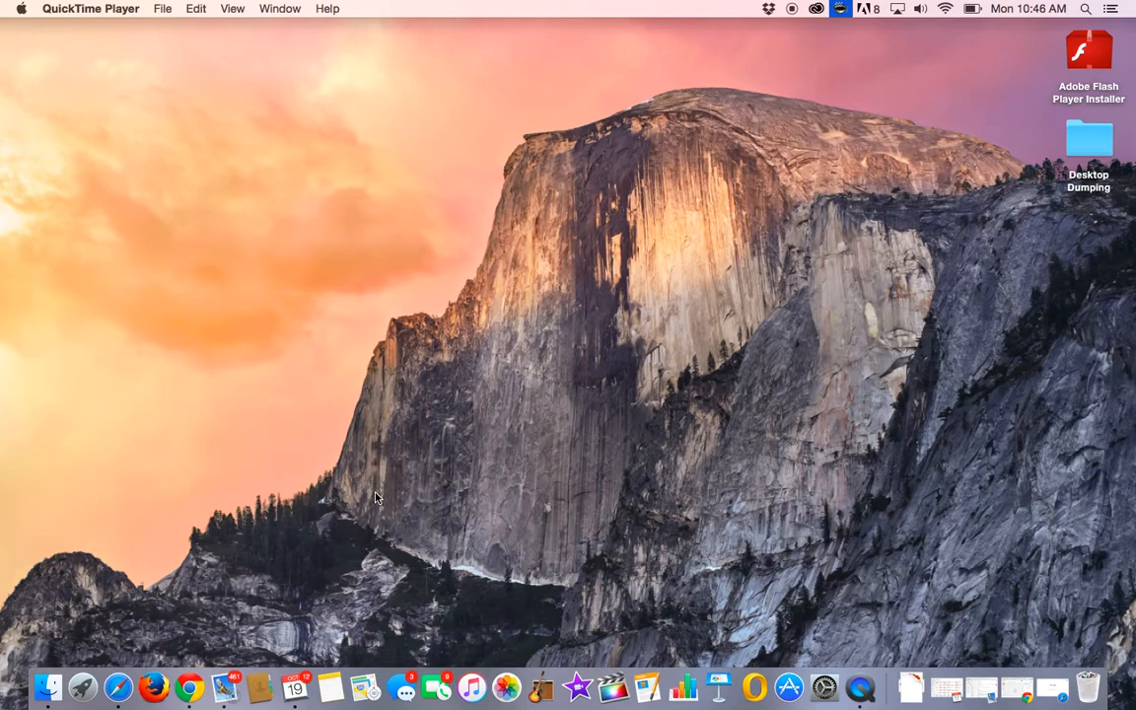
mouse_move(119, 688)
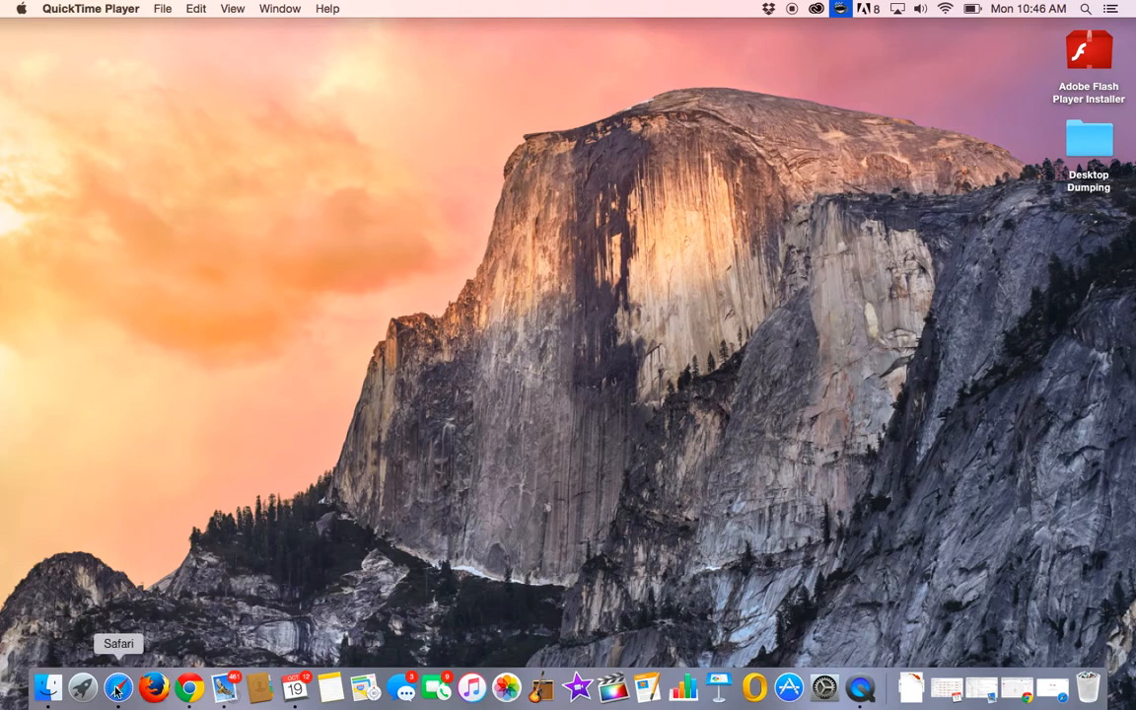
Launch Safari from the Dock so it opens on google.com
left_click(117, 687)
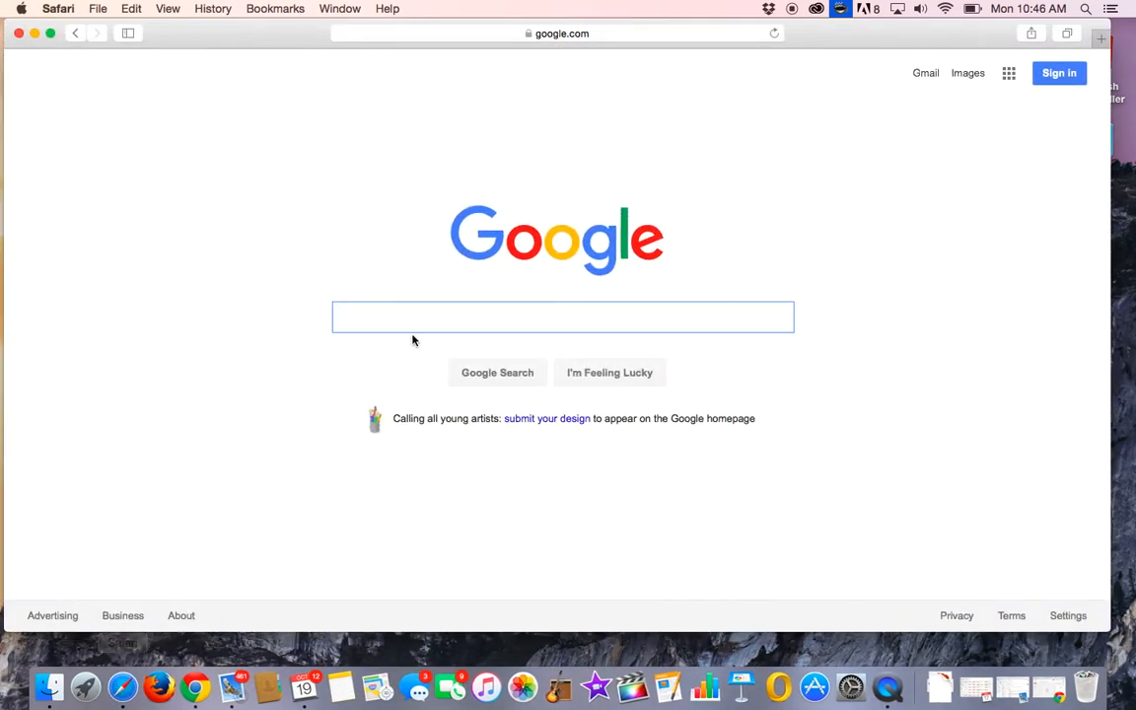
mouse_move(592, 41)
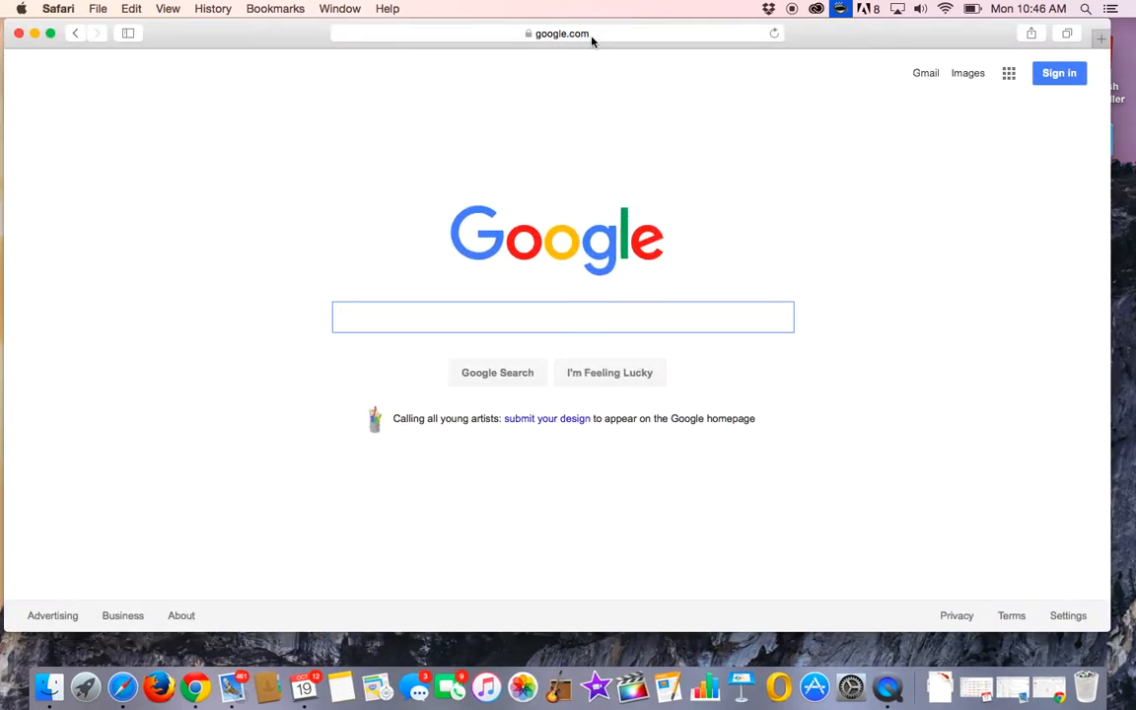
mouse_move(1059, 73)
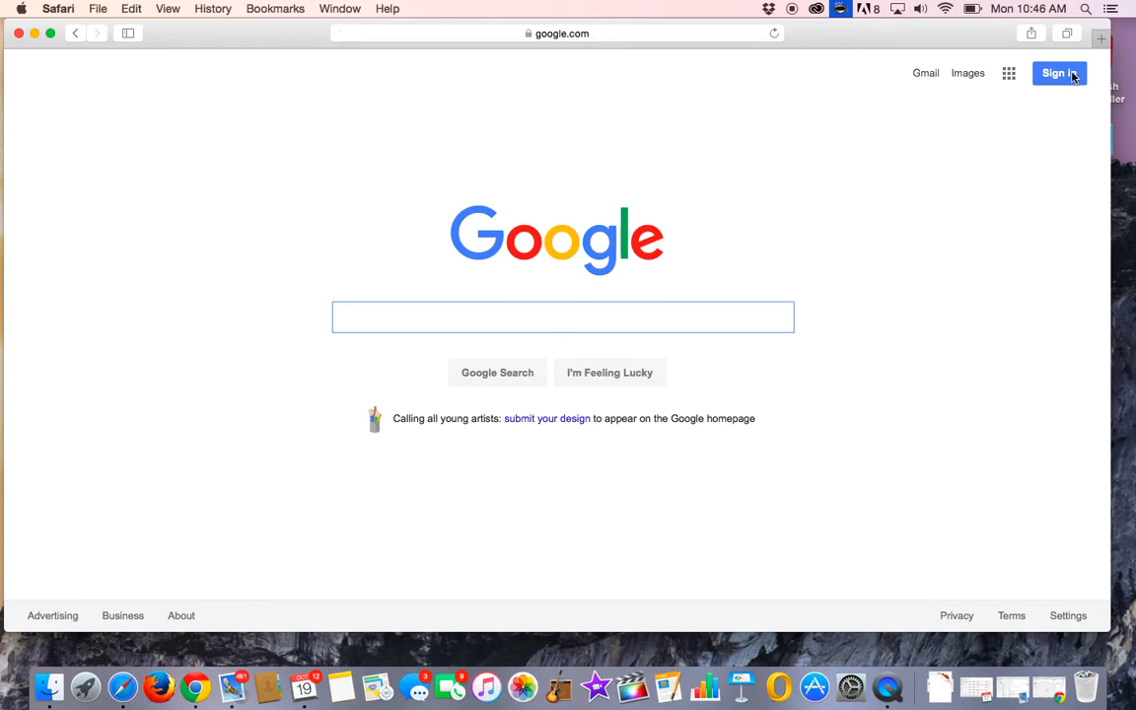
mouse_move(1079, 84)
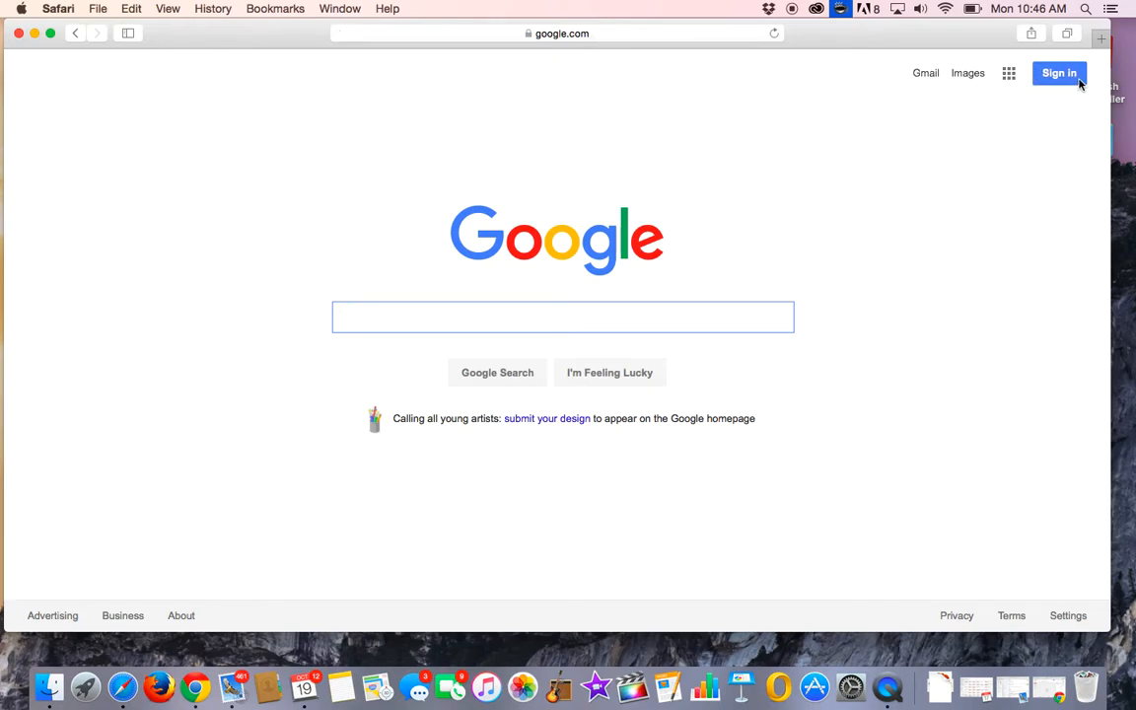
Select Sign in on google.com to reach the account page with the saved password
left_click(1059, 73)
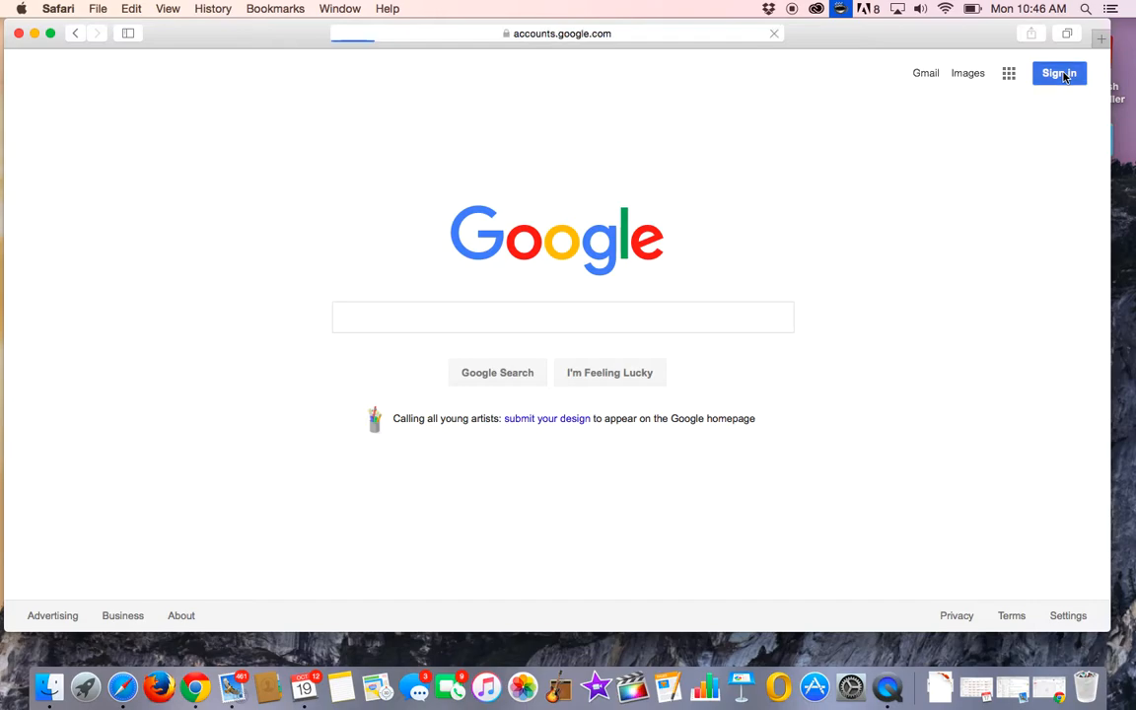
left_click(1058, 73)
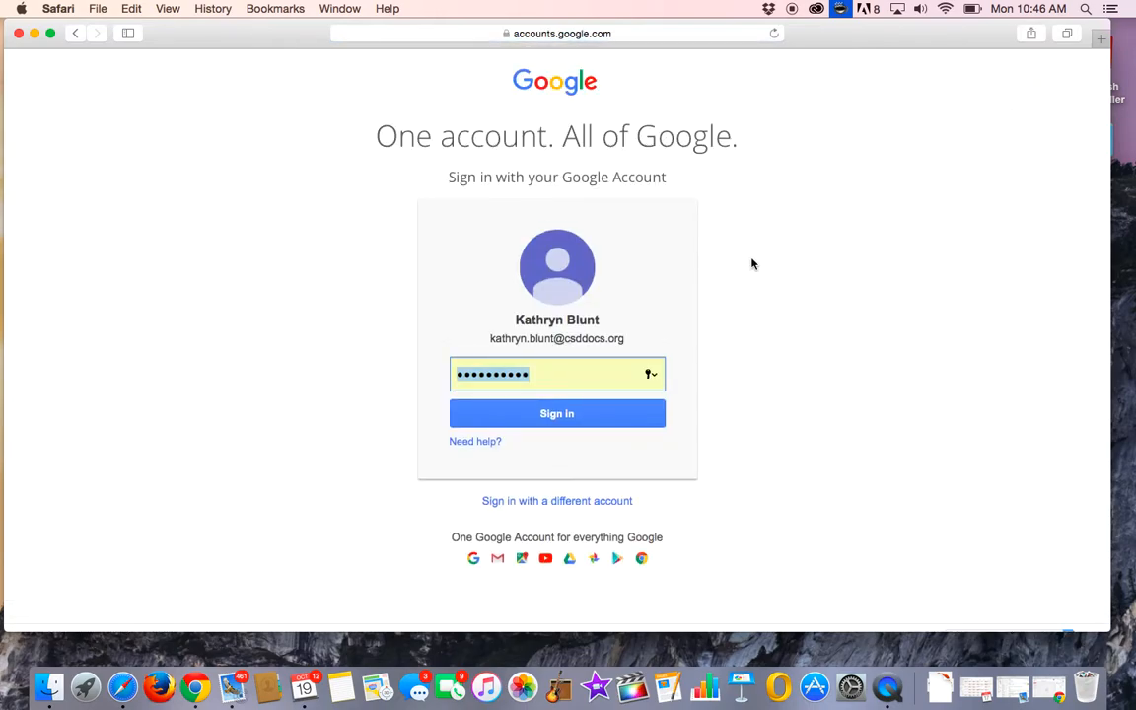
mouse_move(489, 328)
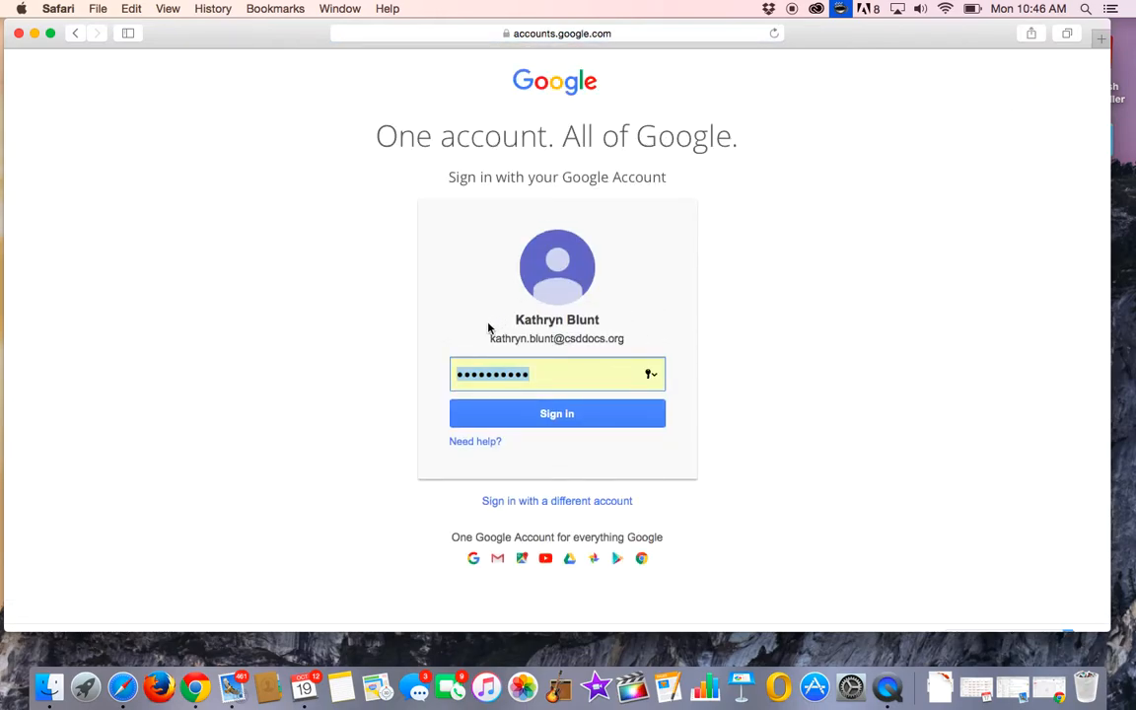
mouse_move(649, 348)
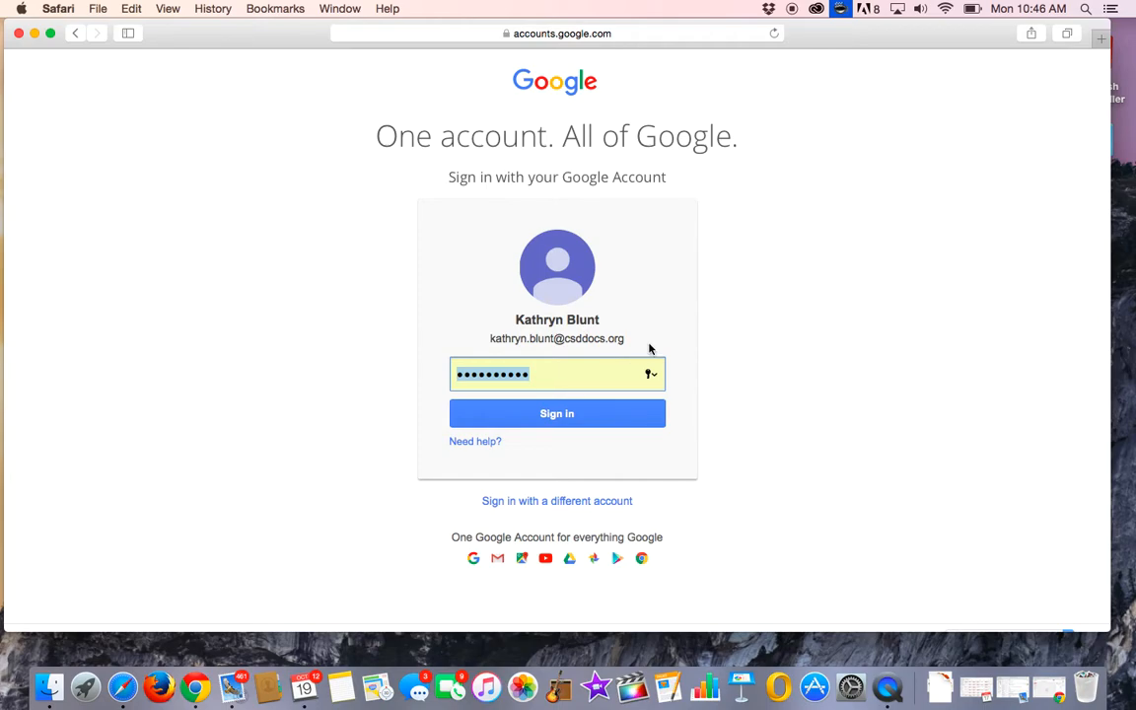
mouse_move(486, 345)
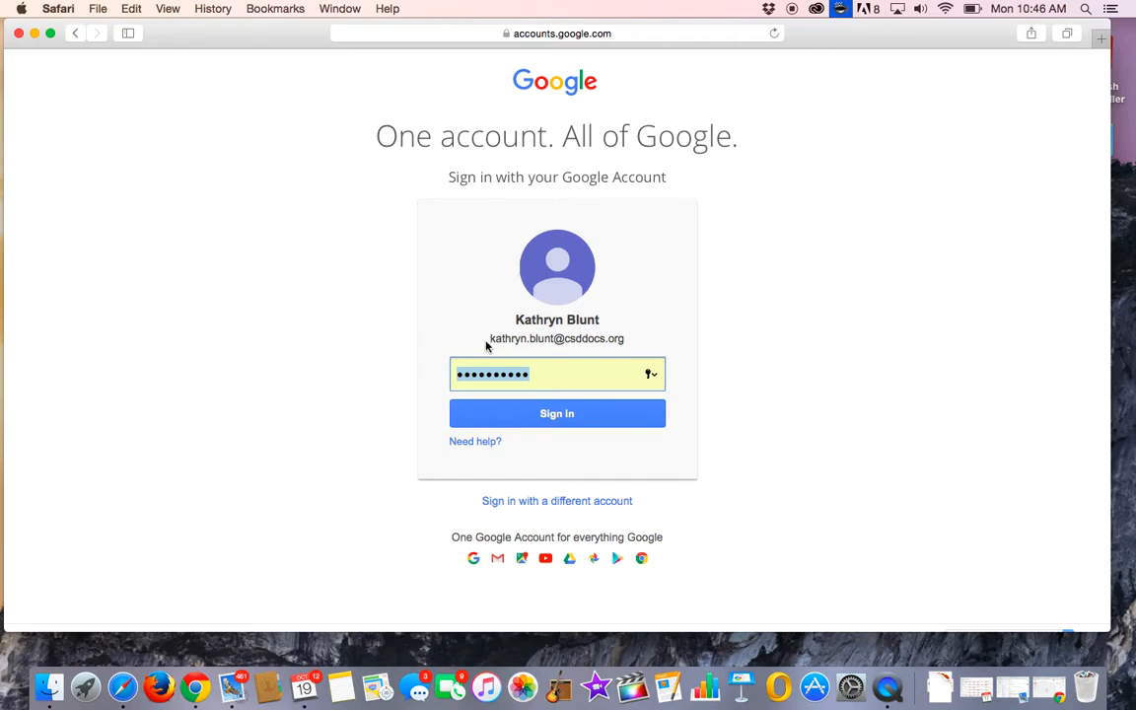
mouse_move(533, 351)
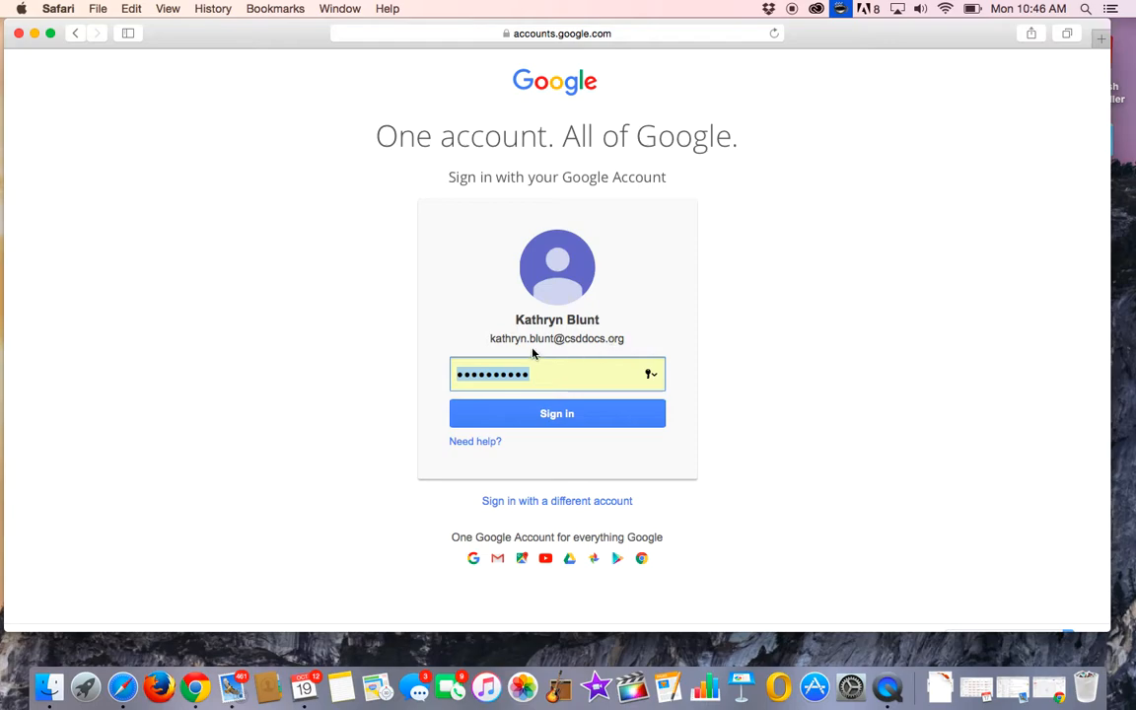
mouse_move(582, 355)
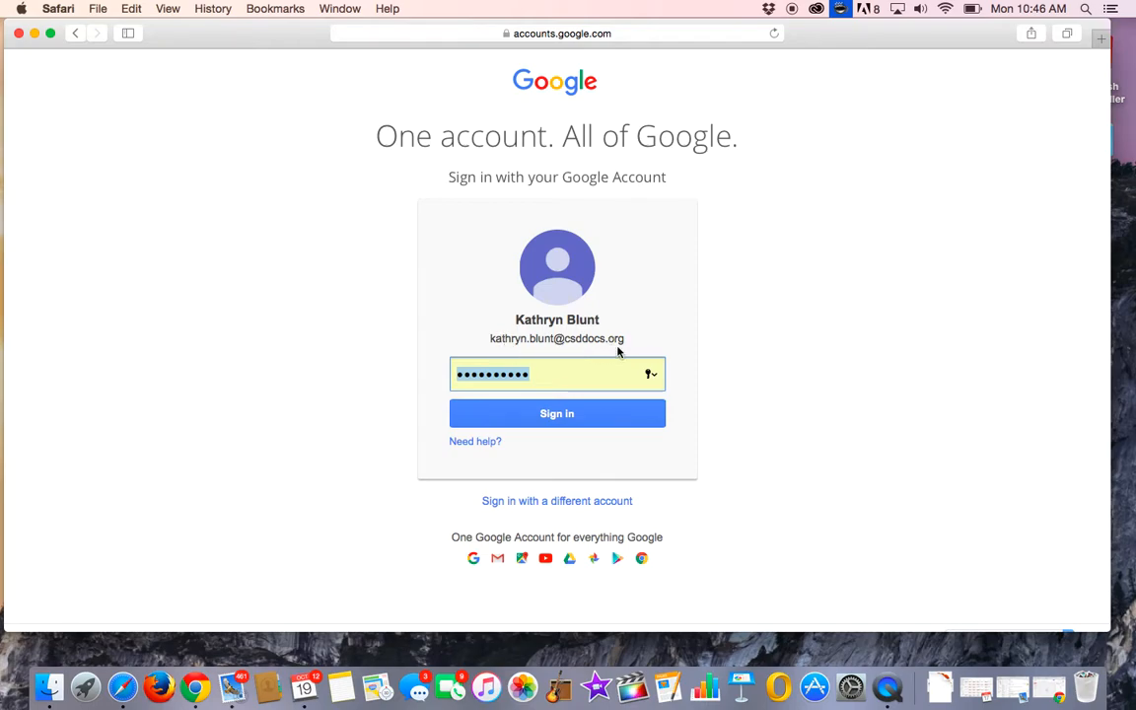
mouse_move(552, 339)
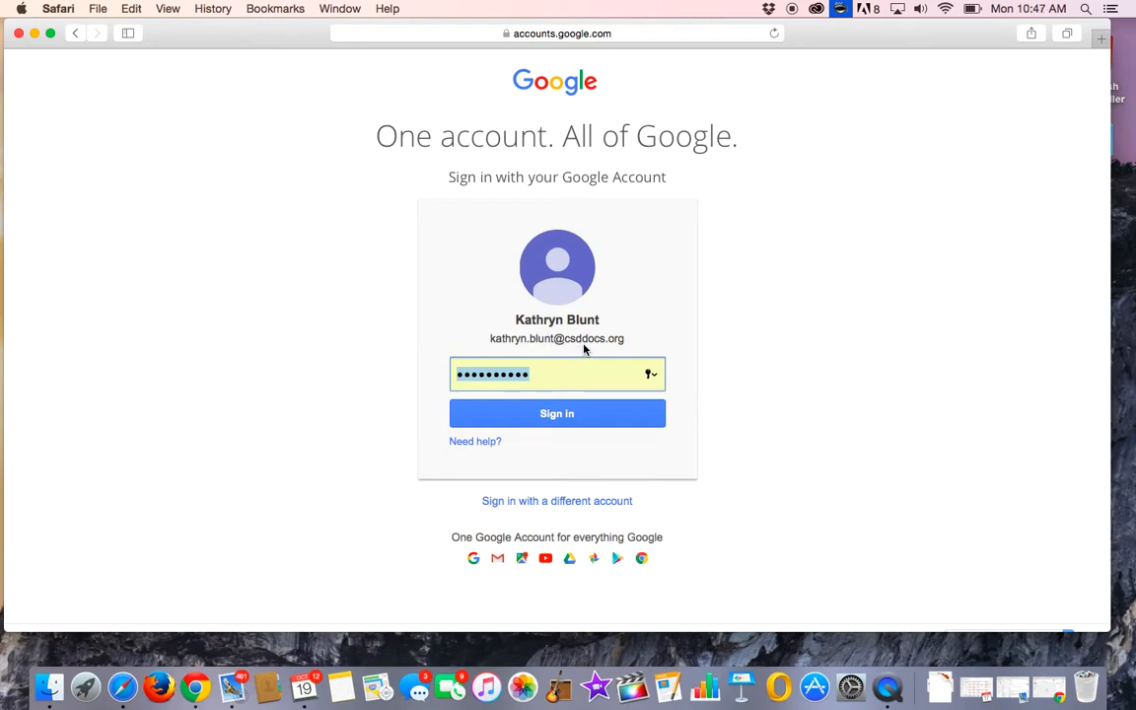
mouse_move(623, 345)
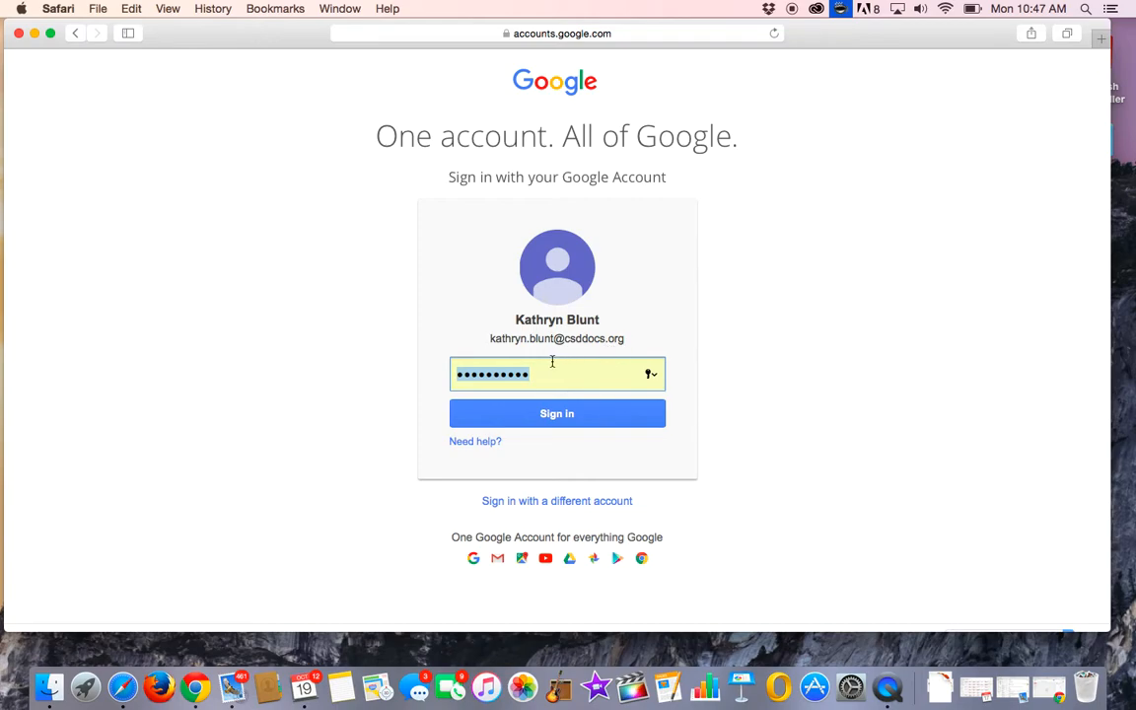
mouse_move(509, 397)
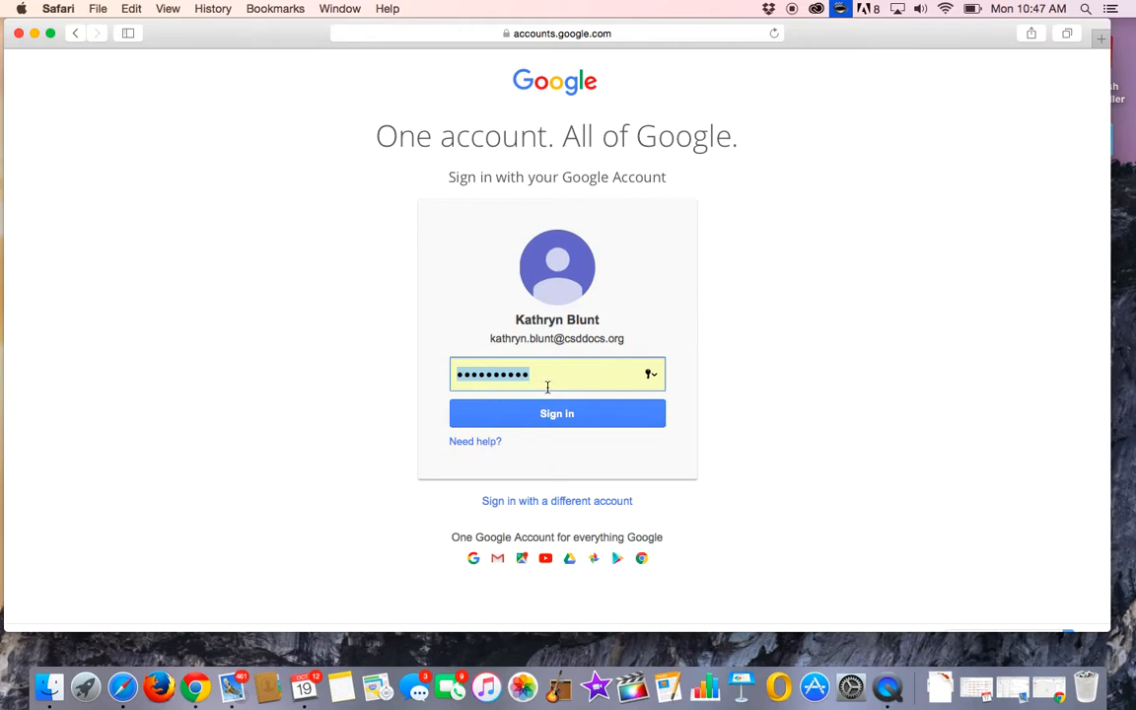
mouse_move(582, 385)
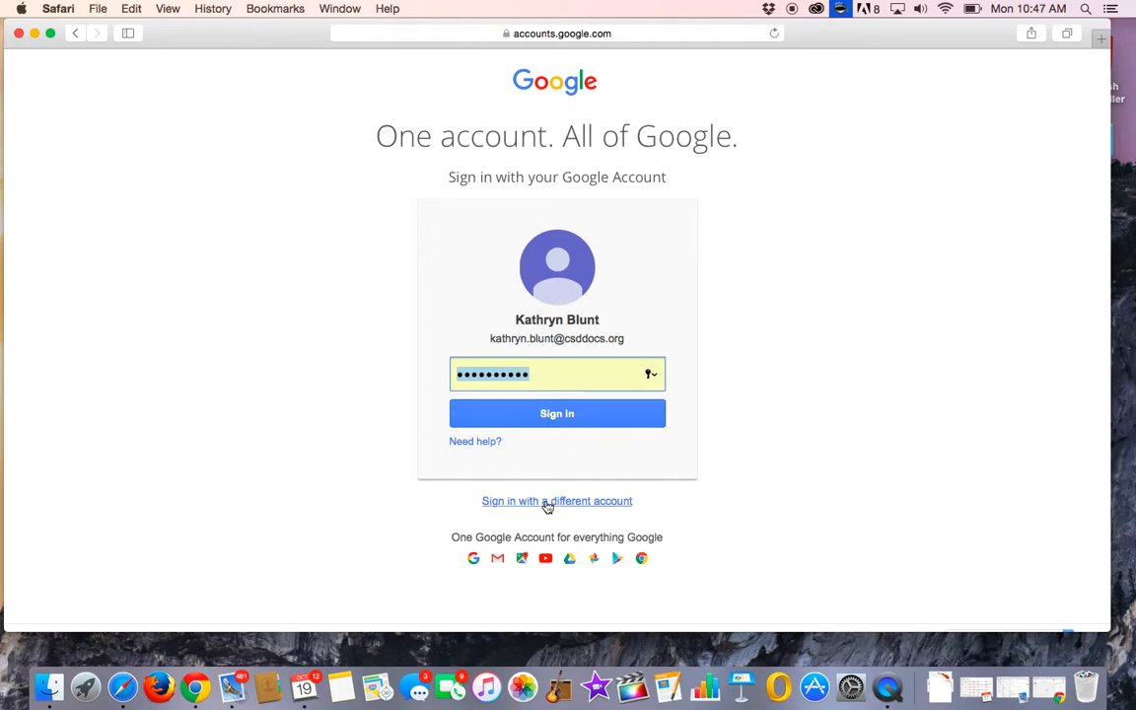
mouse_move(587, 506)
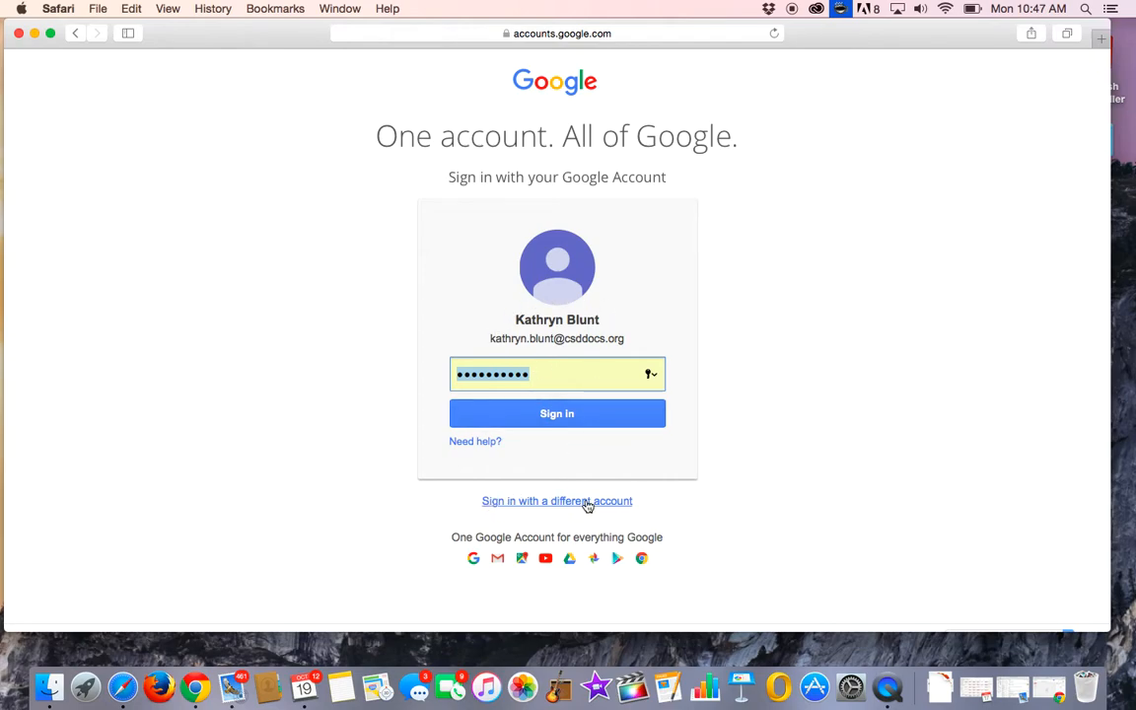
mouse_move(758, 296)
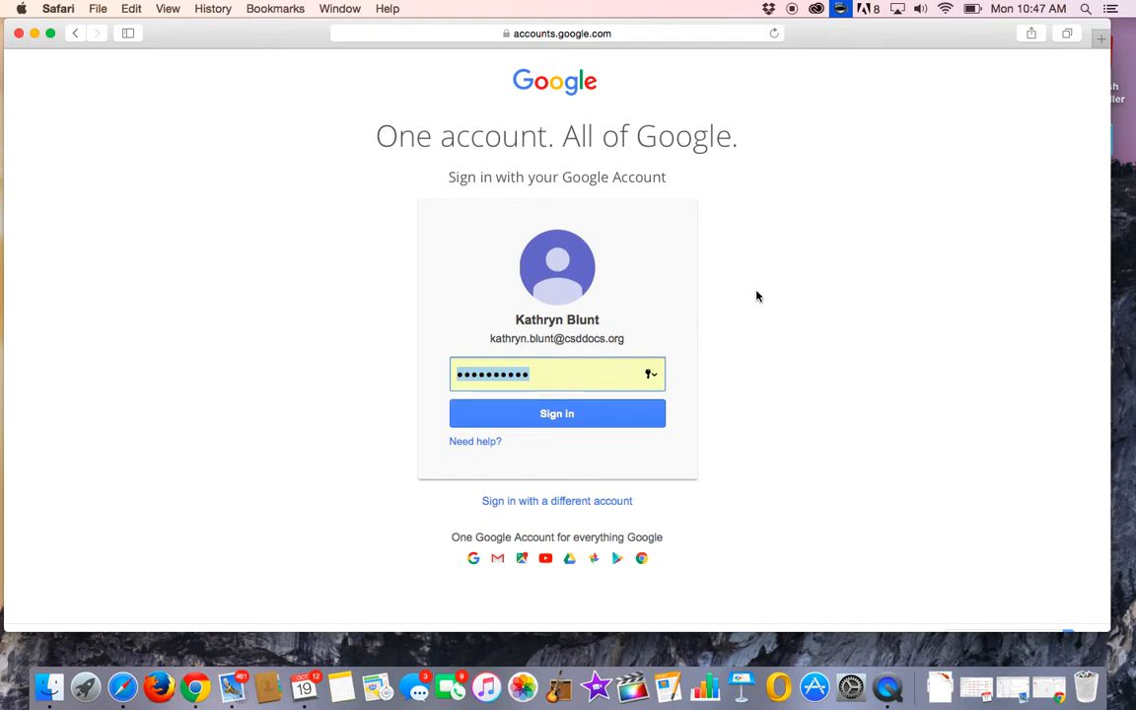
mouse_move(768, 298)
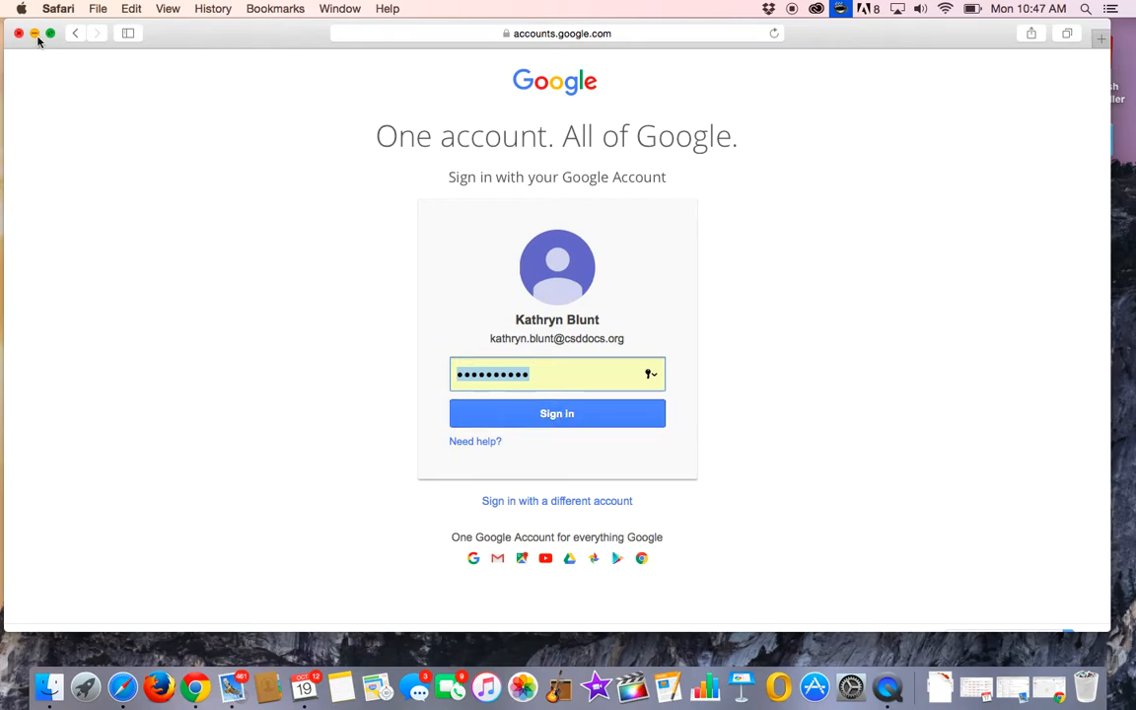
Bring up the Google Drive window showing the empty Film Festival Submission Tutorial folder
left_click(18, 32)
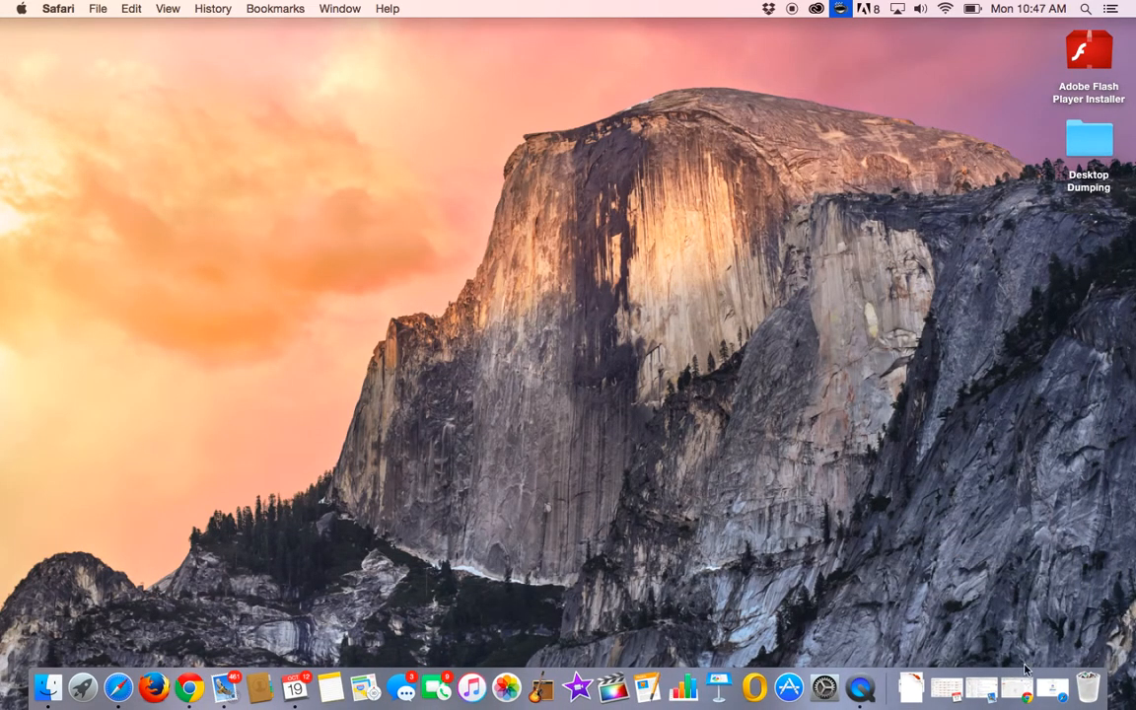
left_click(189, 688)
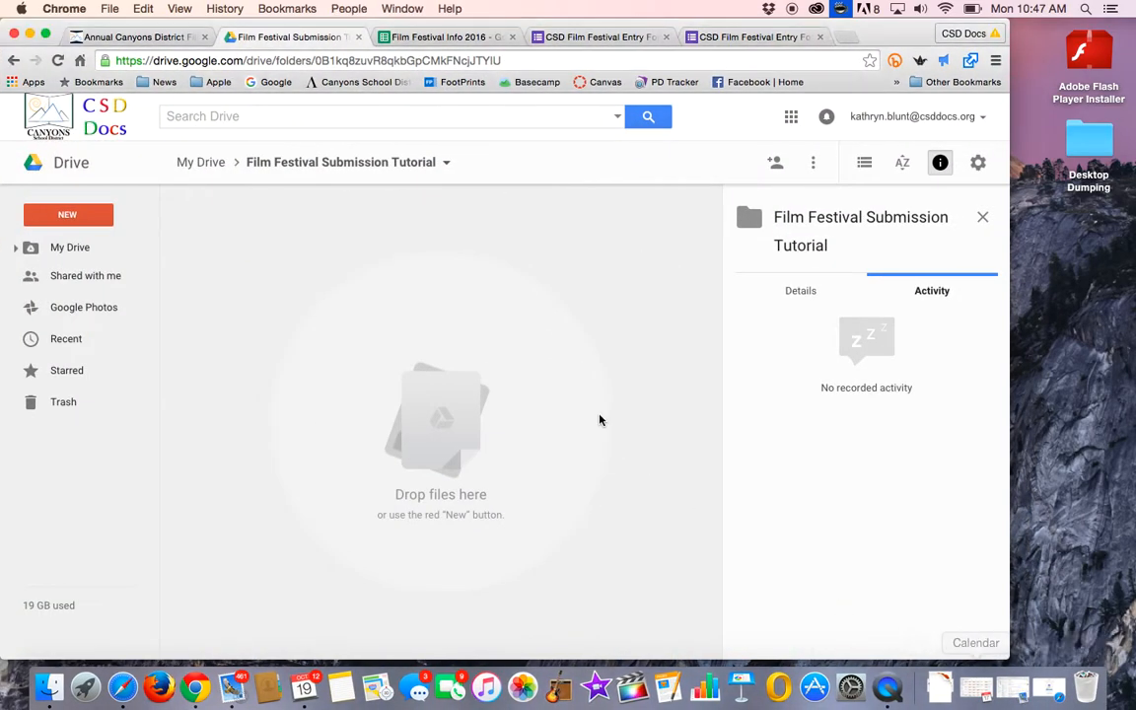
mouse_move(613, 325)
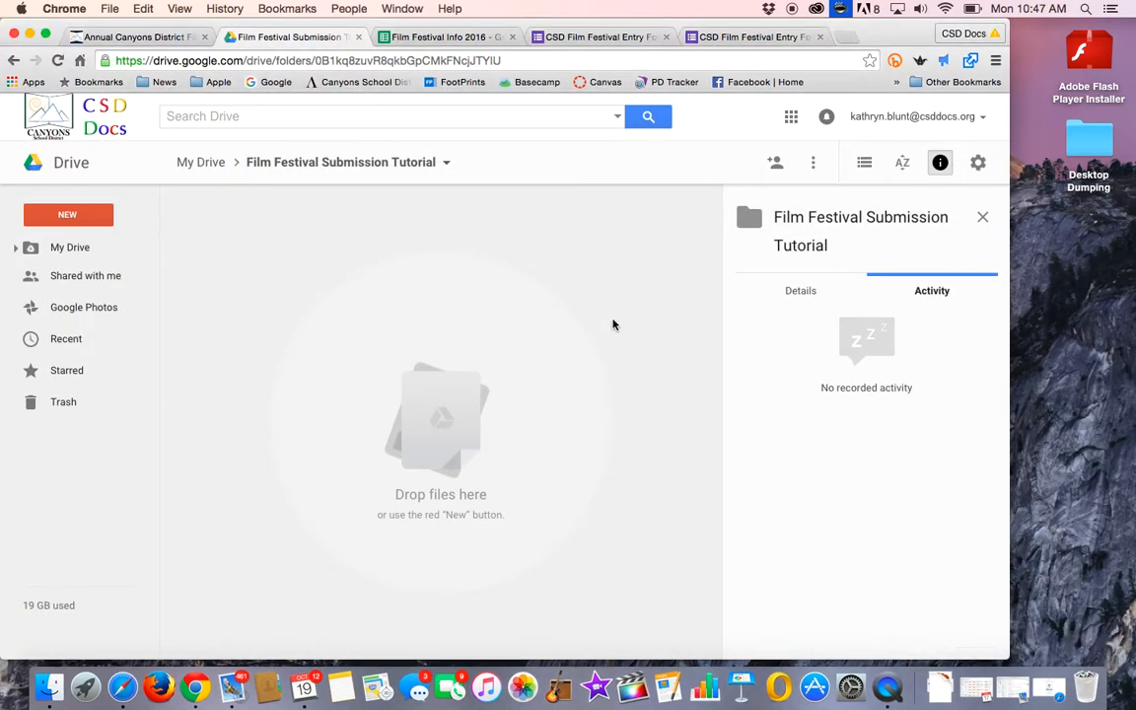
mouse_move(786, 133)
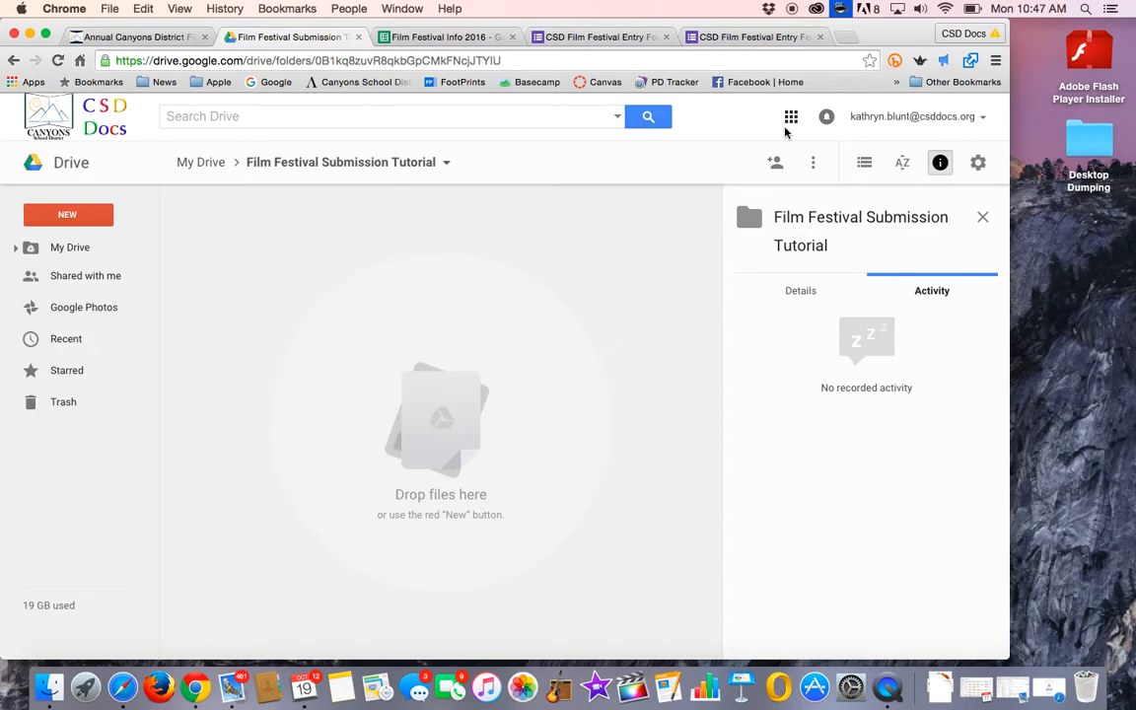
mouse_move(791, 117)
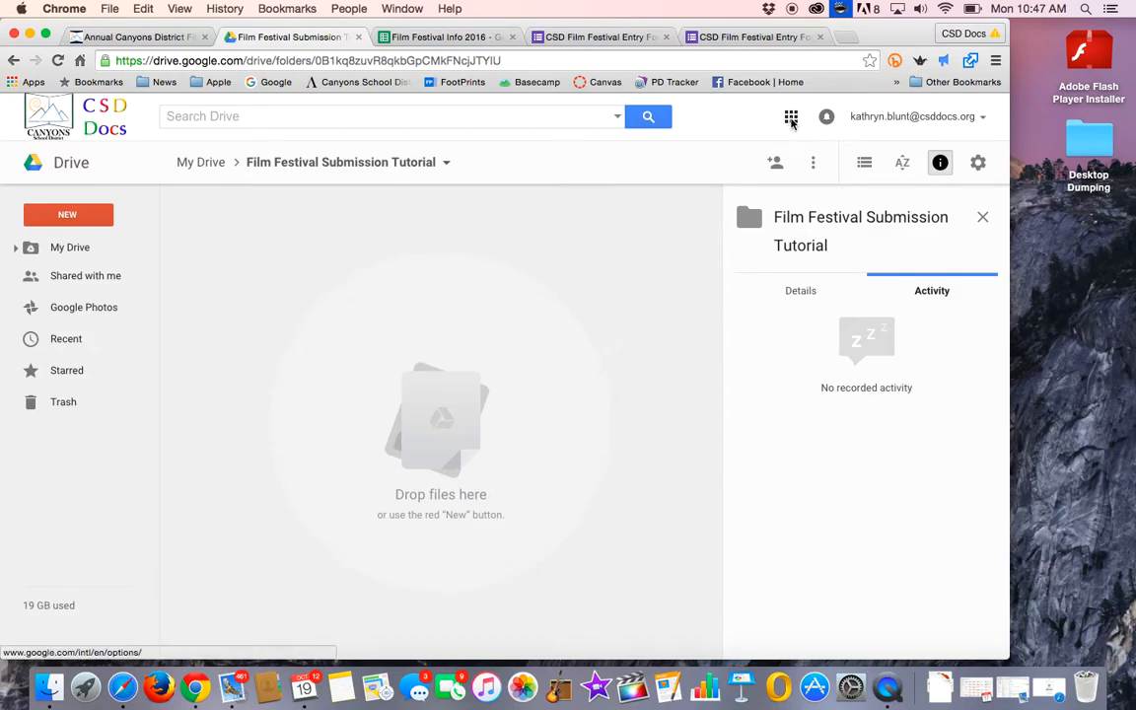
left_click(791, 117)
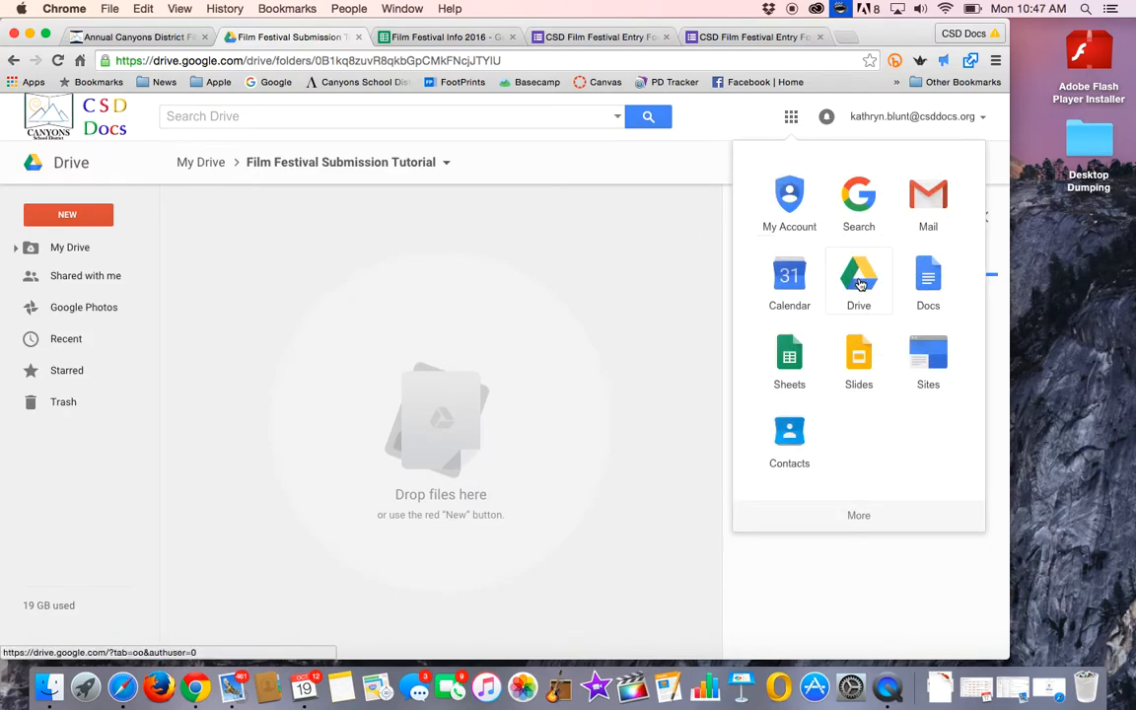
mouse_move(429, 270)
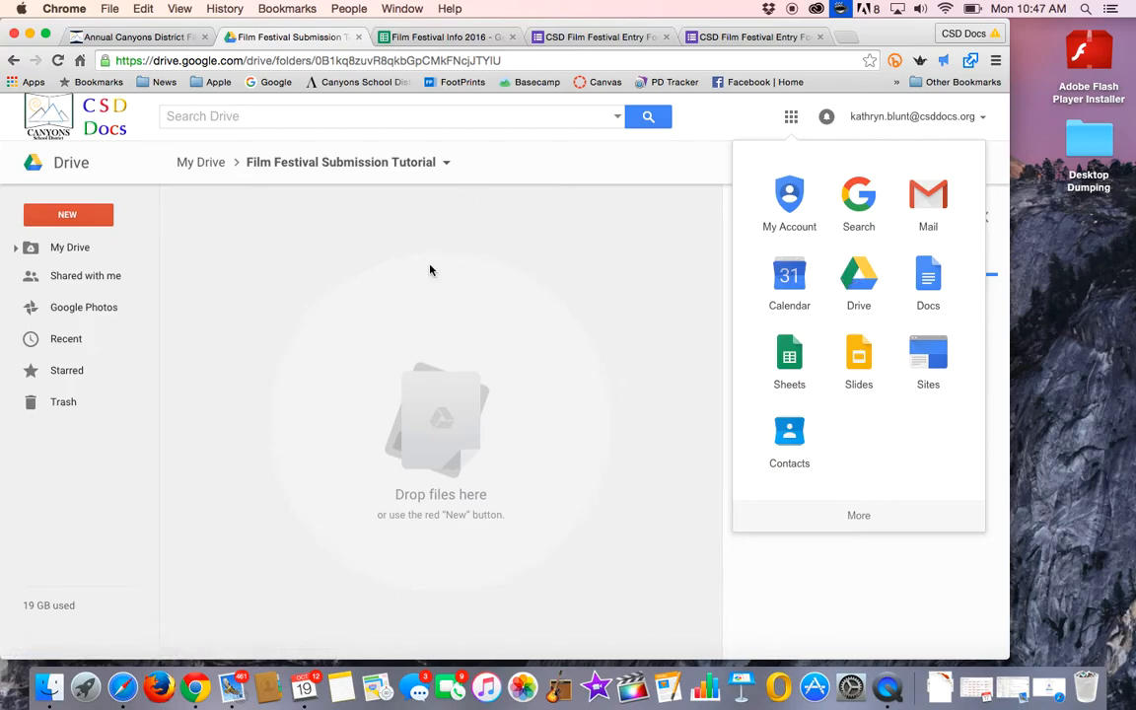
left_click(939, 162)
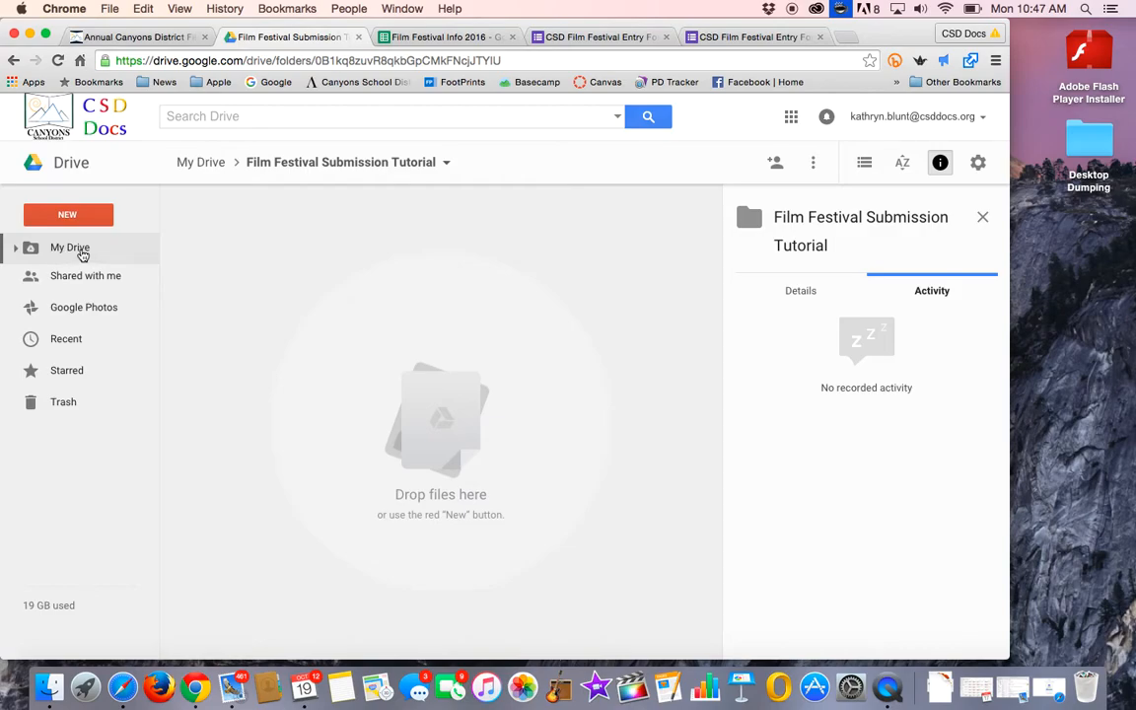
mouse_move(516, 471)
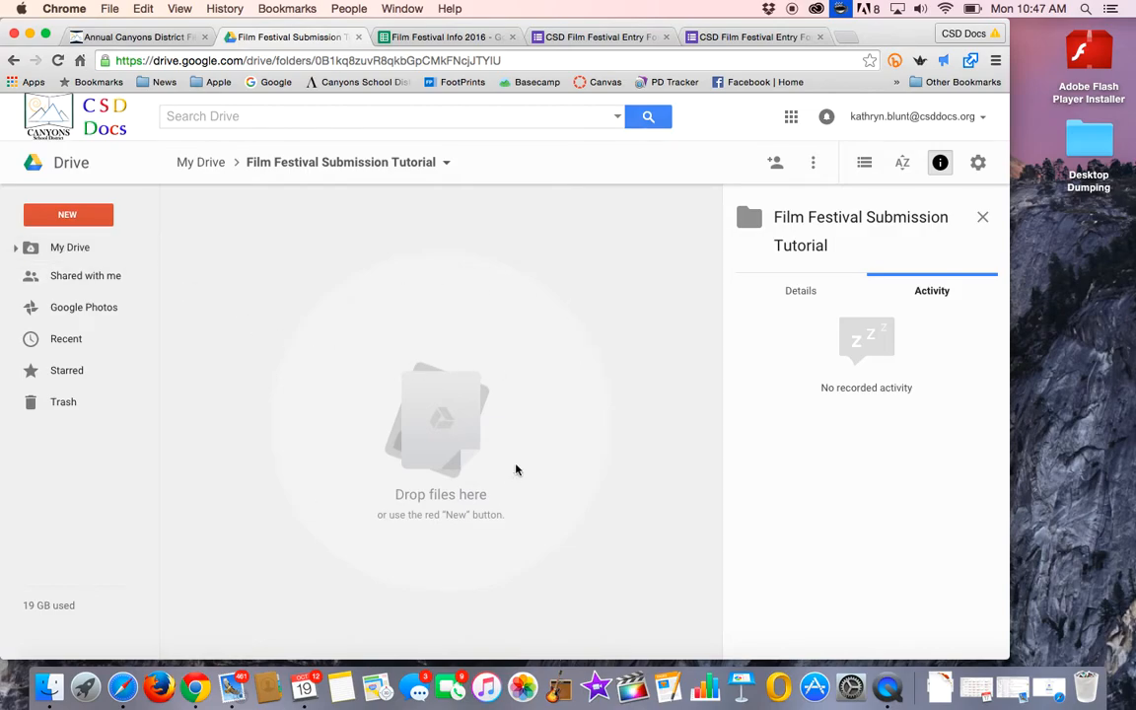
mouse_move(470, 363)
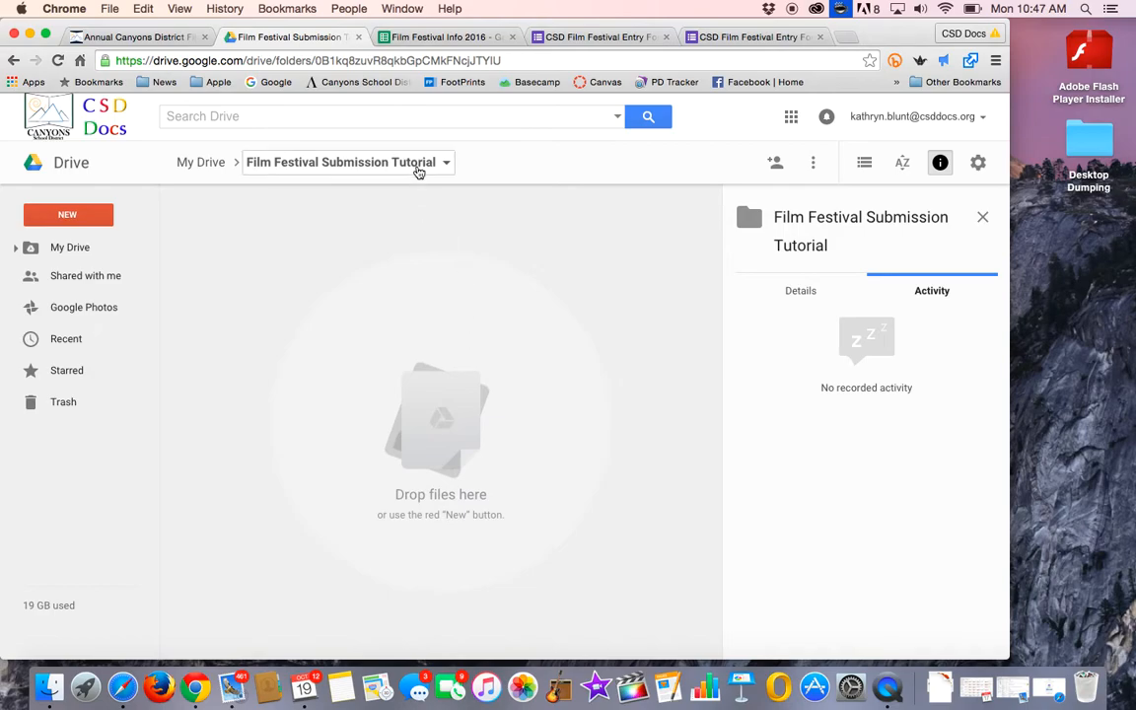
mouse_move(428, 374)
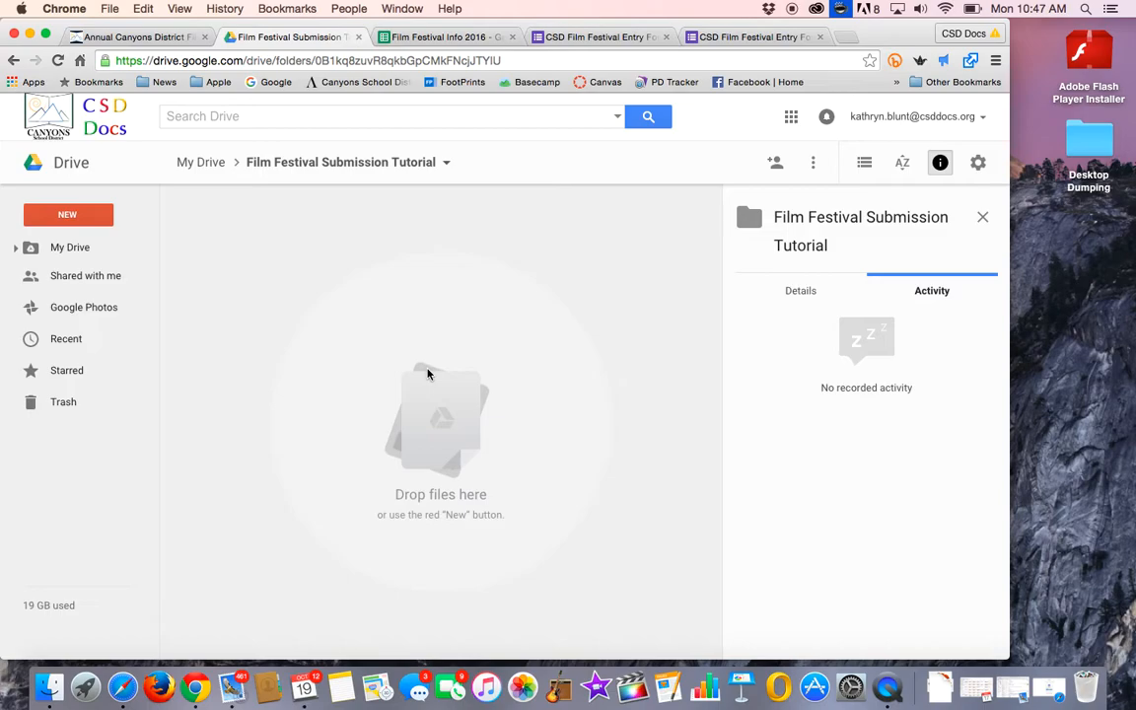
mouse_move(261, 267)
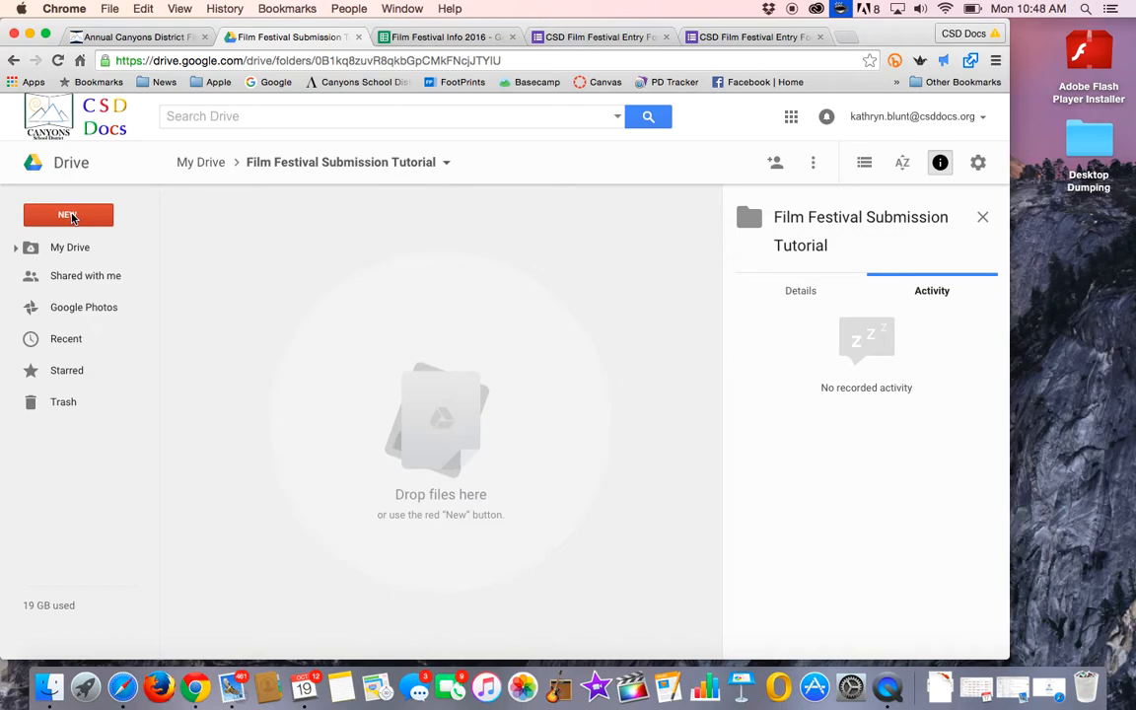
Start a single-file upload from Drive's New menu
left_click(68, 215)
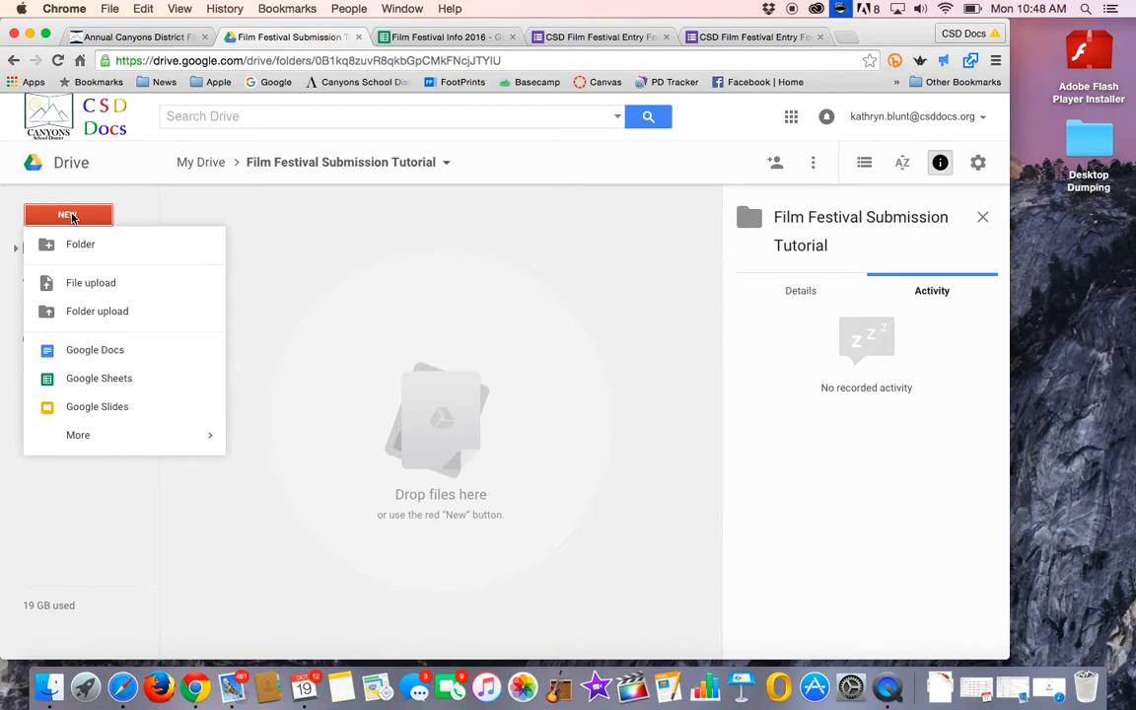
mouse_move(71, 237)
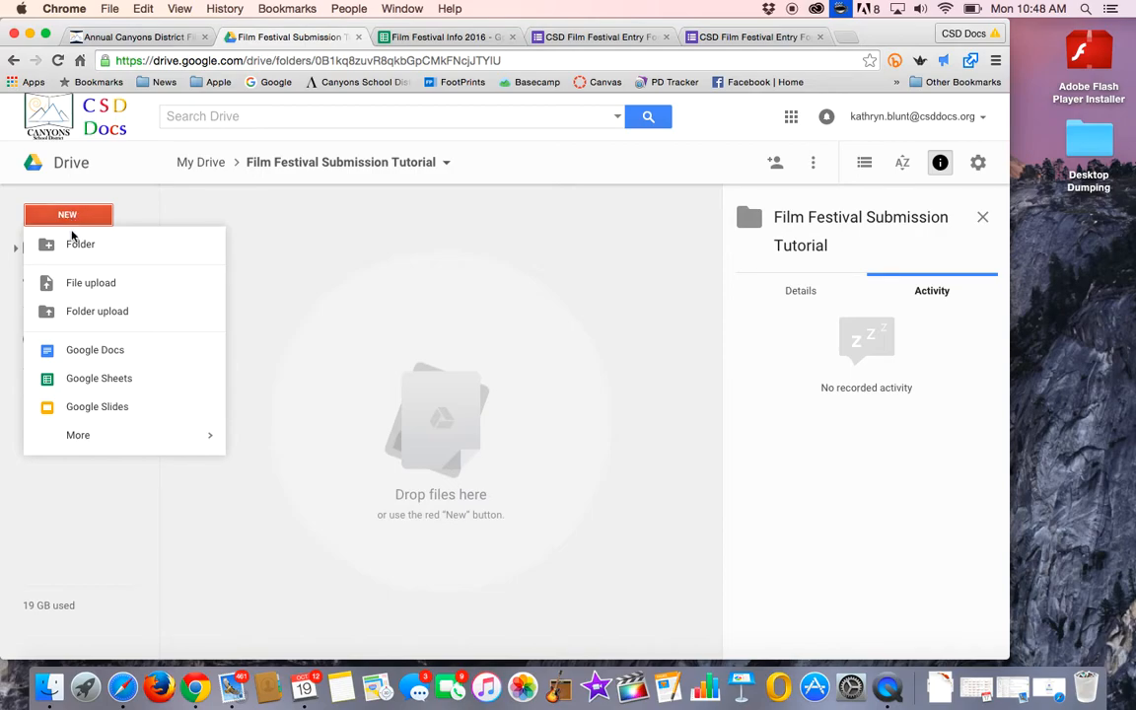
mouse_move(91, 283)
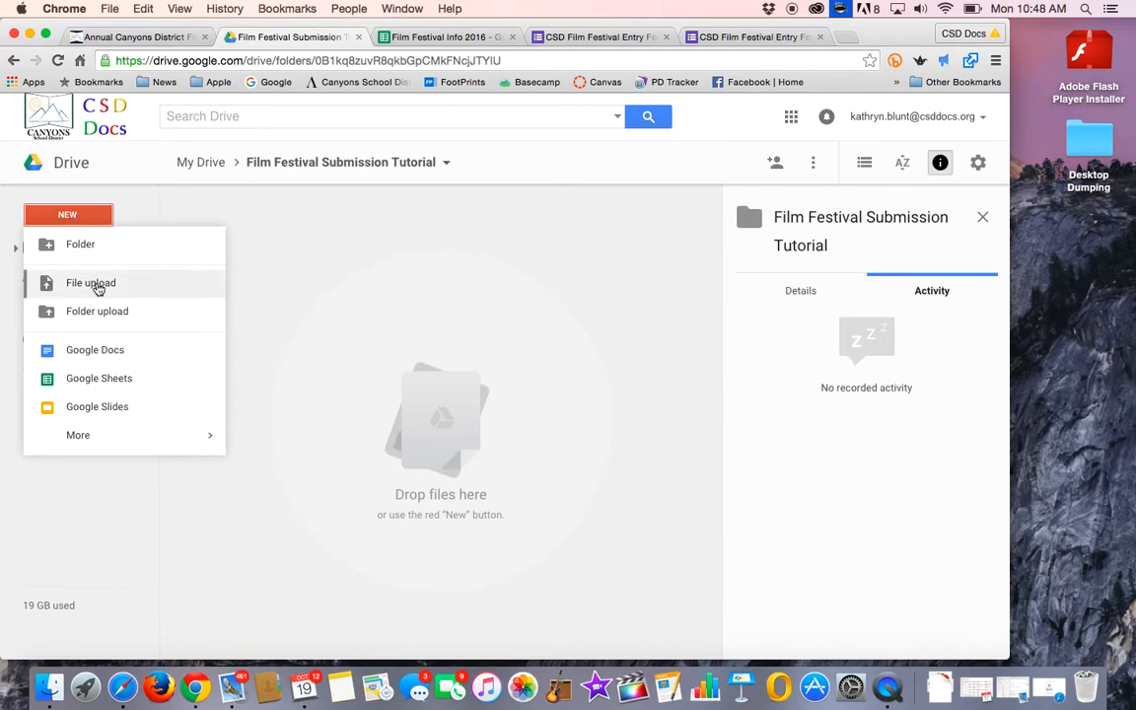
left_click(91, 283)
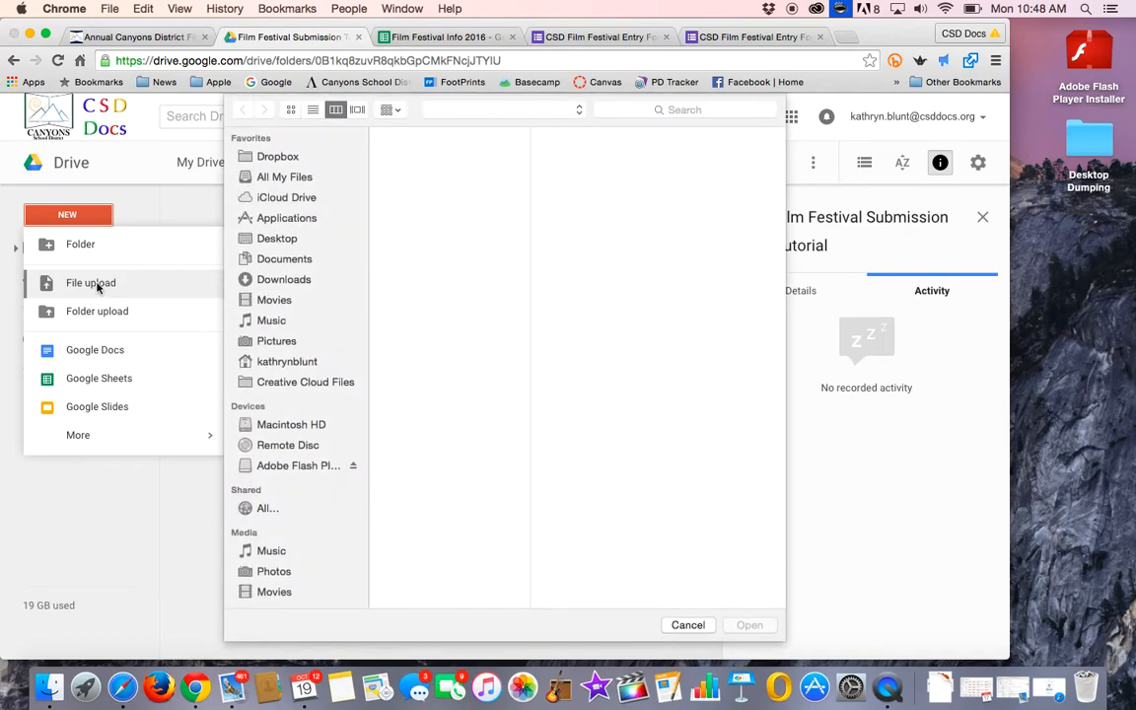
left_click(276, 341)
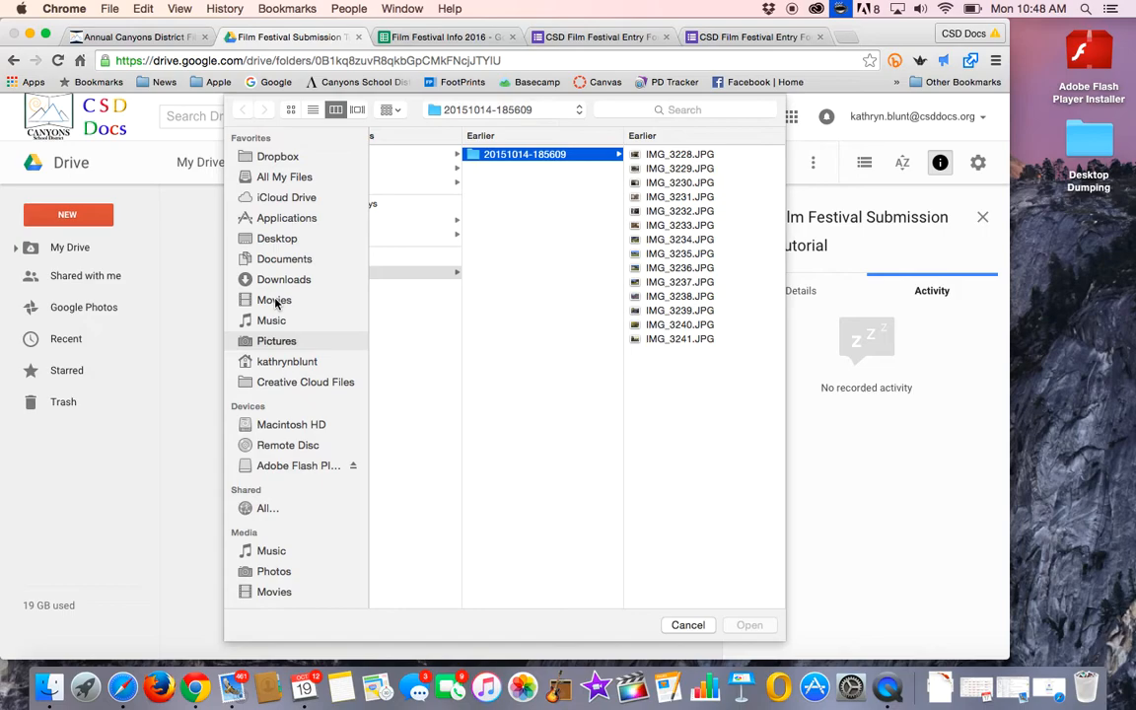
mouse_move(292, 319)
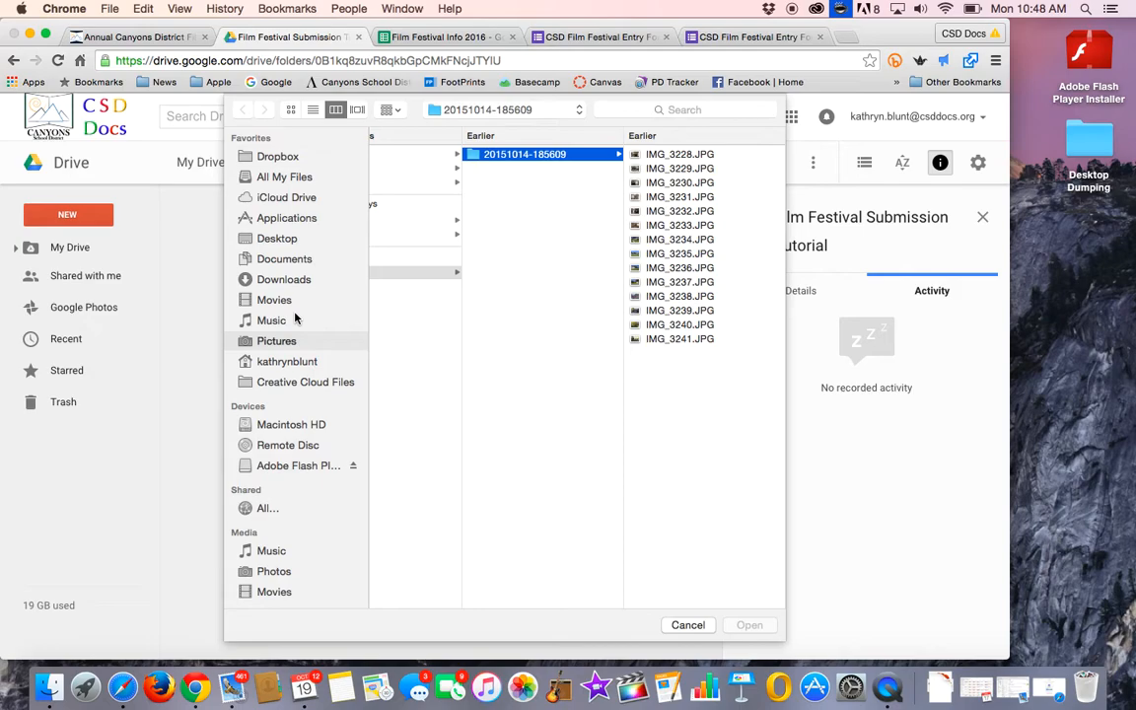
mouse_move(298, 298)
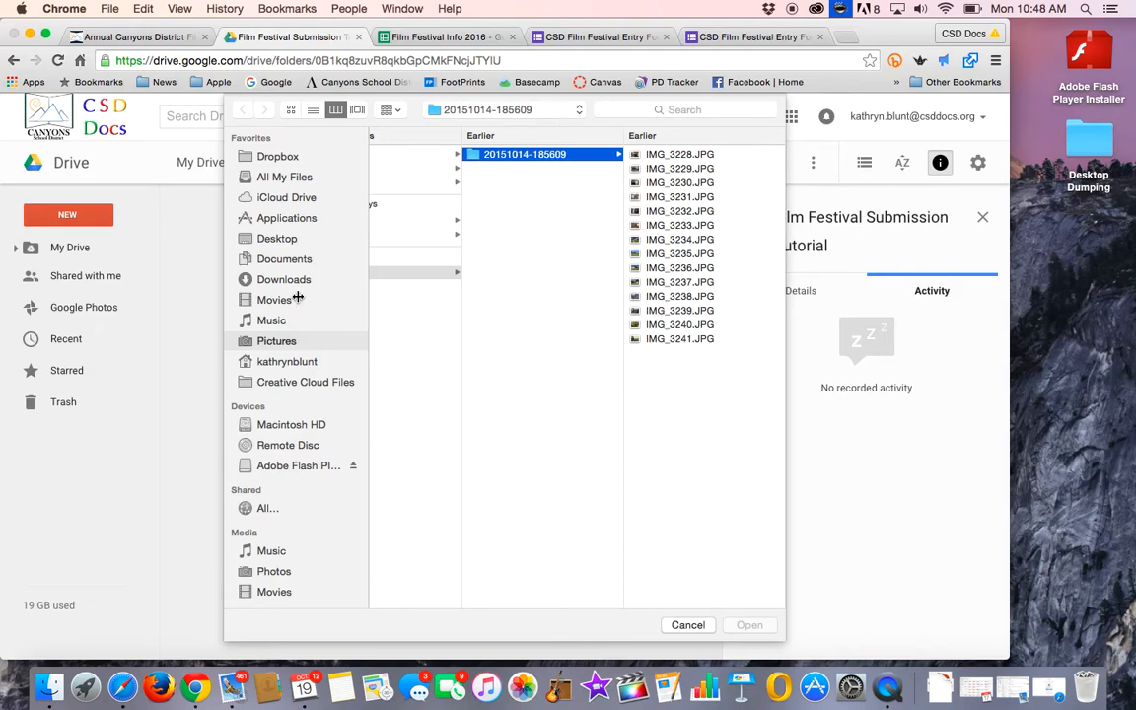
mouse_move(265, 294)
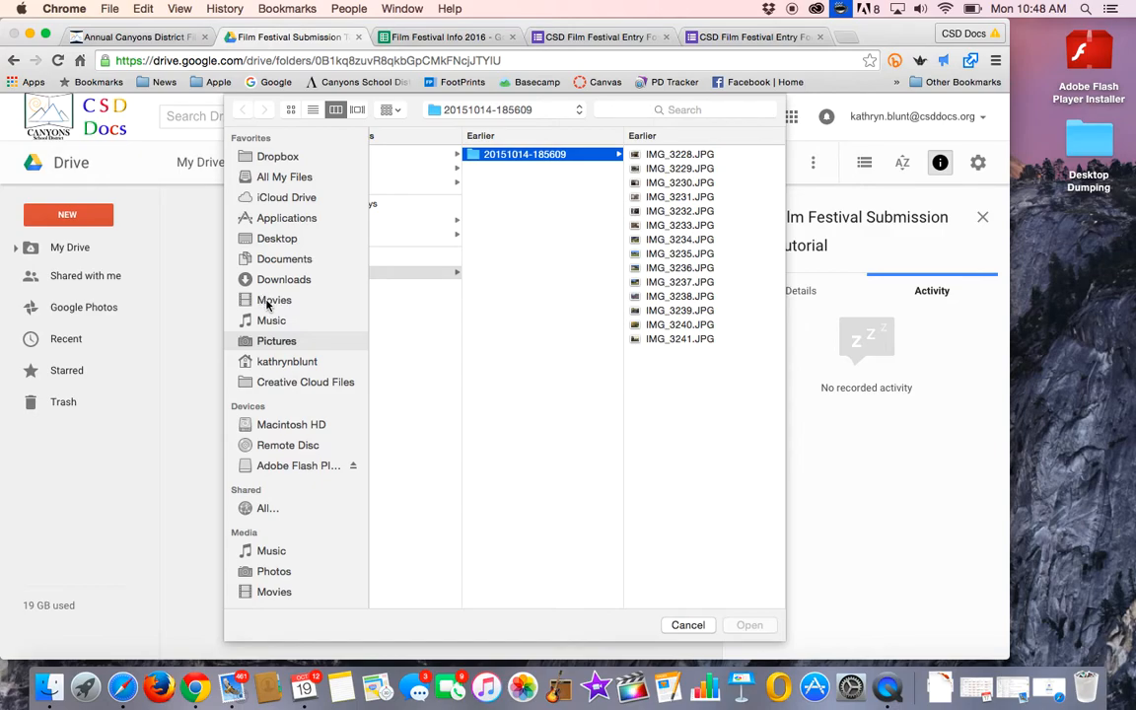
Select Tech Madness.mp4 from the Movies folder in the file picker
left_click(274, 300)
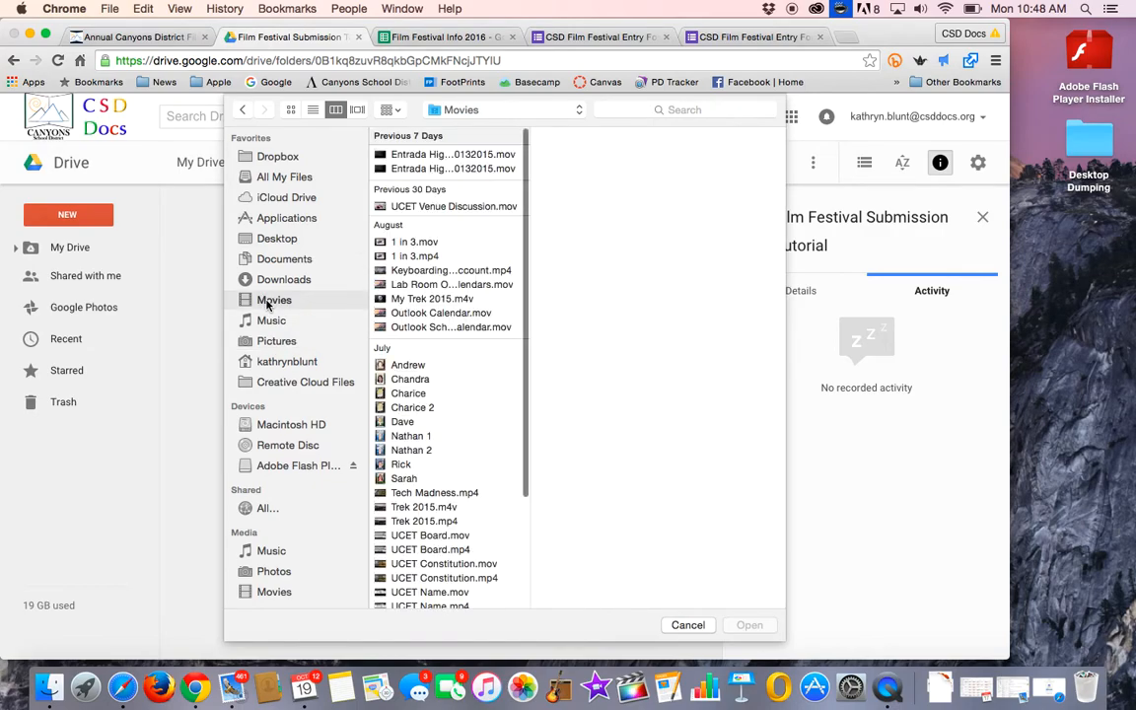
scroll("up", 3)
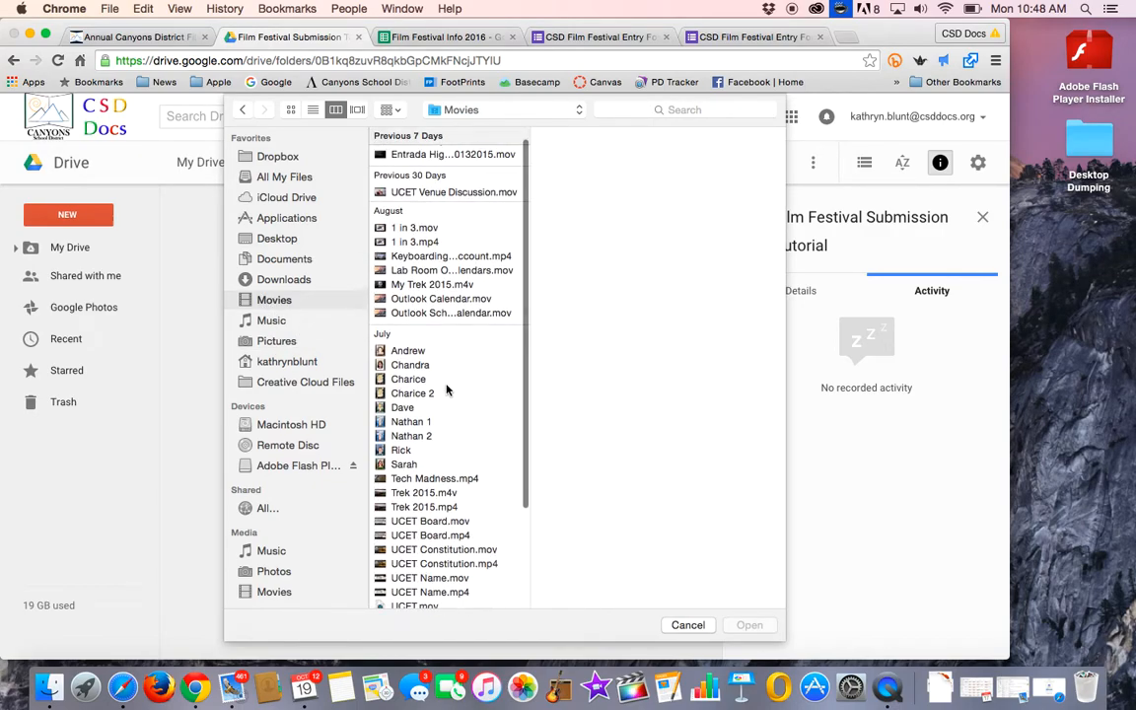
scroll("down", 3)
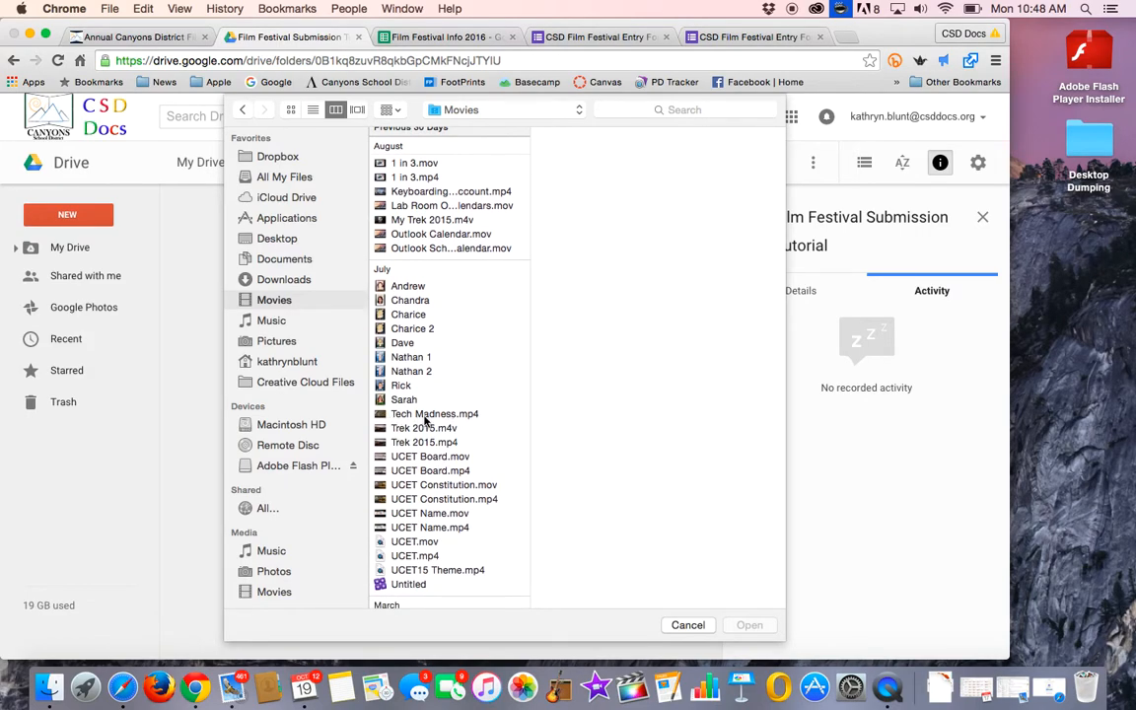
left_click(434, 413)
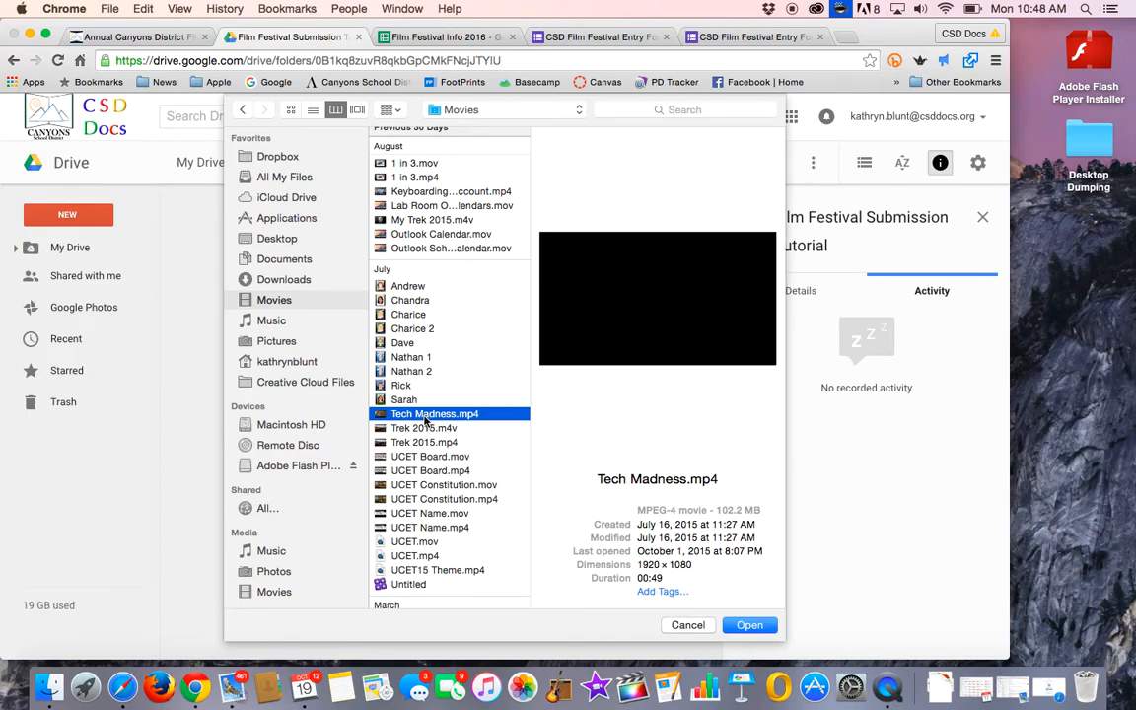
mouse_move(503, 424)
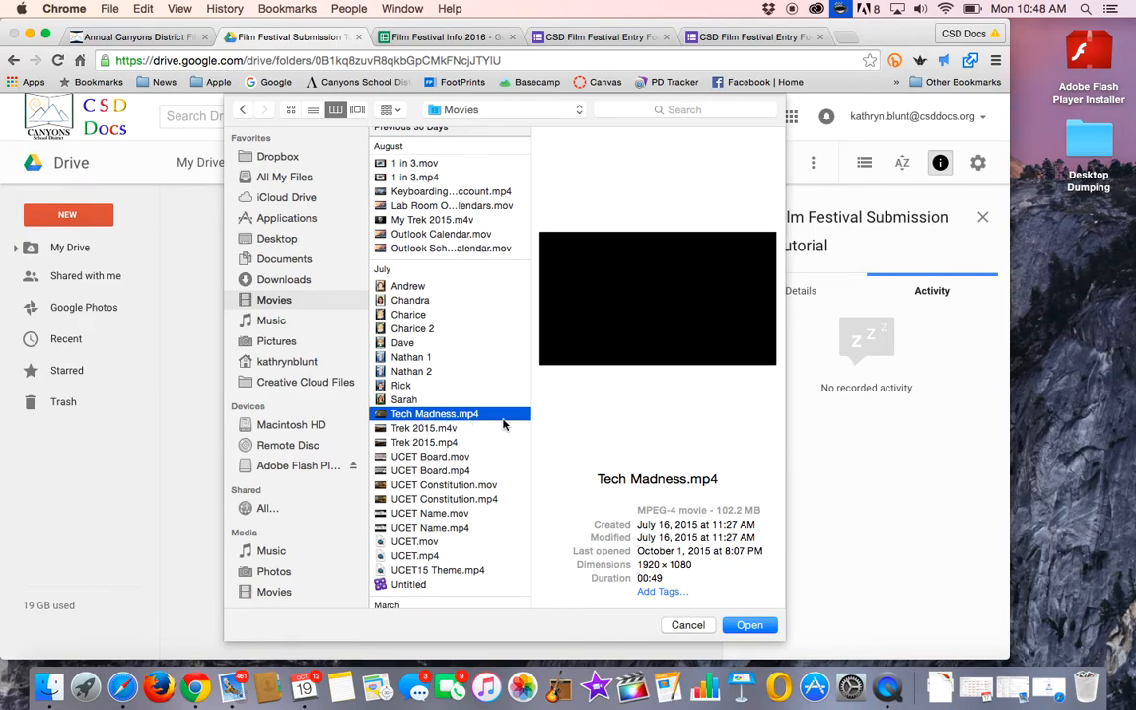
mouse_move(651, 481)
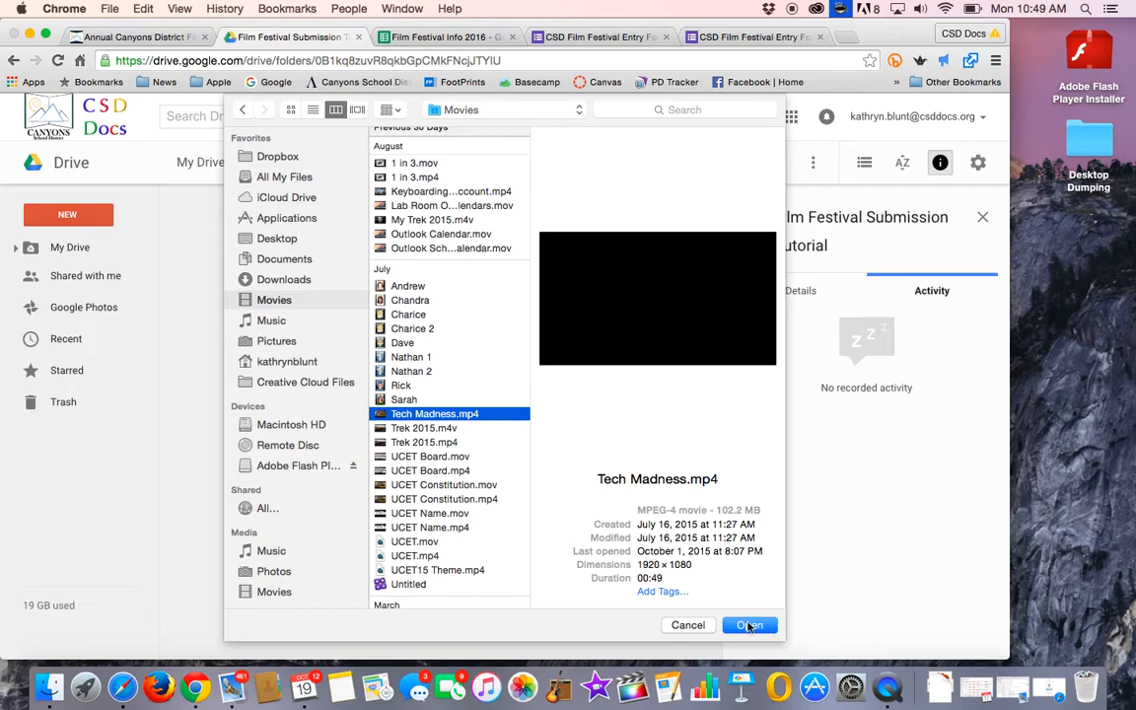
Upload Tech Madness.mp4 and close the Uploads completed panel once finished
left_click(750, 626)
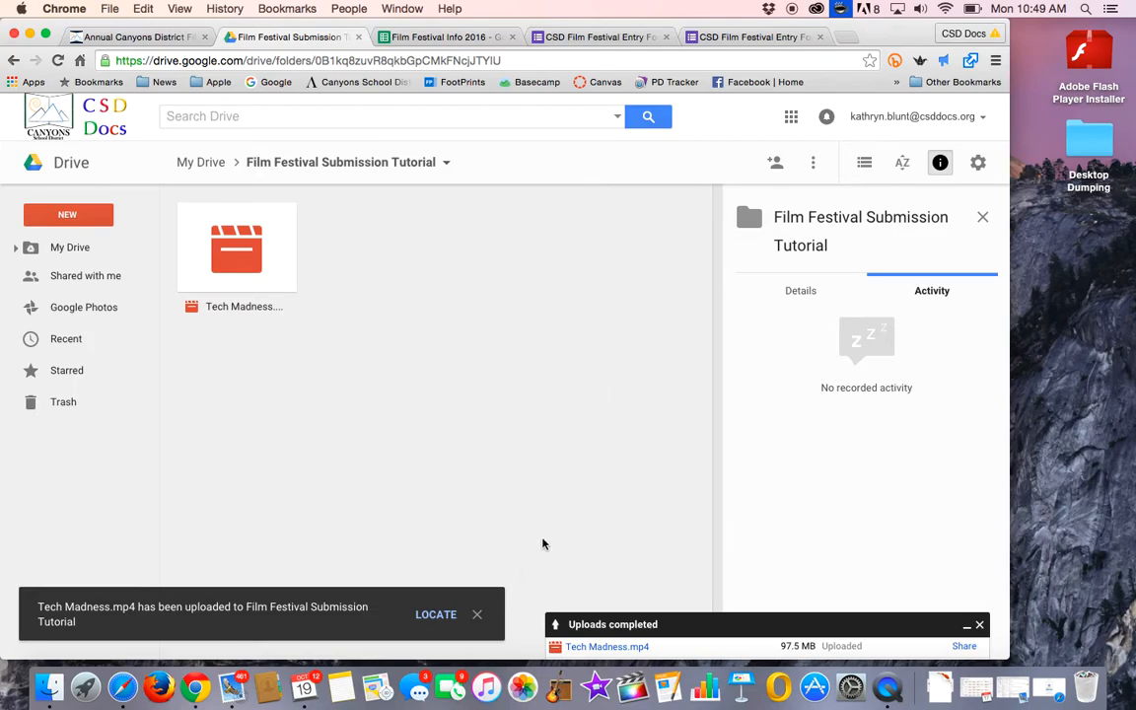
mouse_move(566, 489)
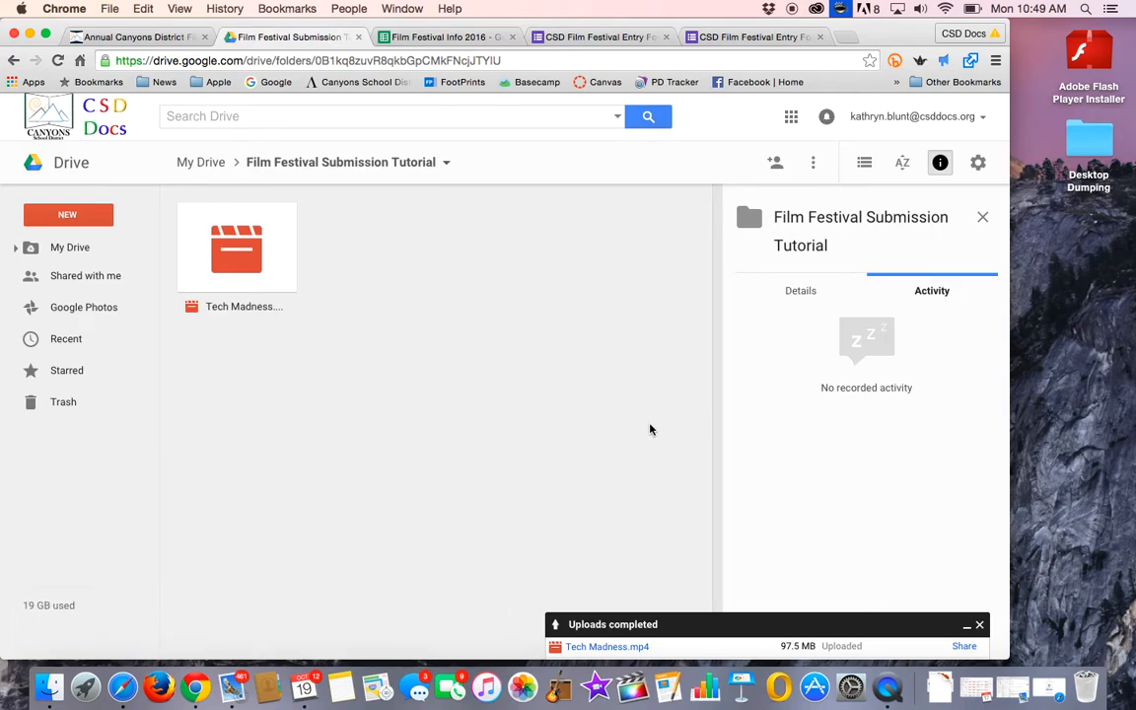
mouse_move(898, 506)
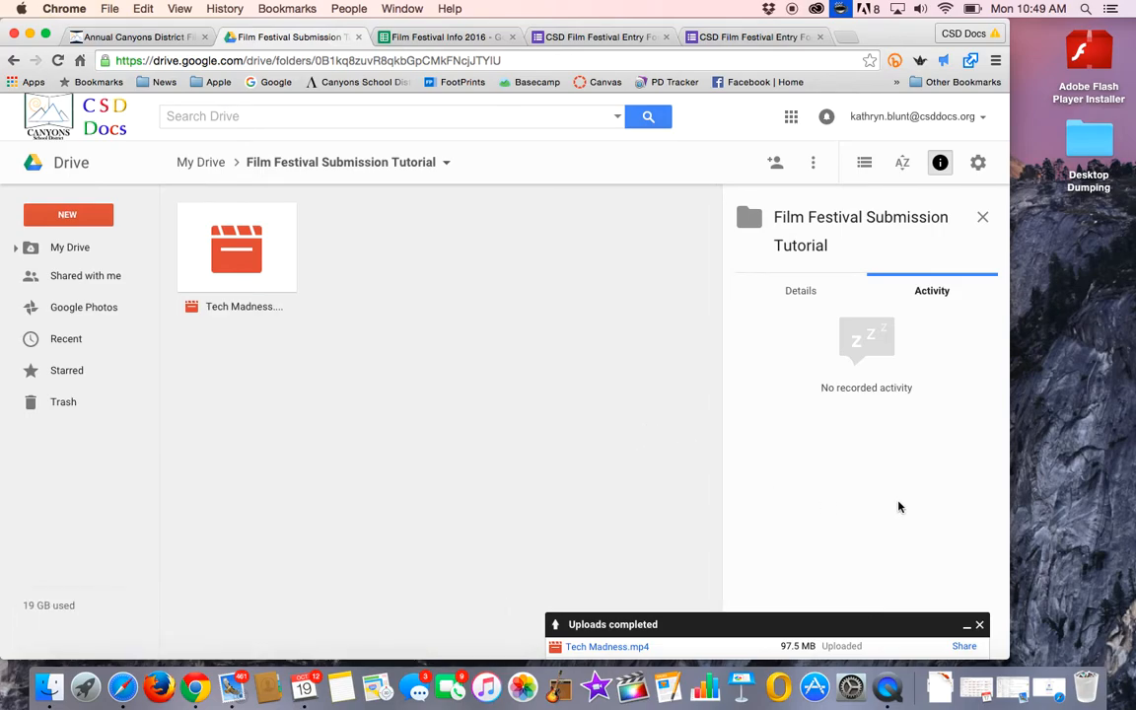
mouse_move(980, 606)
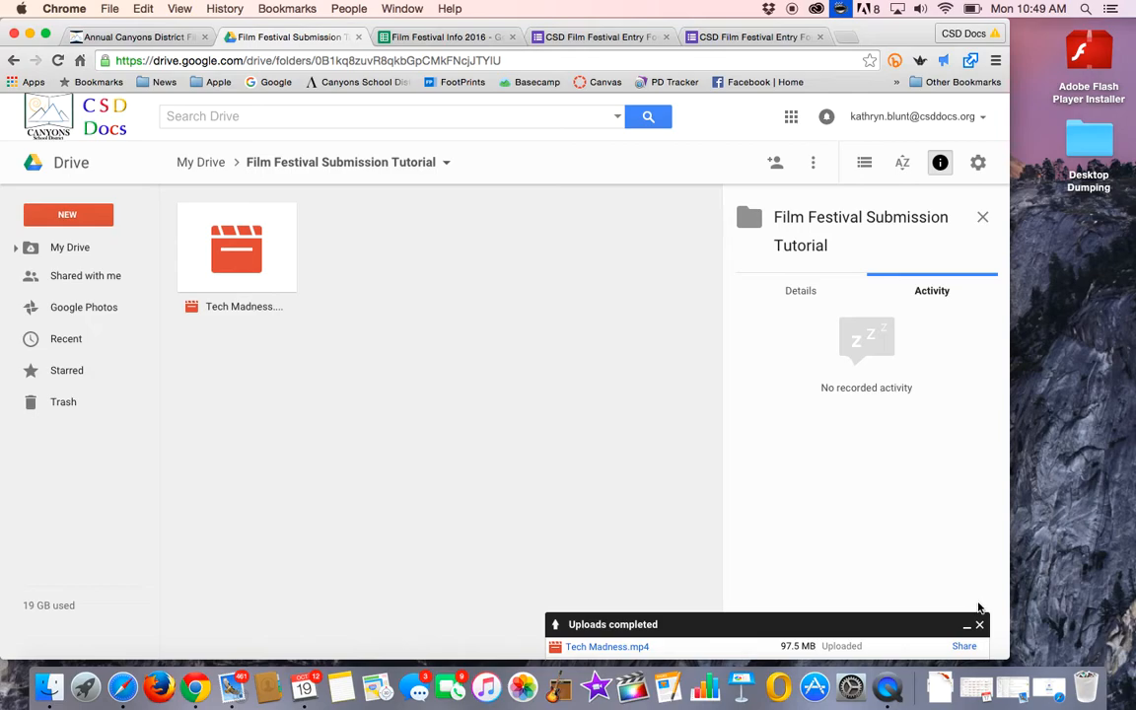
mouse_move(841, 654)
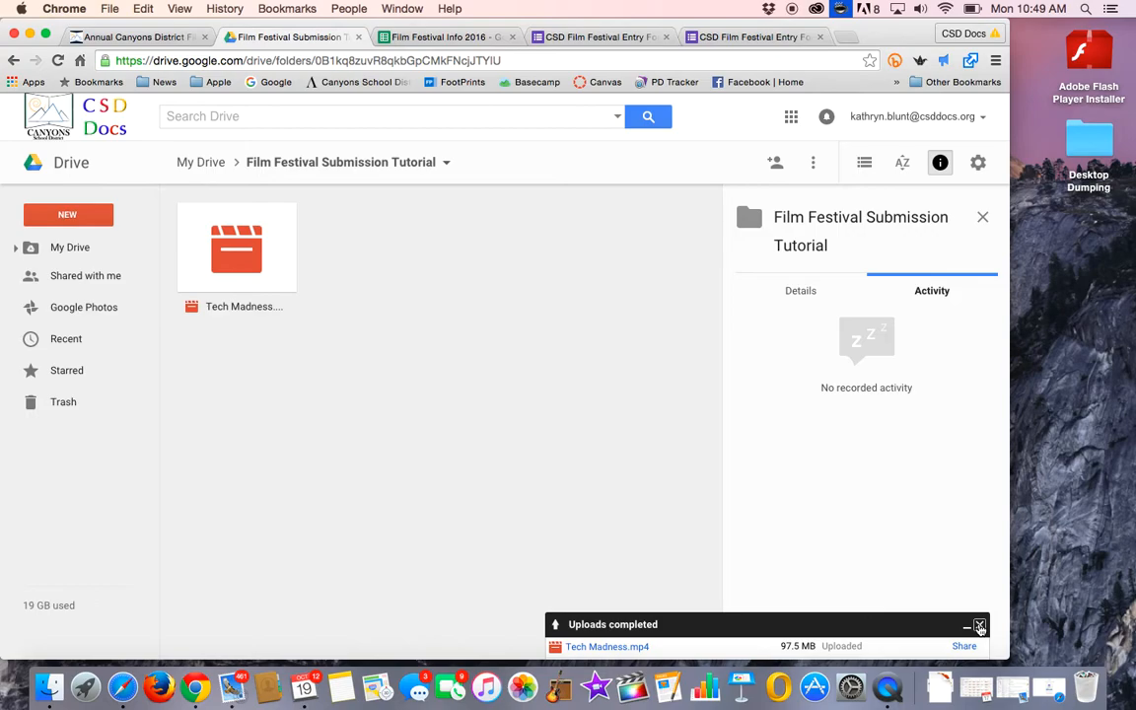
left_click(980, 625)
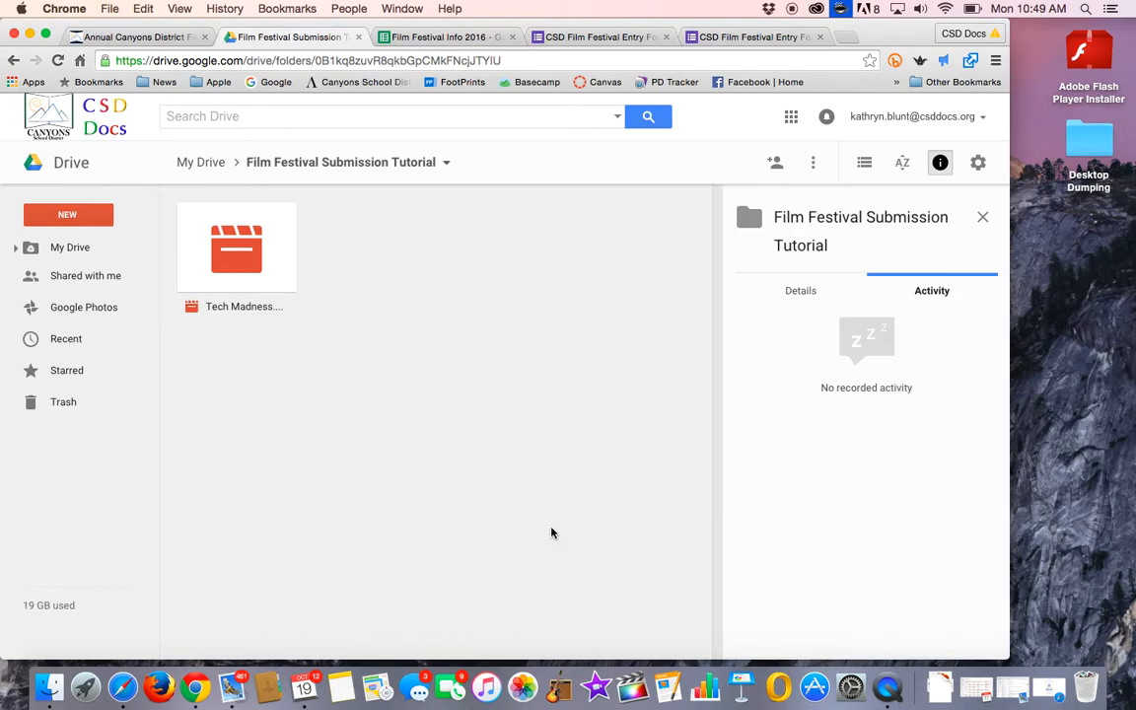
mouse_move(180, 235)
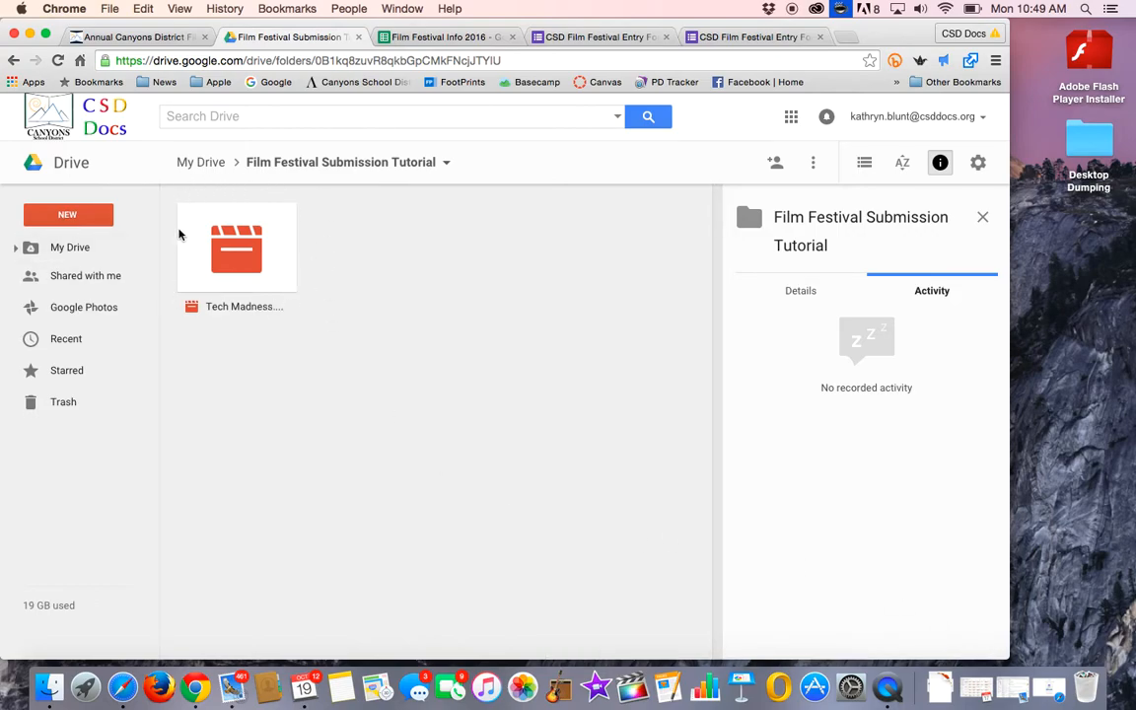
mouse_move(305, 237)
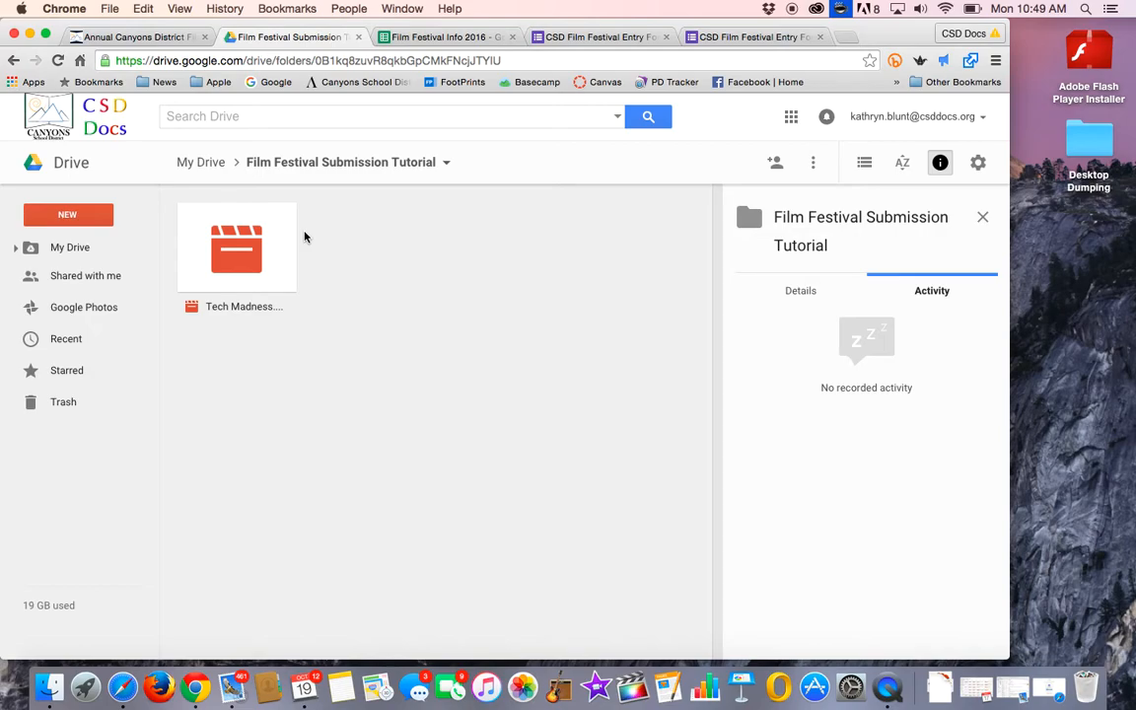
left_click(237, 246)
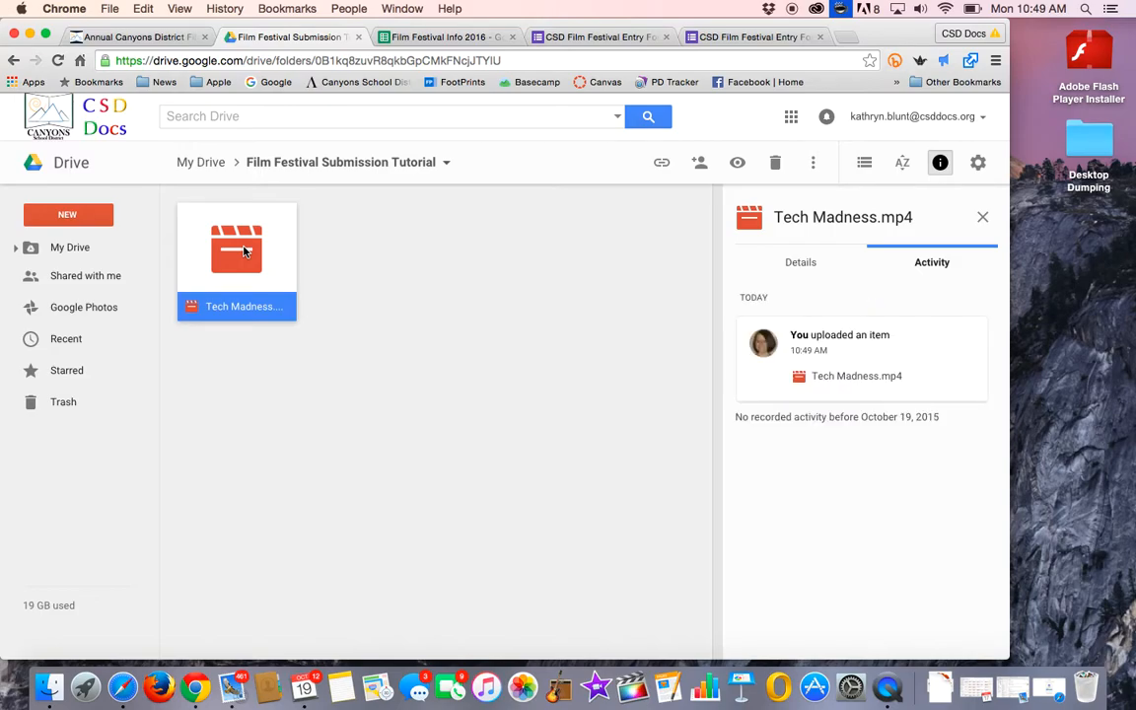
mouse_move(225, 318)
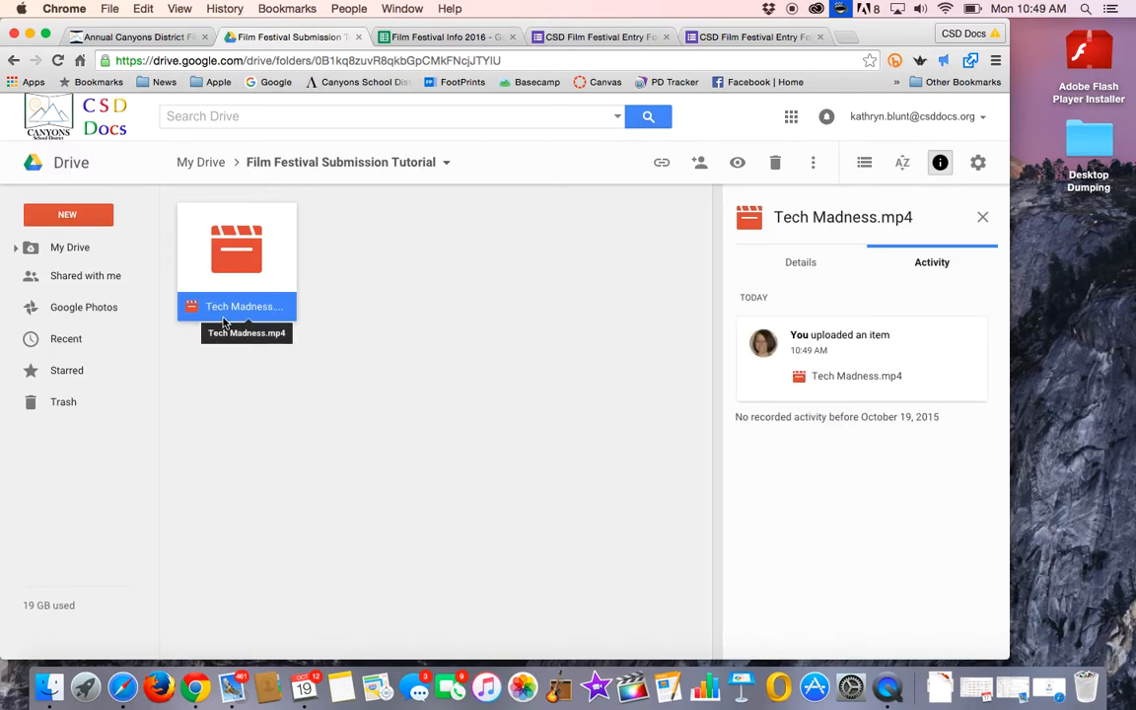
mouse_move(631, 252)
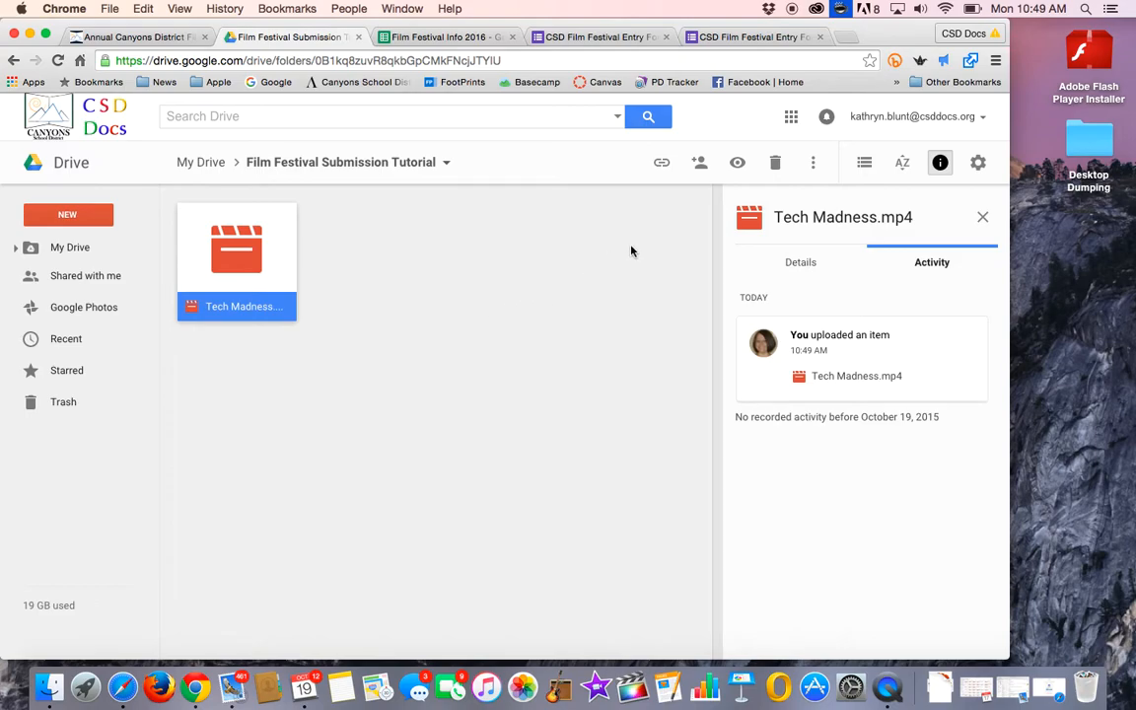
mouse_move(699, 162)
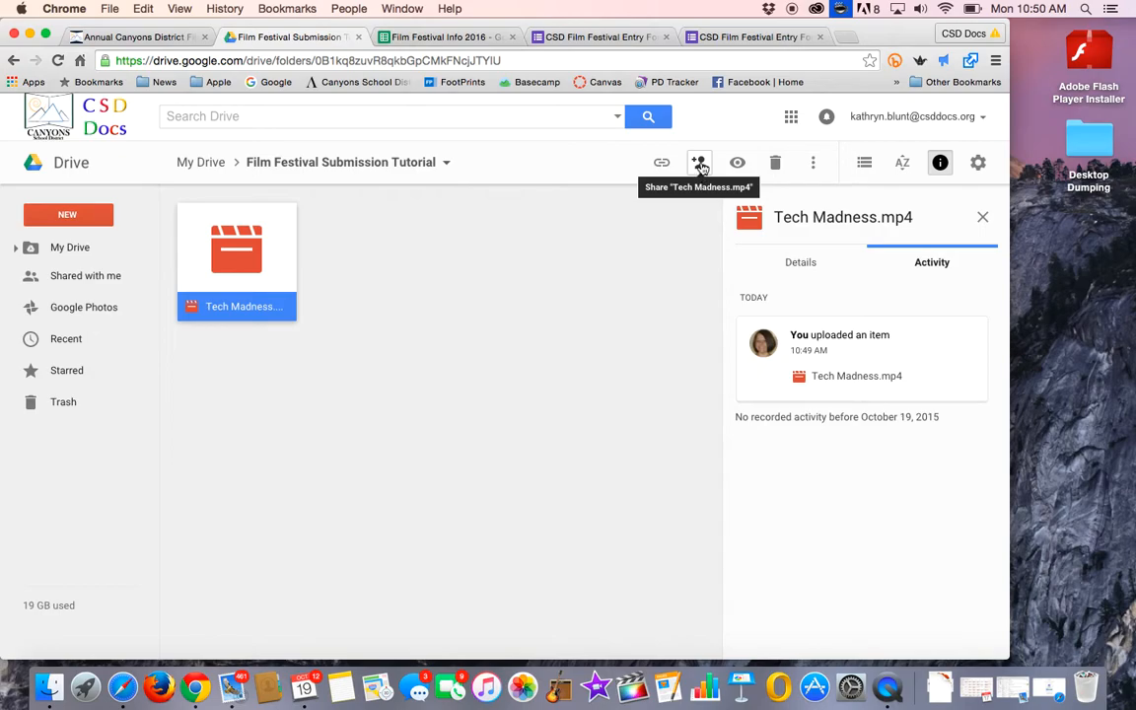
Turn on a shareable link for Tech Madness.mp4 viewable by Canyons School District
left_click(699, 163)
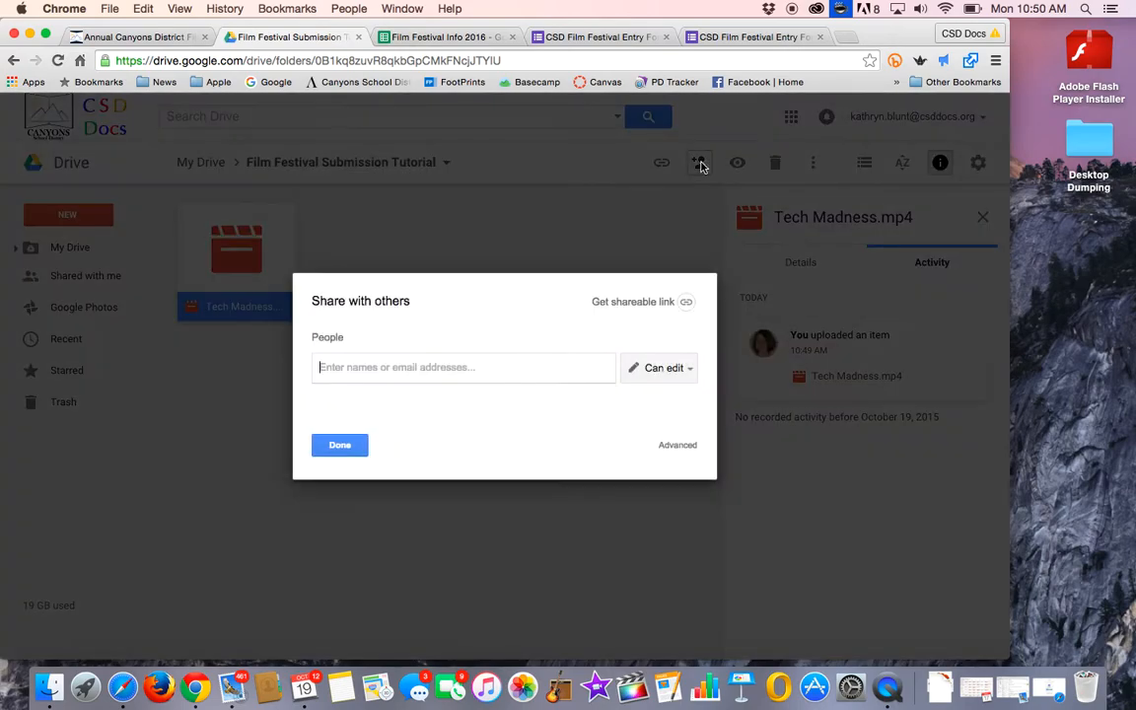
mouse_move(279, 382)
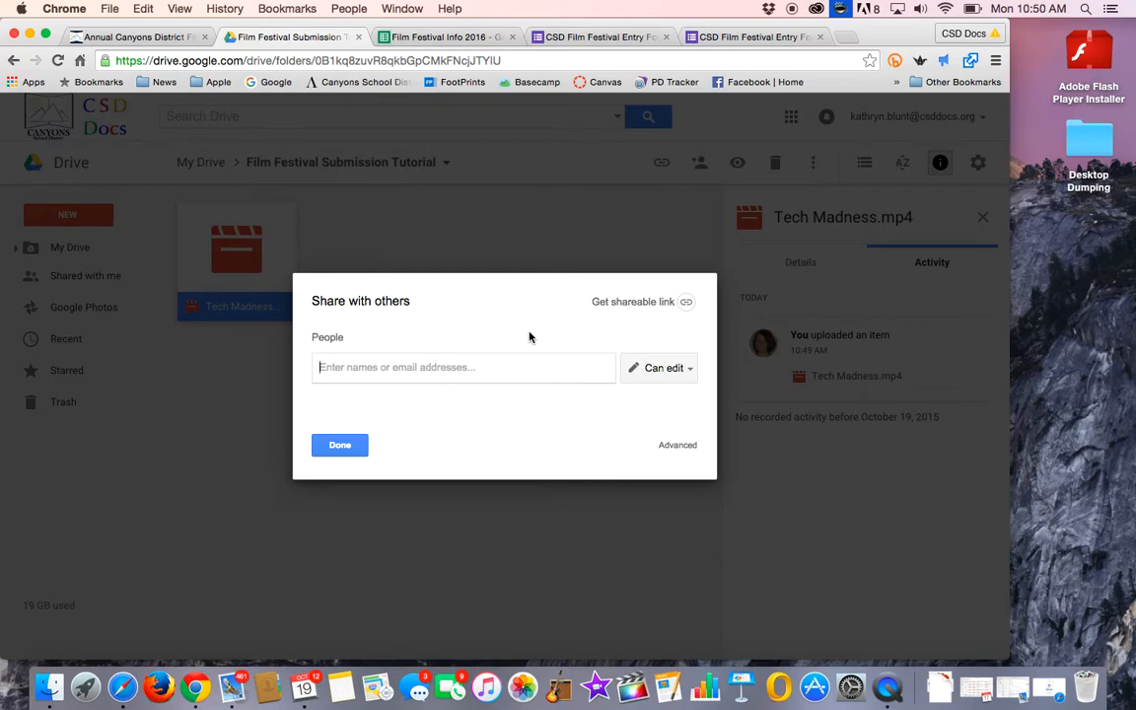
mouse_move(633, 300)
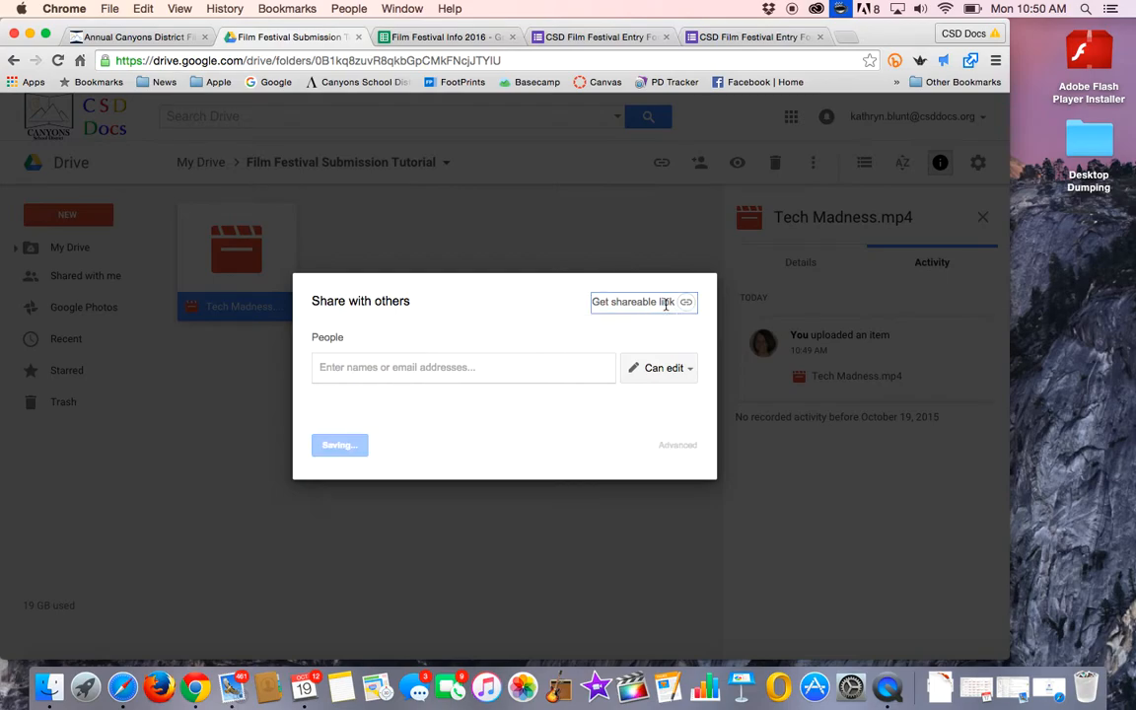
left_click(636, 302)
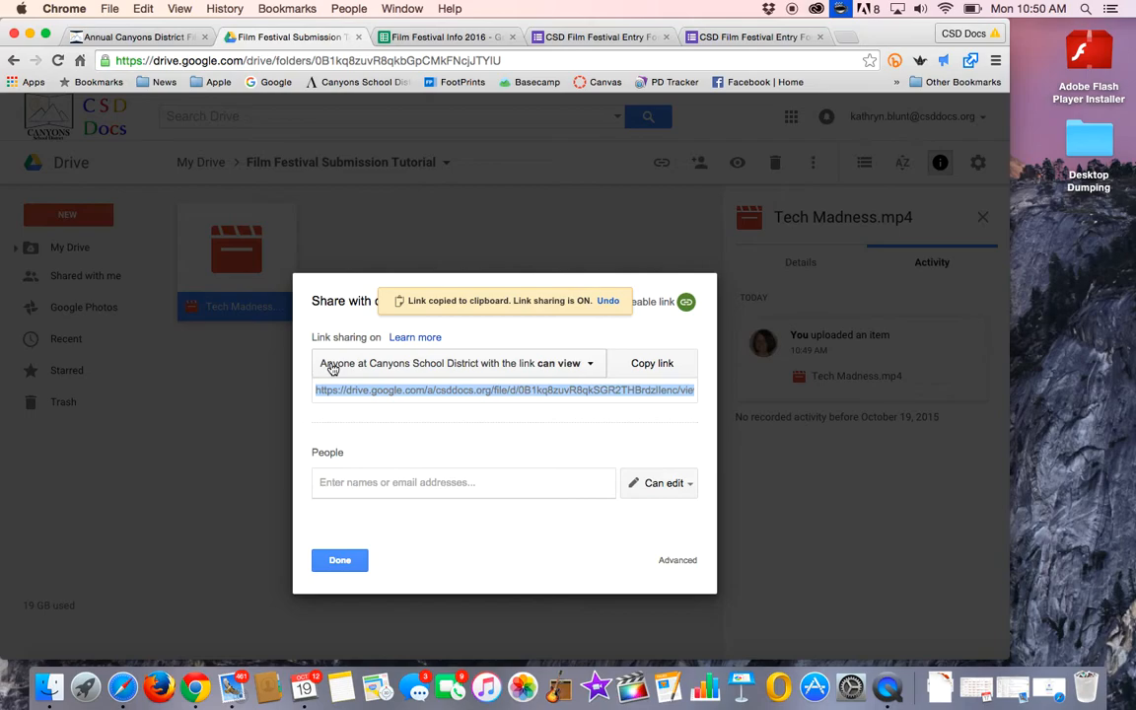
mouse_move(468, 375)
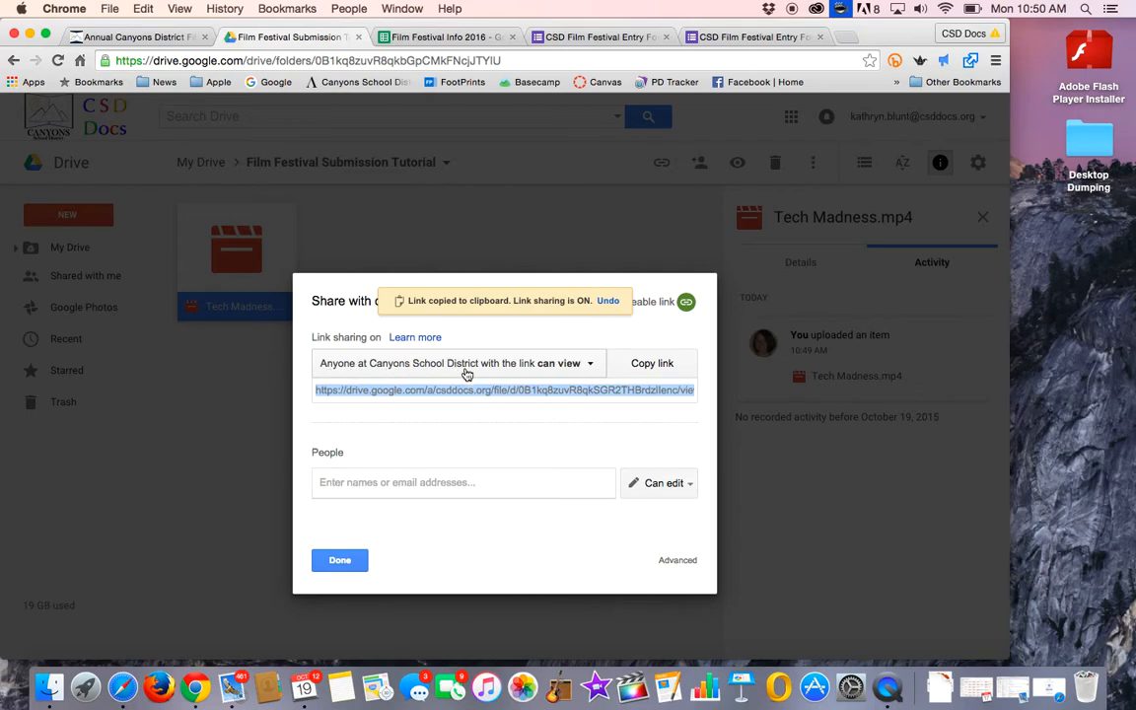
mouse_move(566, 375)
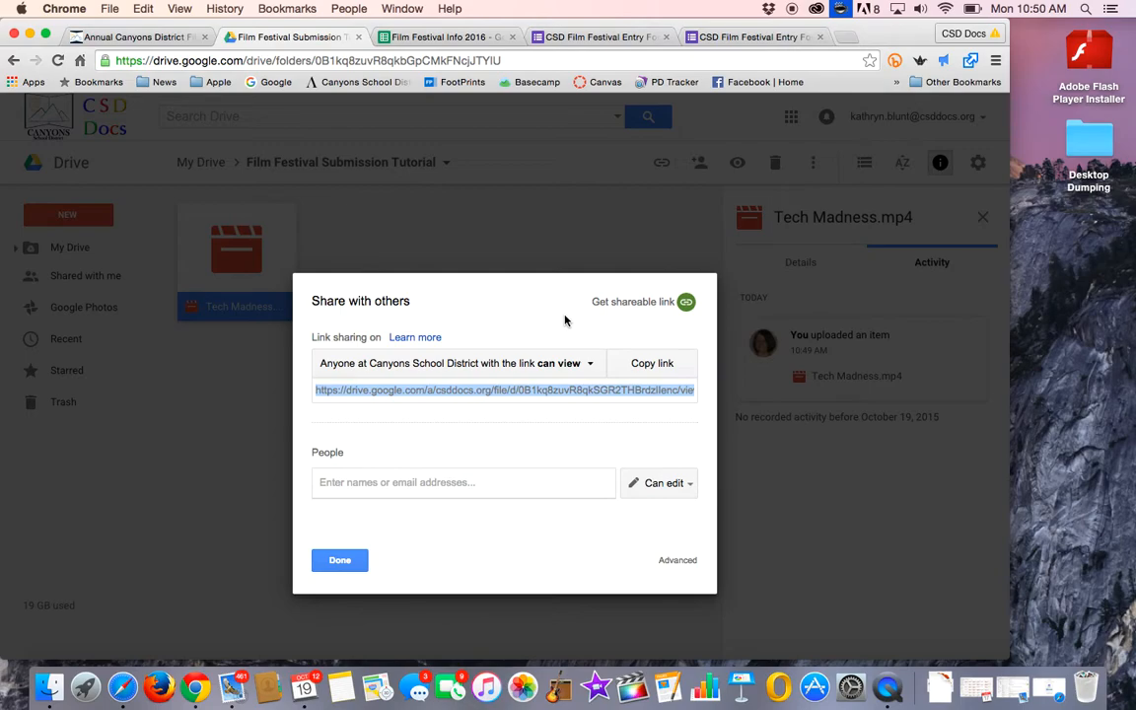
mouse_move(586, 373)
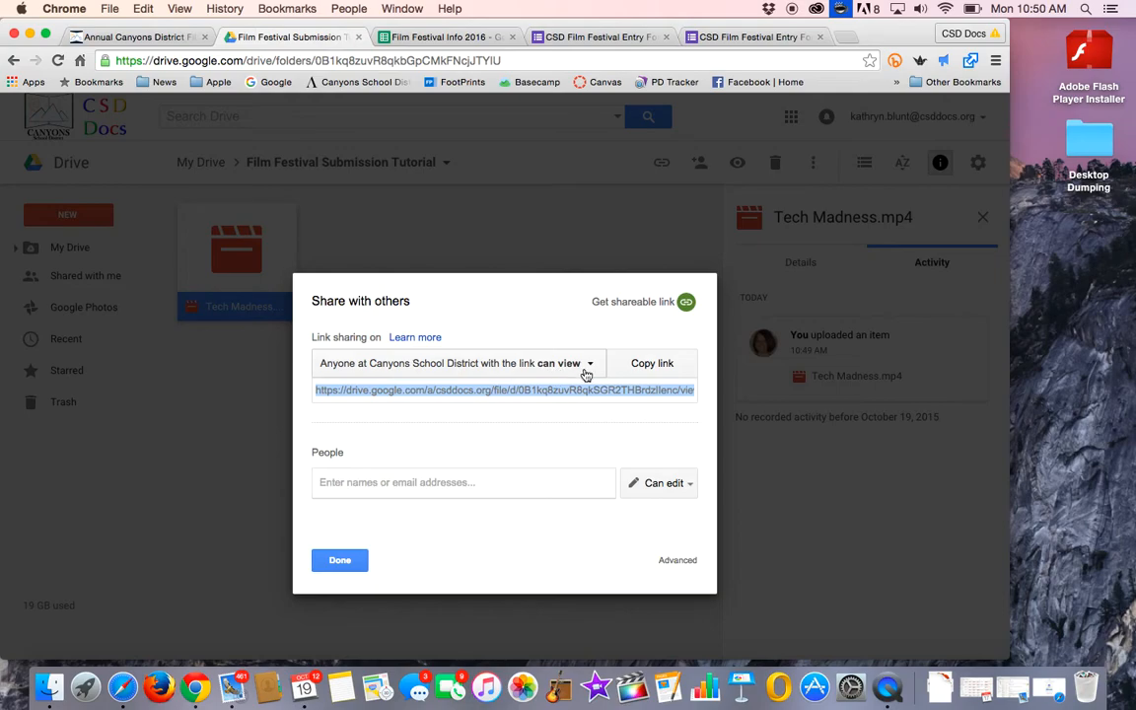
Set Canyons School District link access to 'can edit' and copy the link
left_click(589, 363)
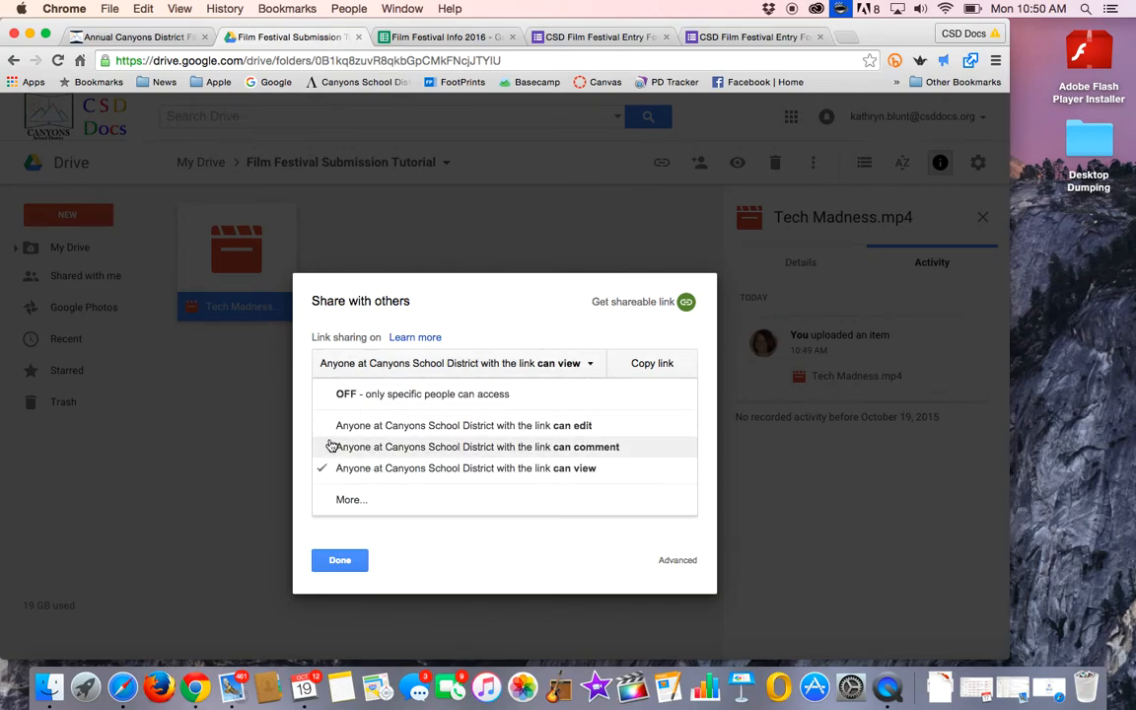
mouse_move(502, 425)
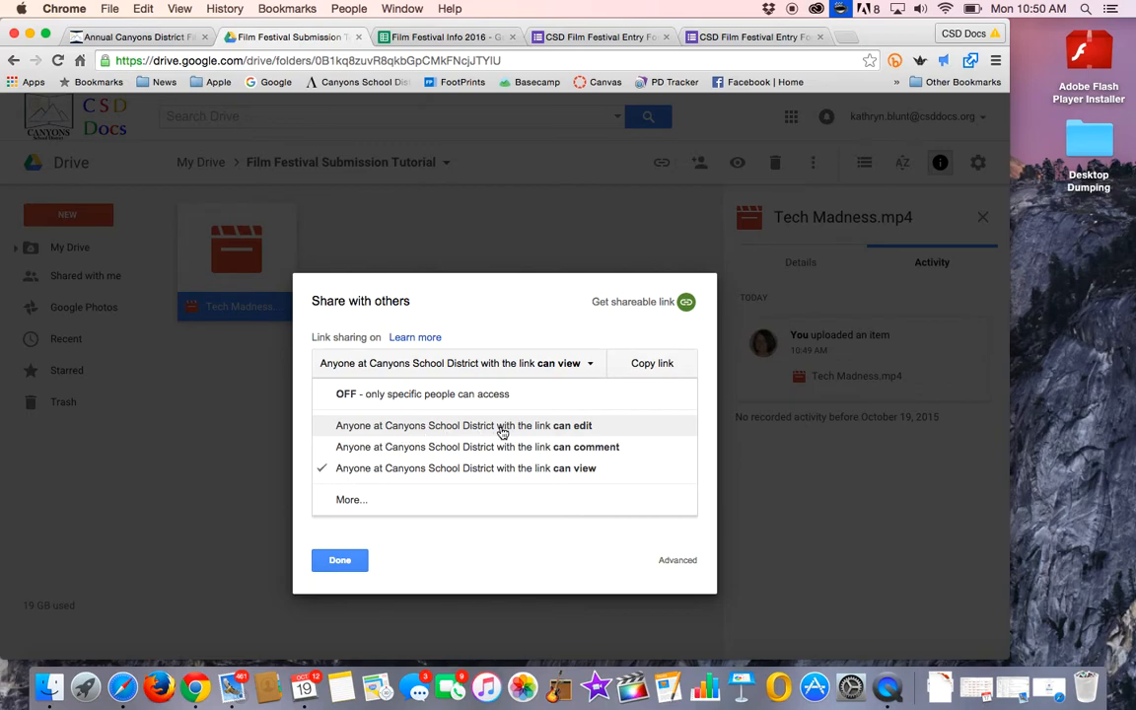
mouse_move(582, 425)
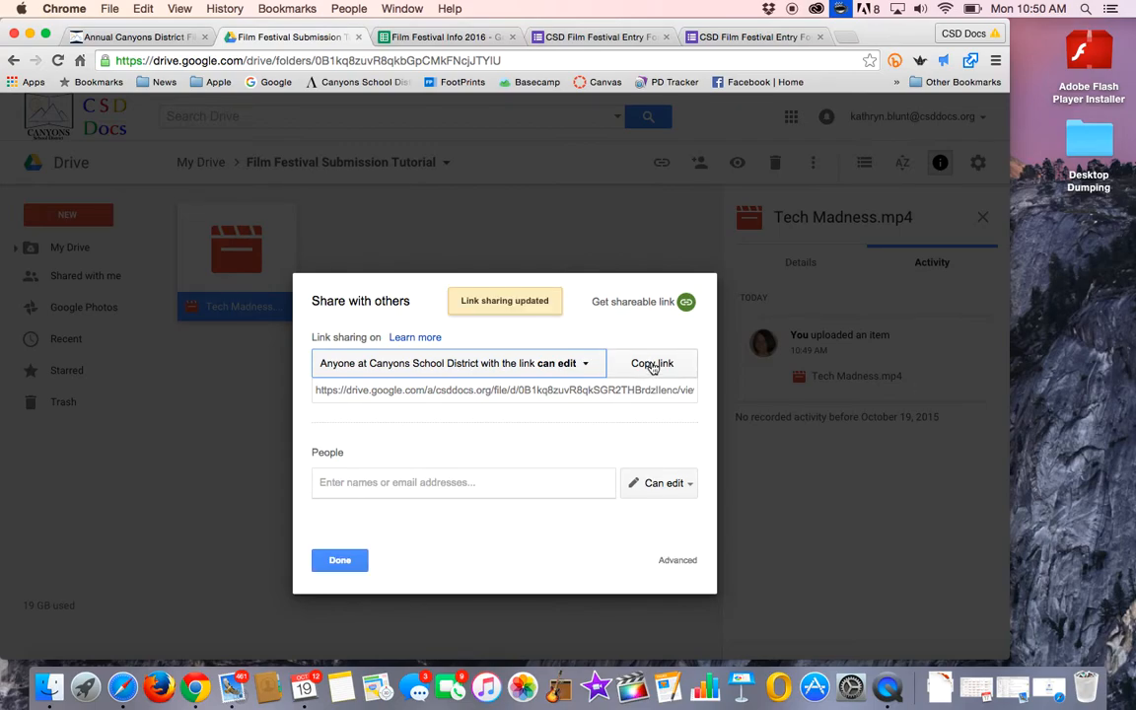
left_click(652, 363)
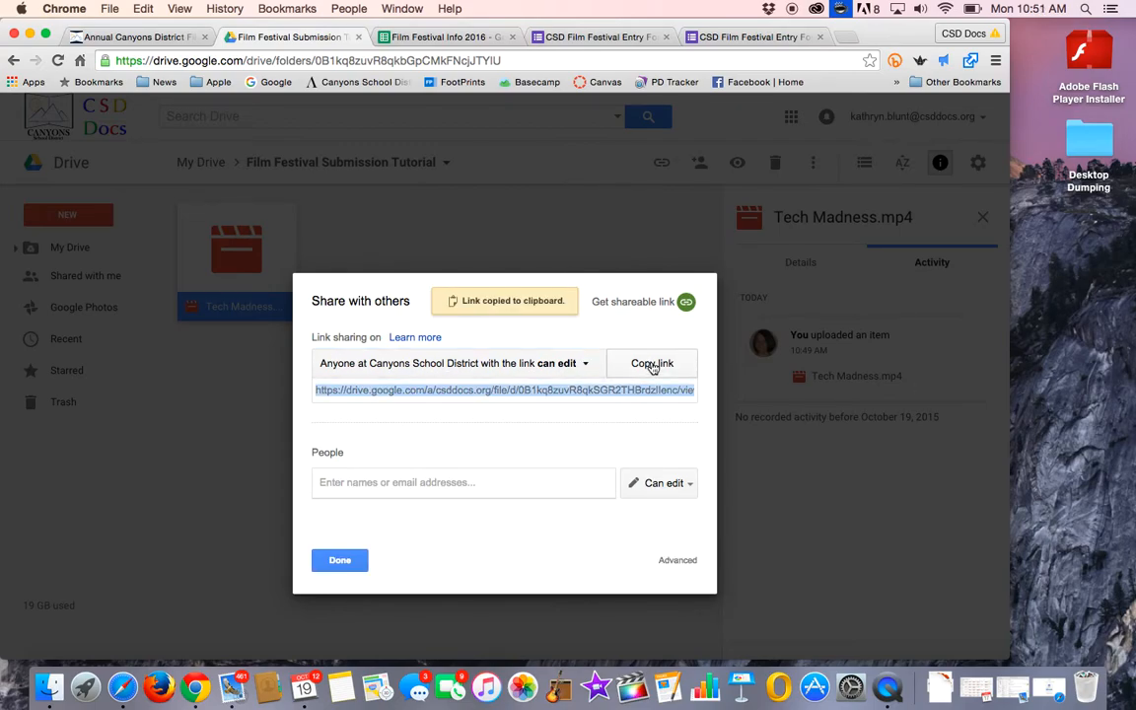
mouse_move(569, 308)
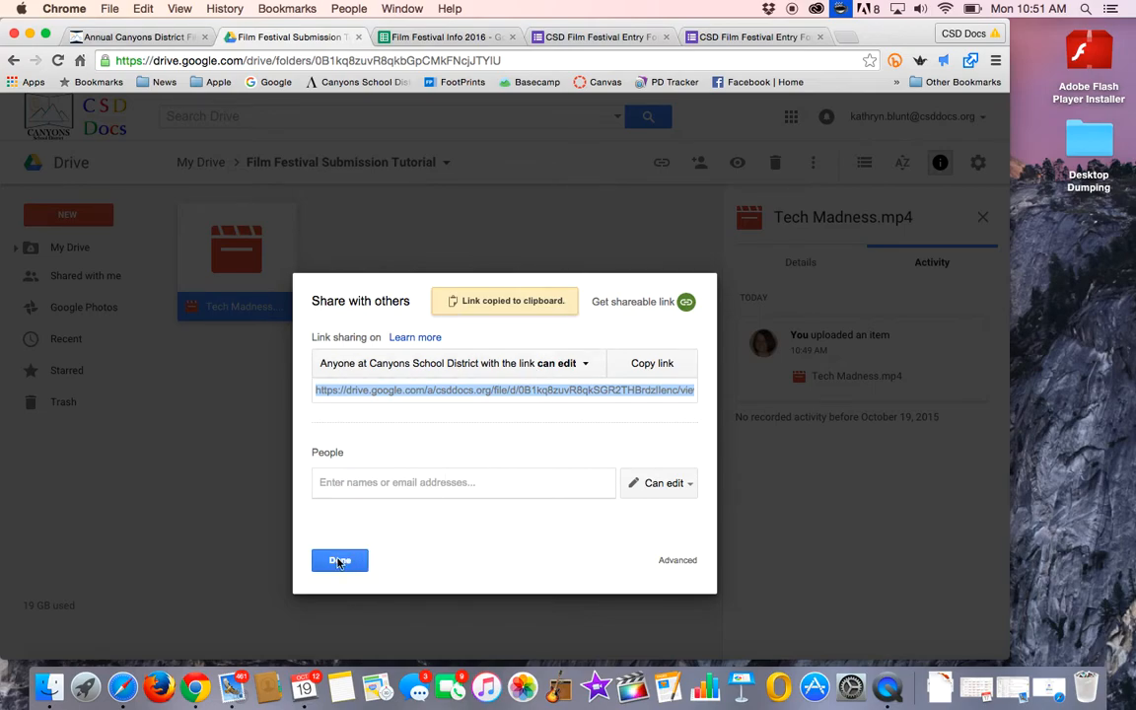
Close the Share with others dialog with Done
left_click(339, 561)
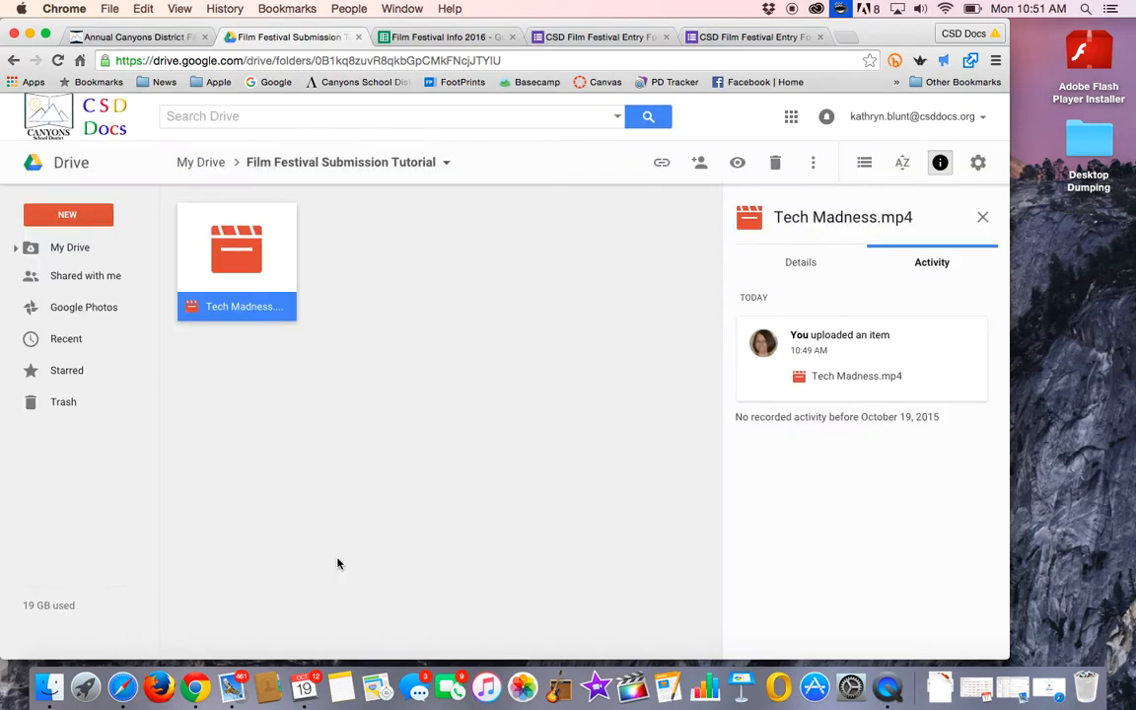
mouse_move(297, 440)
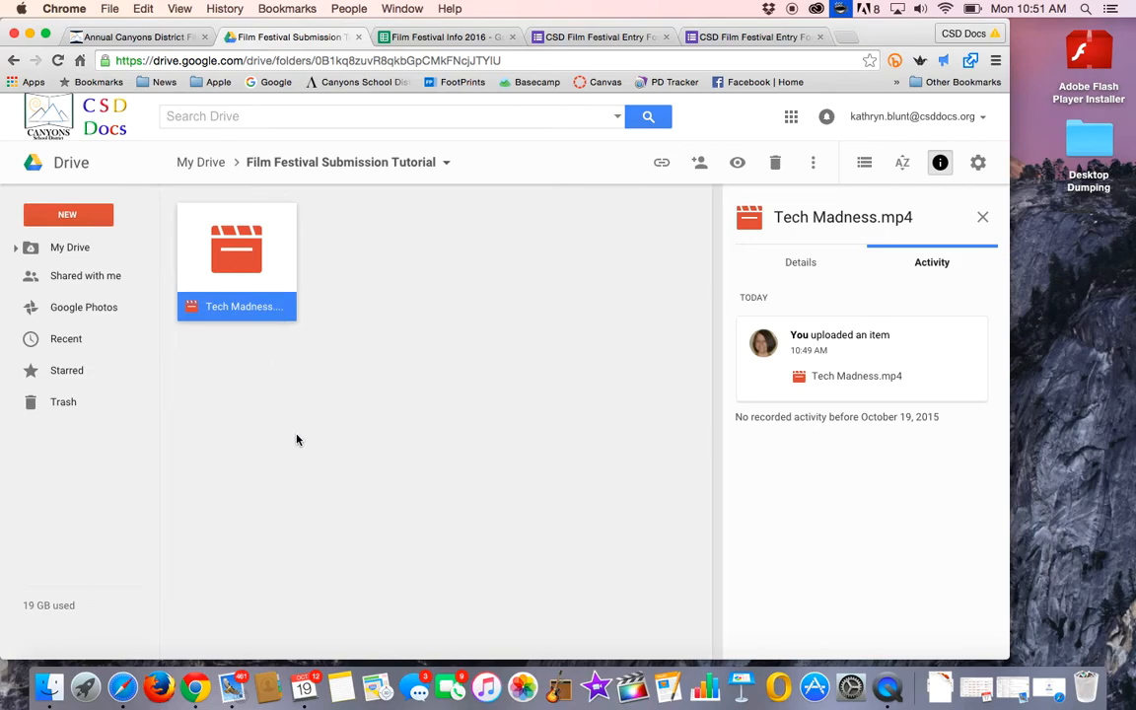
mouse_move(375, 383)
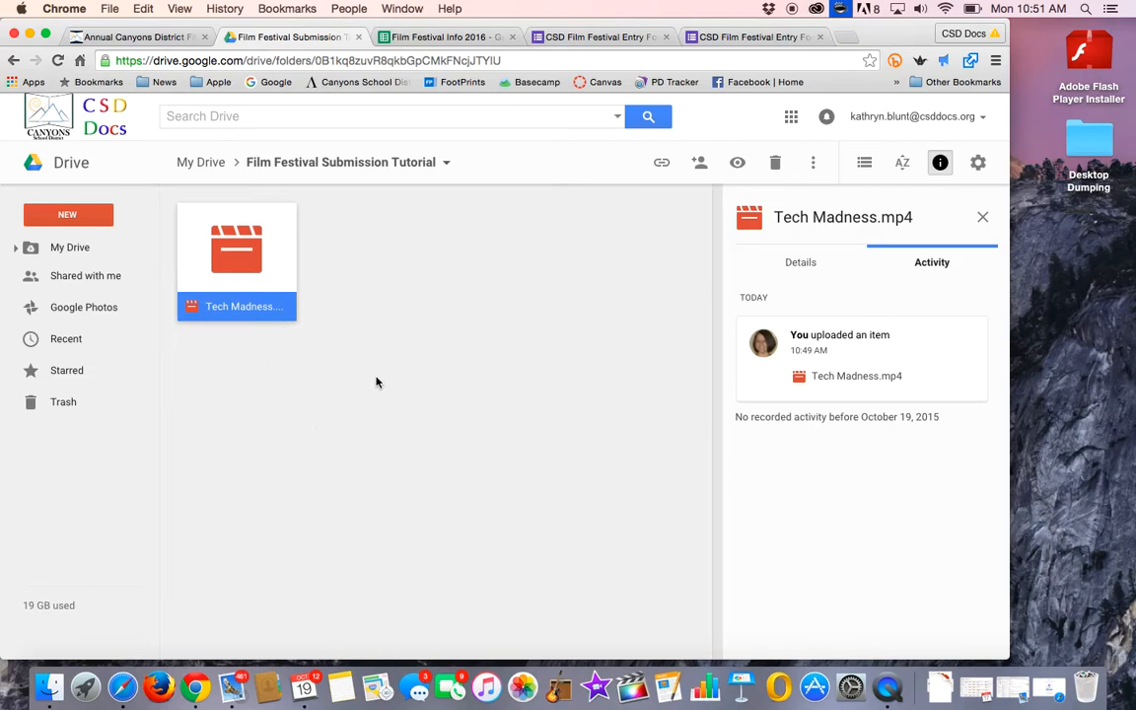
mouse_move(488, 327)
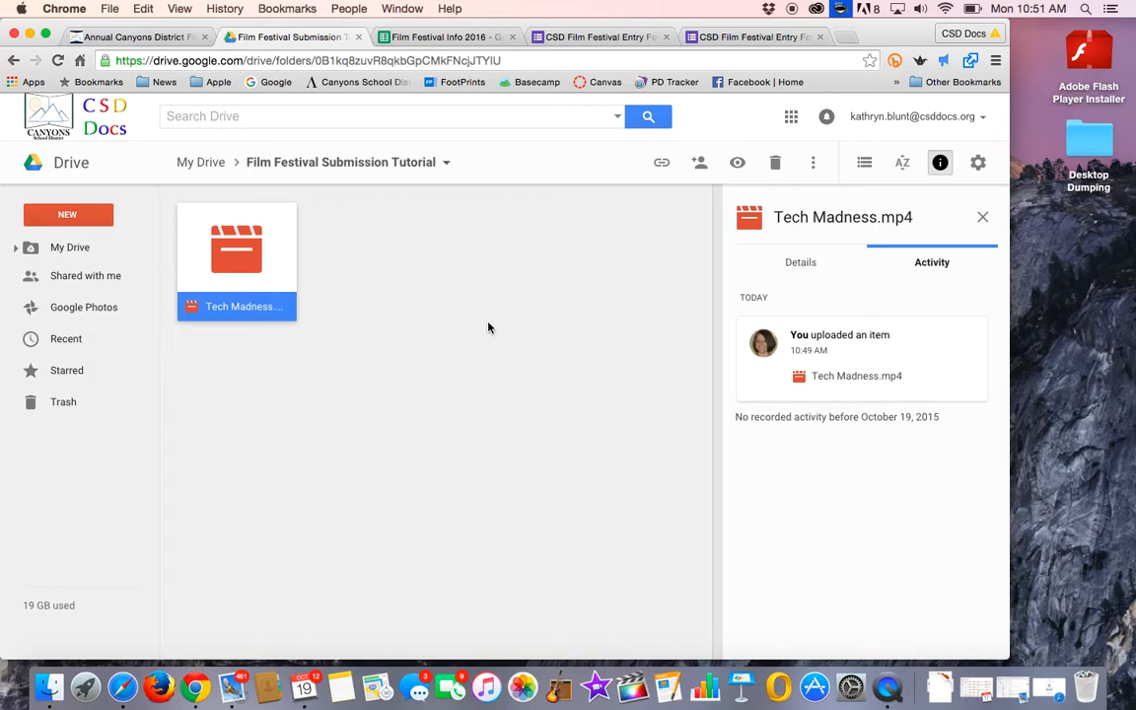
mouse_move(602, 274)
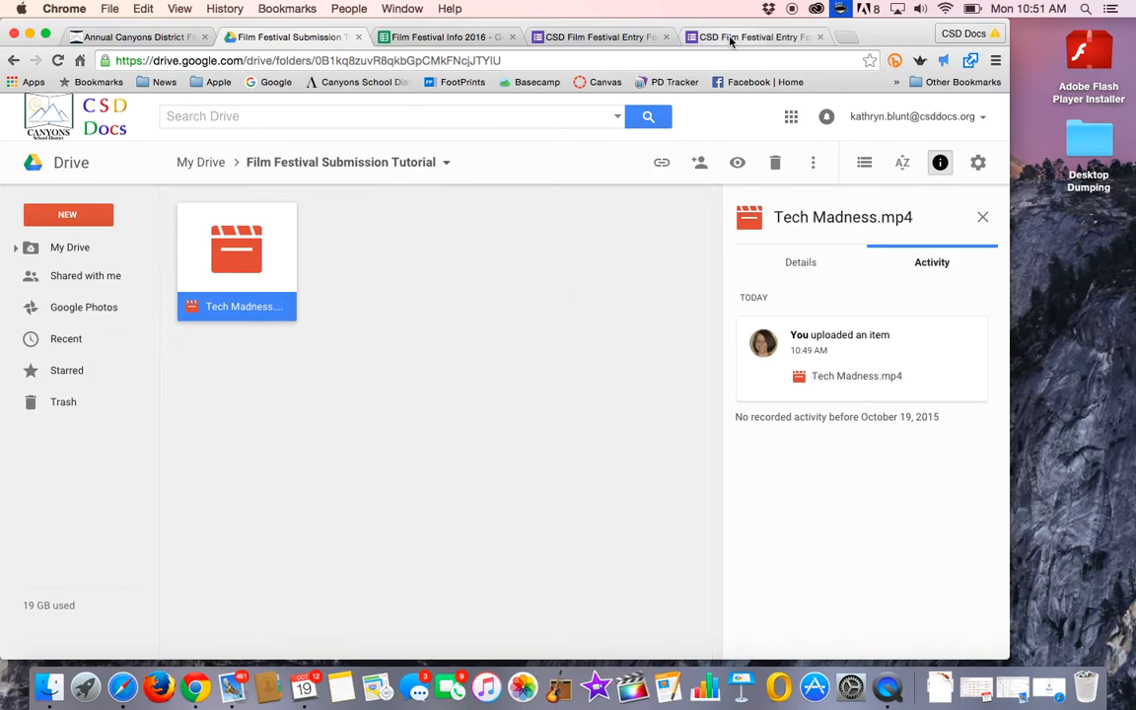
left_click(755, 37)
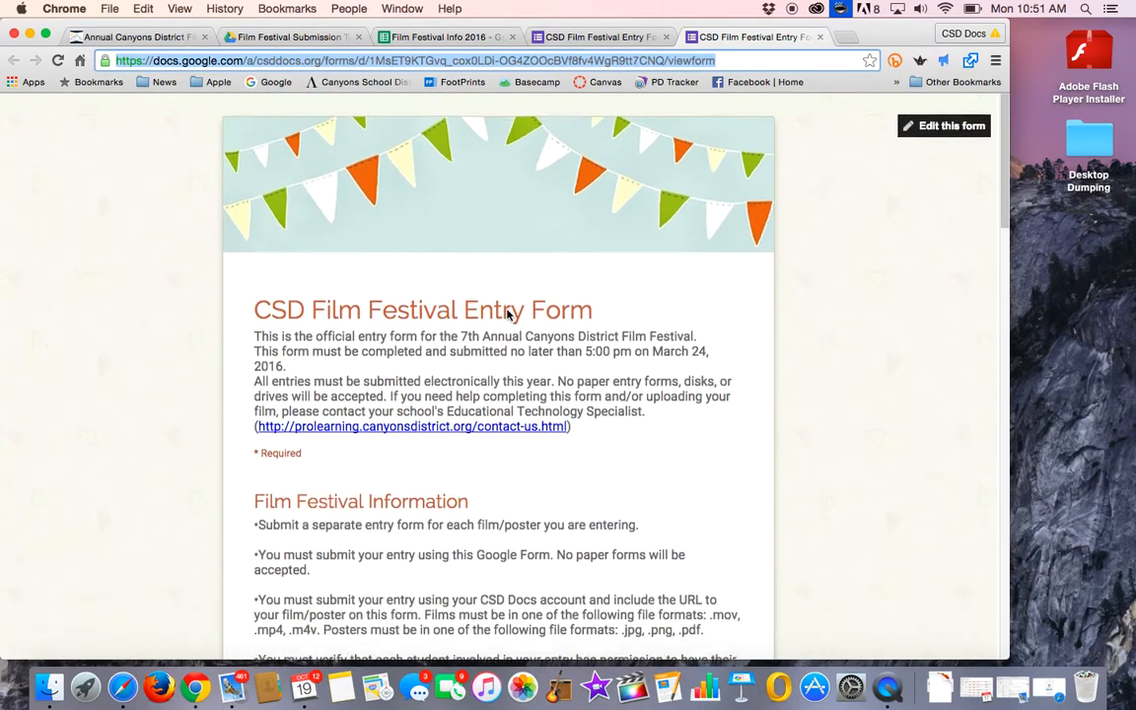
scroll("up", 3)
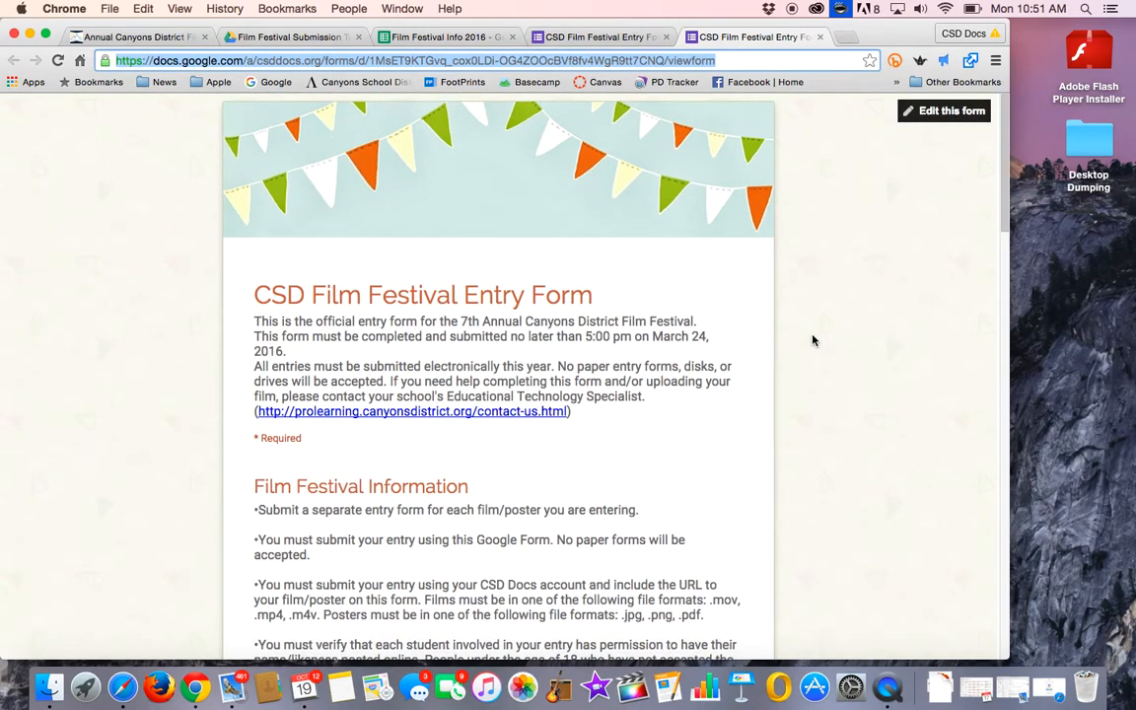
mouse_move(412, 411)
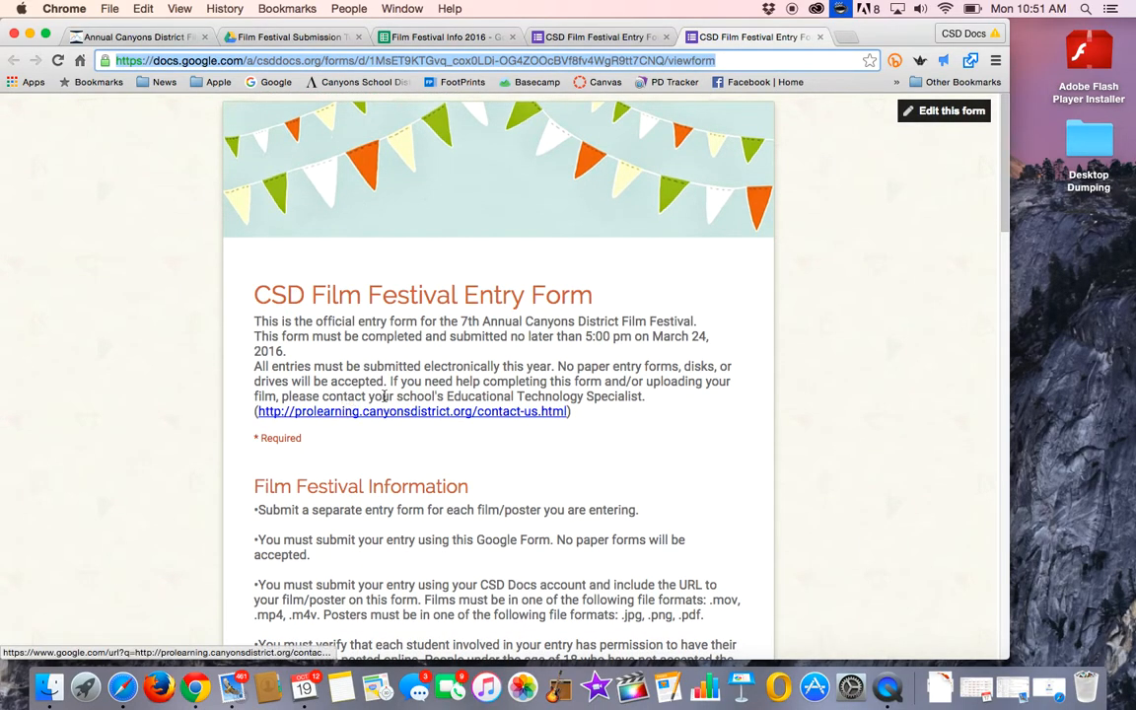
scroll("down", 3)
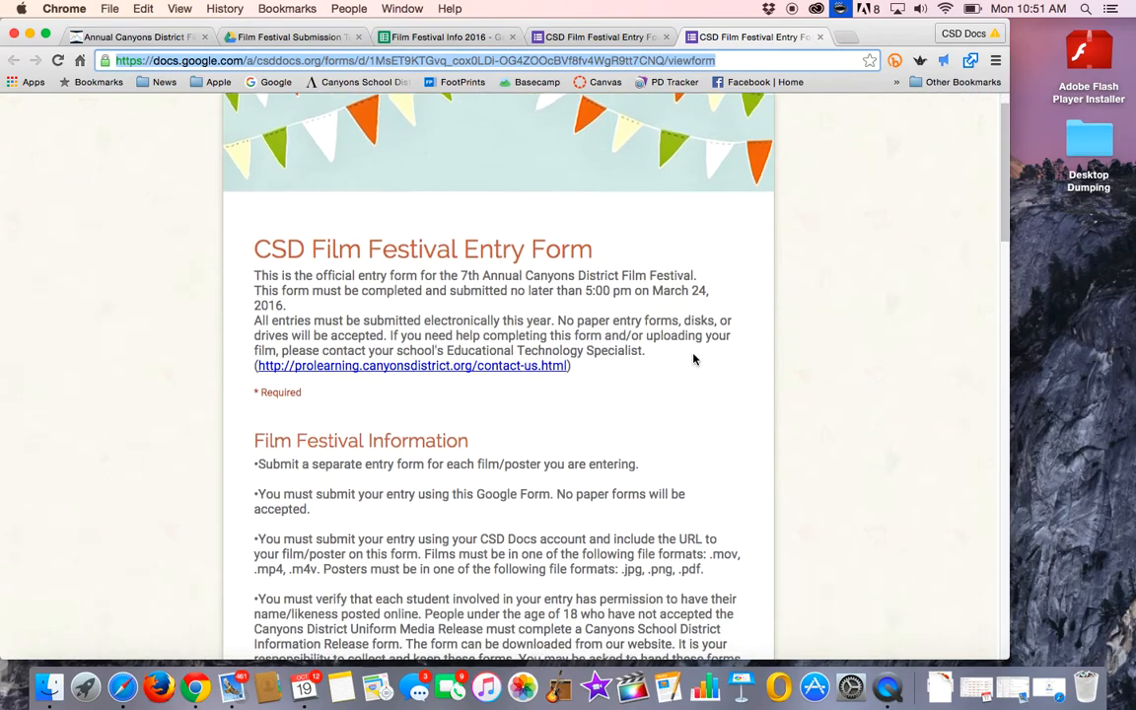
scroll("down", 3)
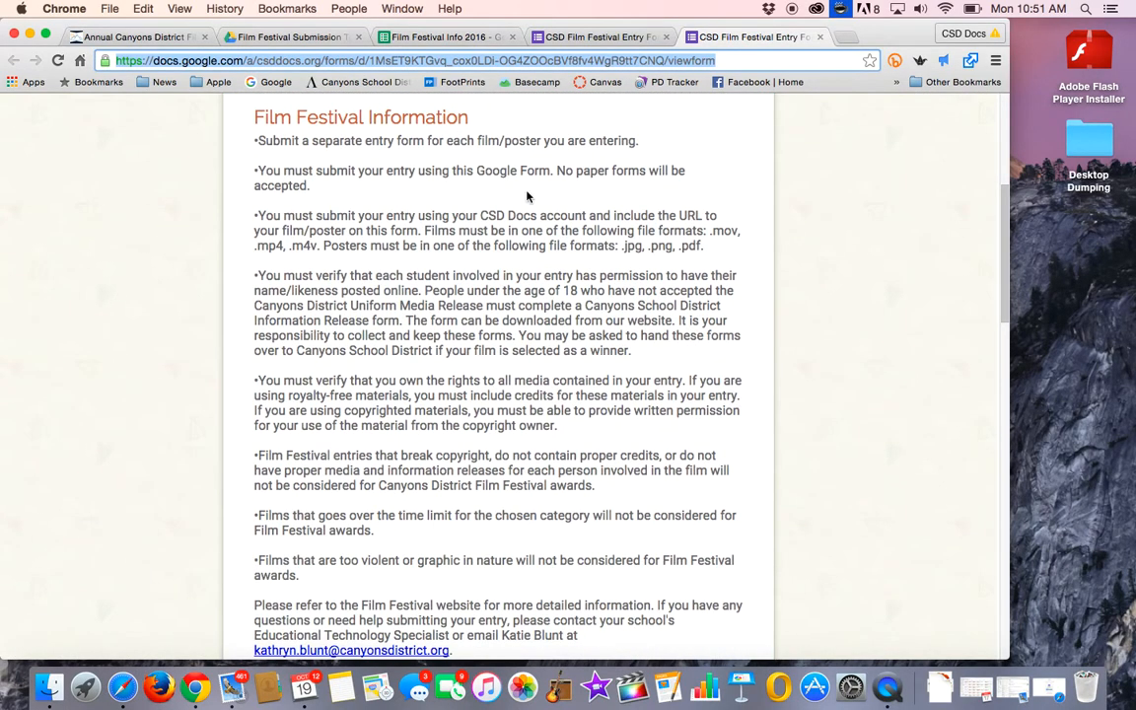
scroll("down", 3)
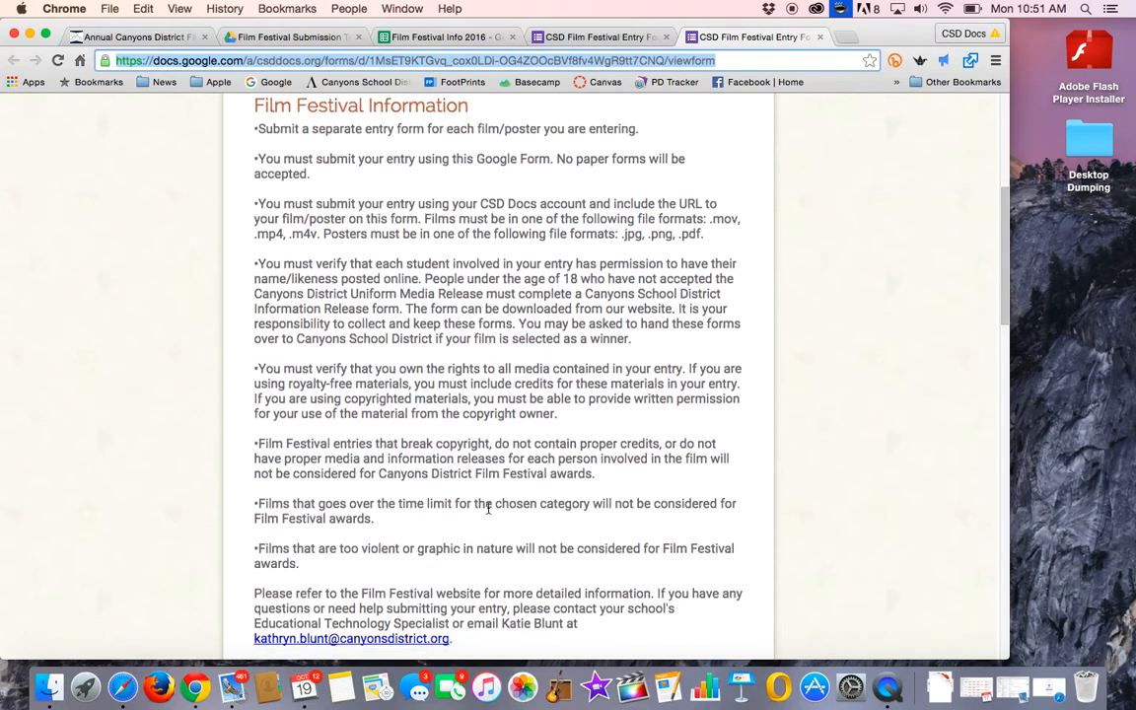
scroll("down", 3)
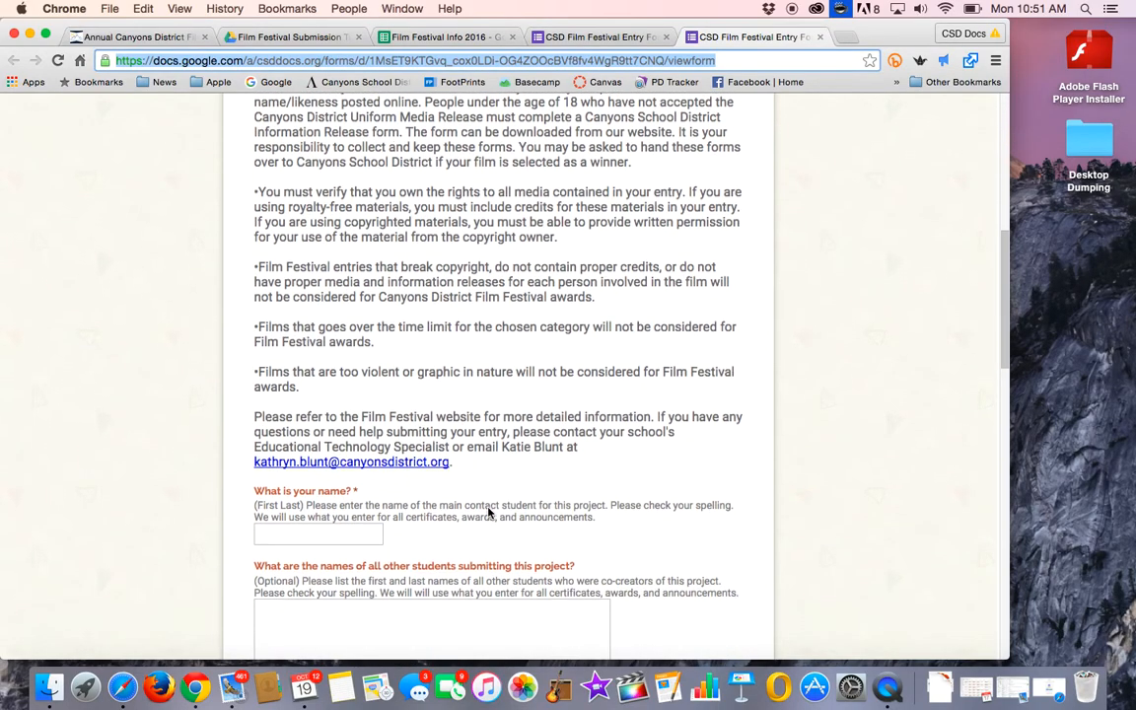
scroll("down", 3)
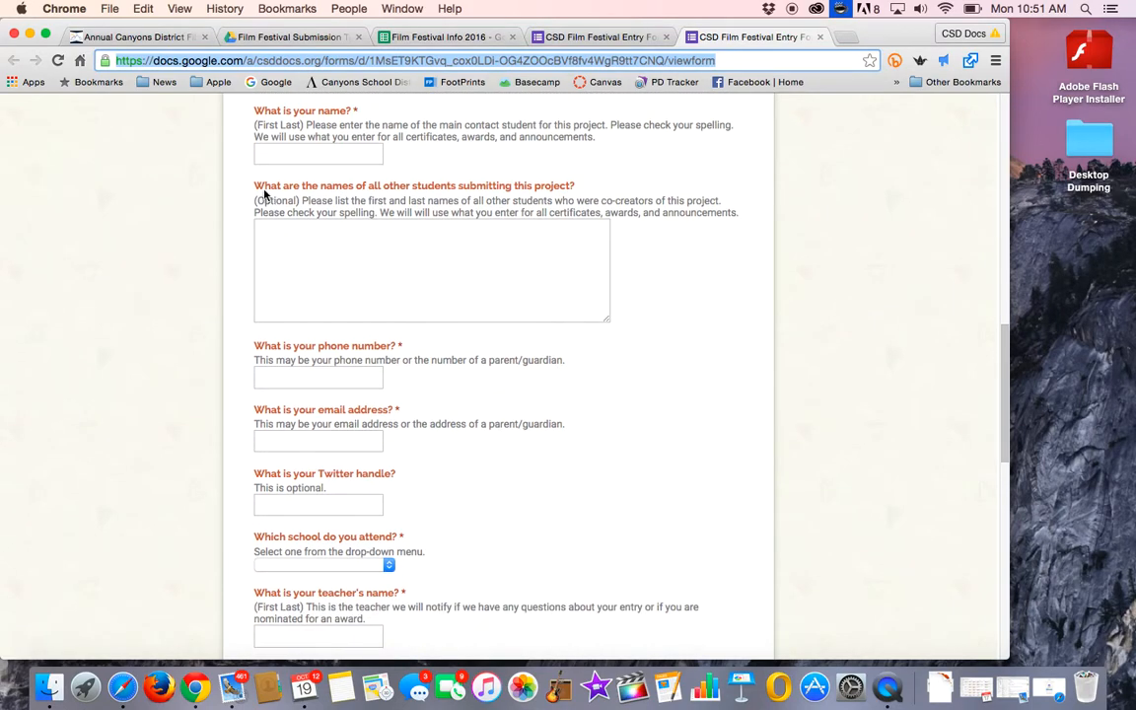
mouse_move(198, 138)
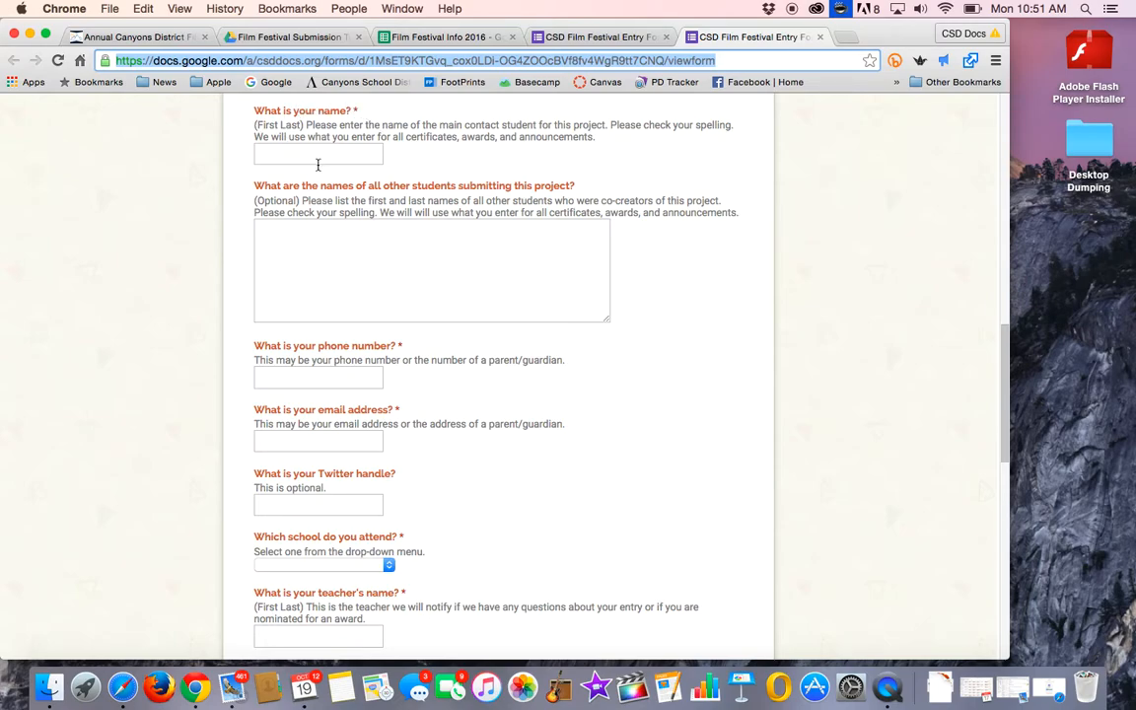
mouse_move(580, 147)
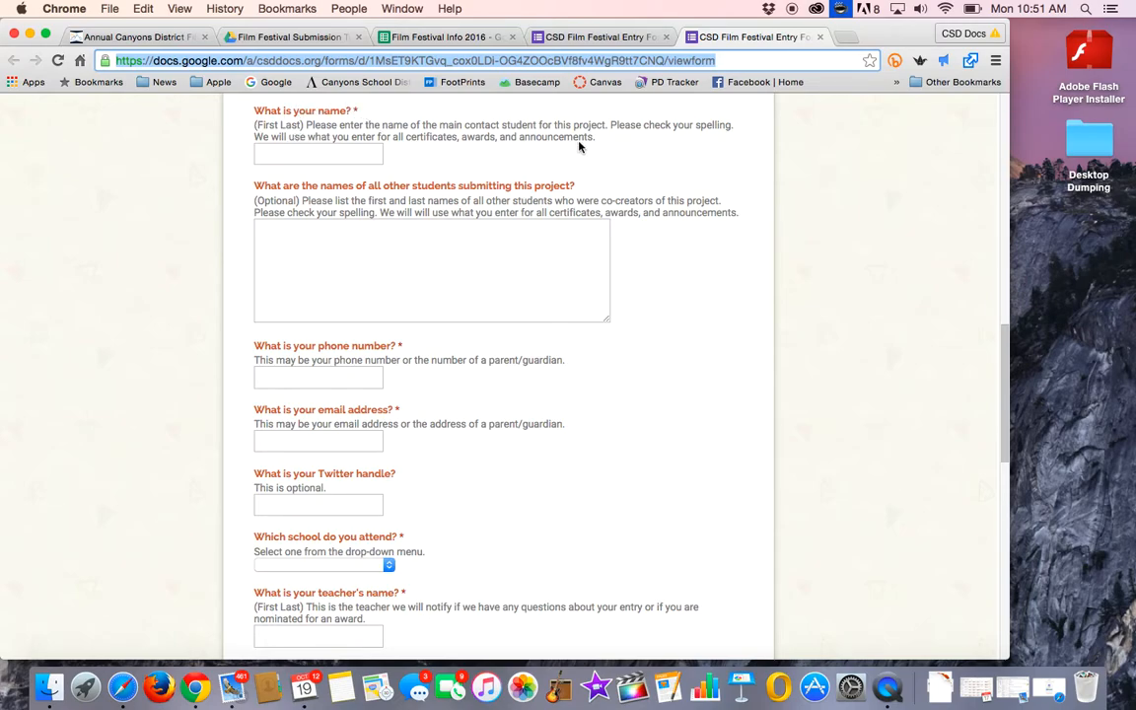
mouse_move(402, 156)
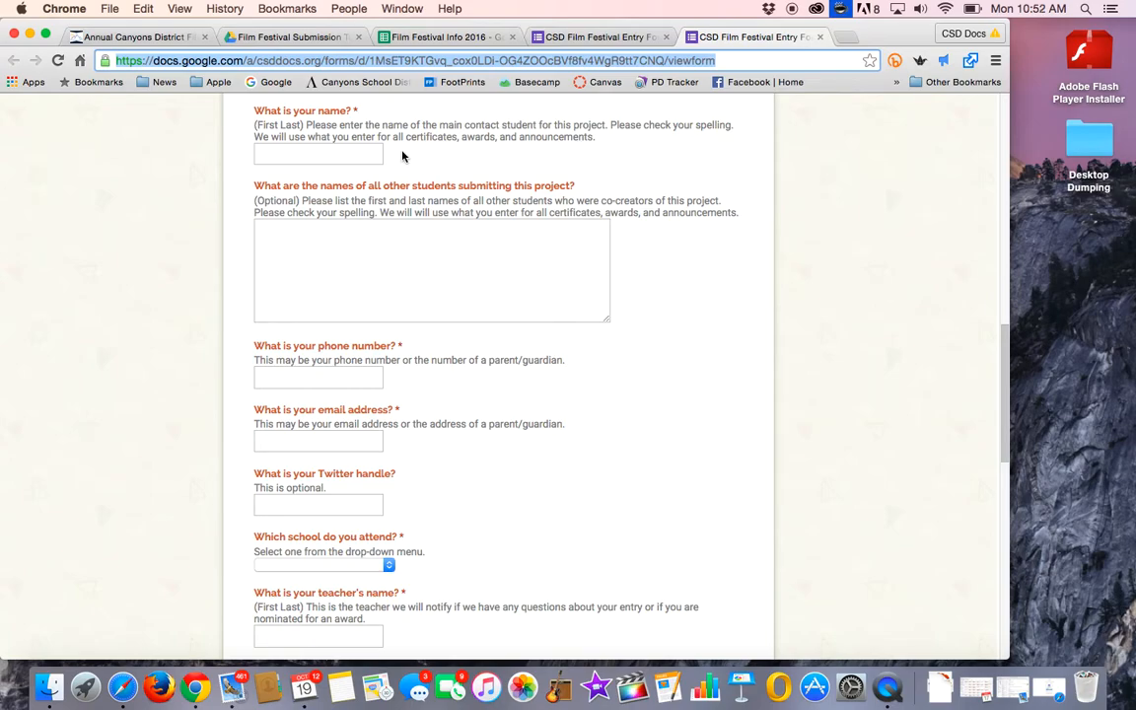
mouse_move(314, 179)
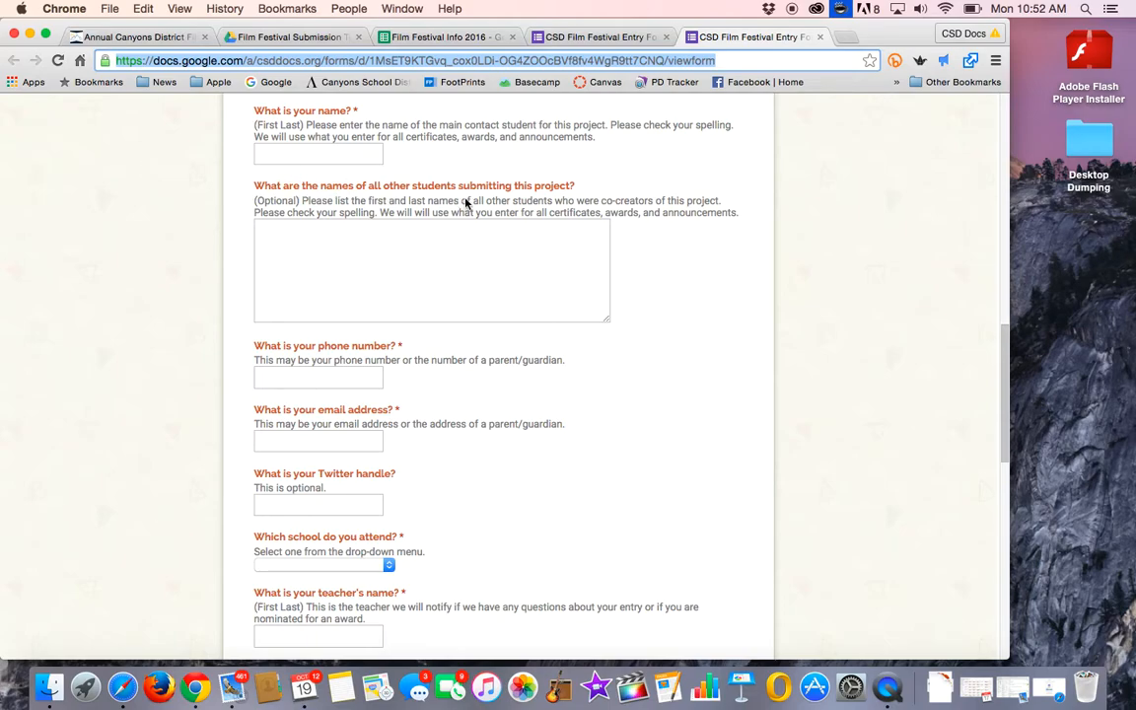
mouse_move(567, 200)
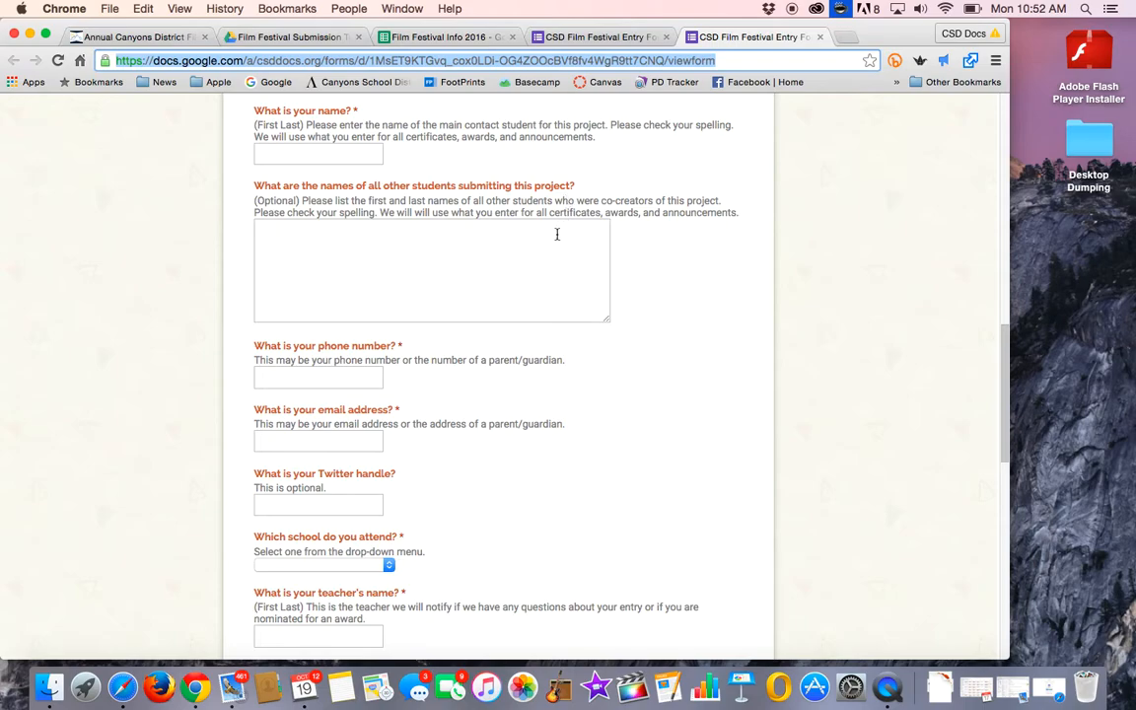
mouse_move(439, 243)
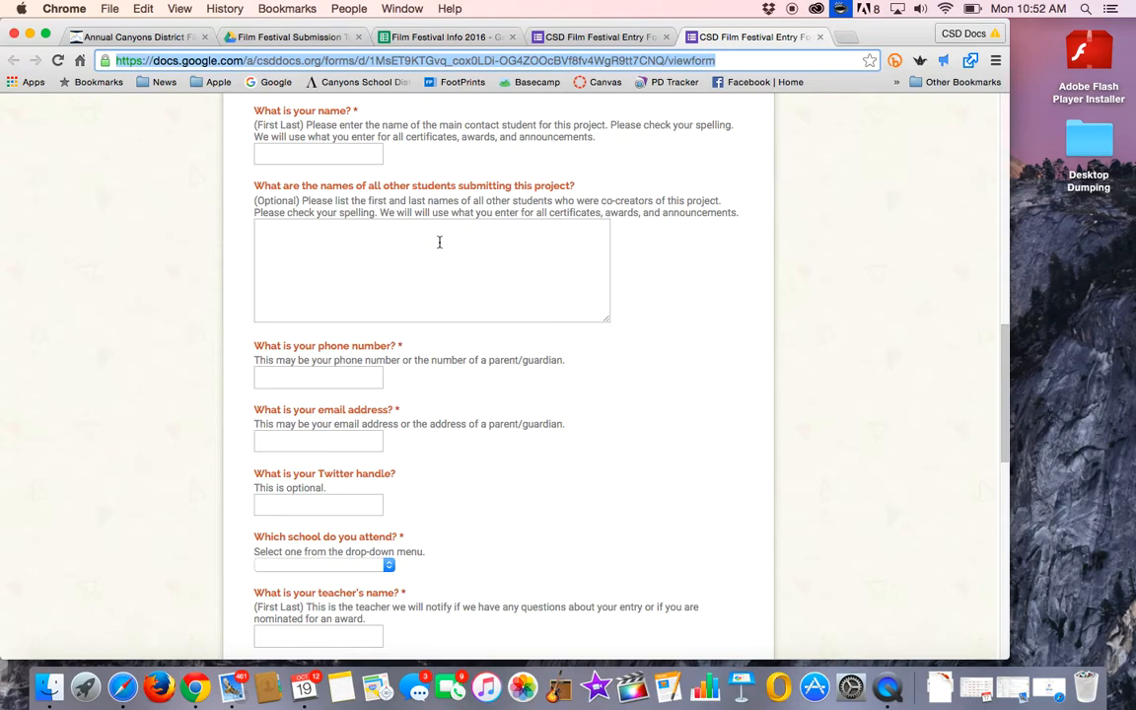
mouse_move(413, 275)
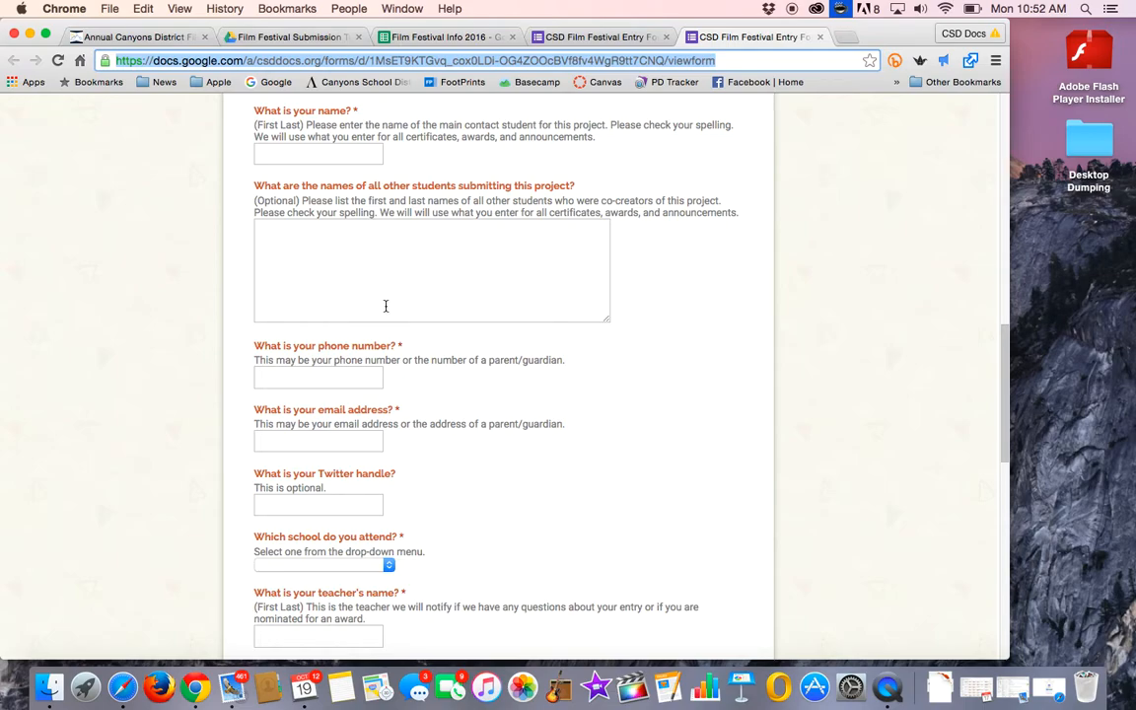
mouse_move(622, 291)
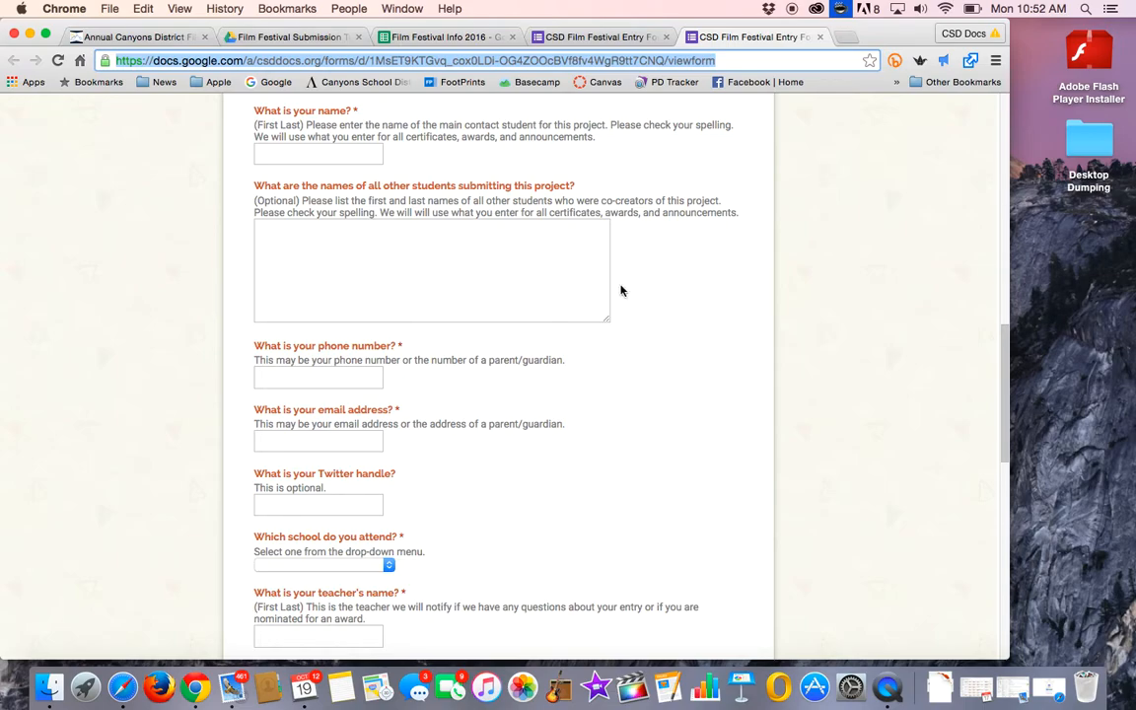
mouse_move(501, 388)
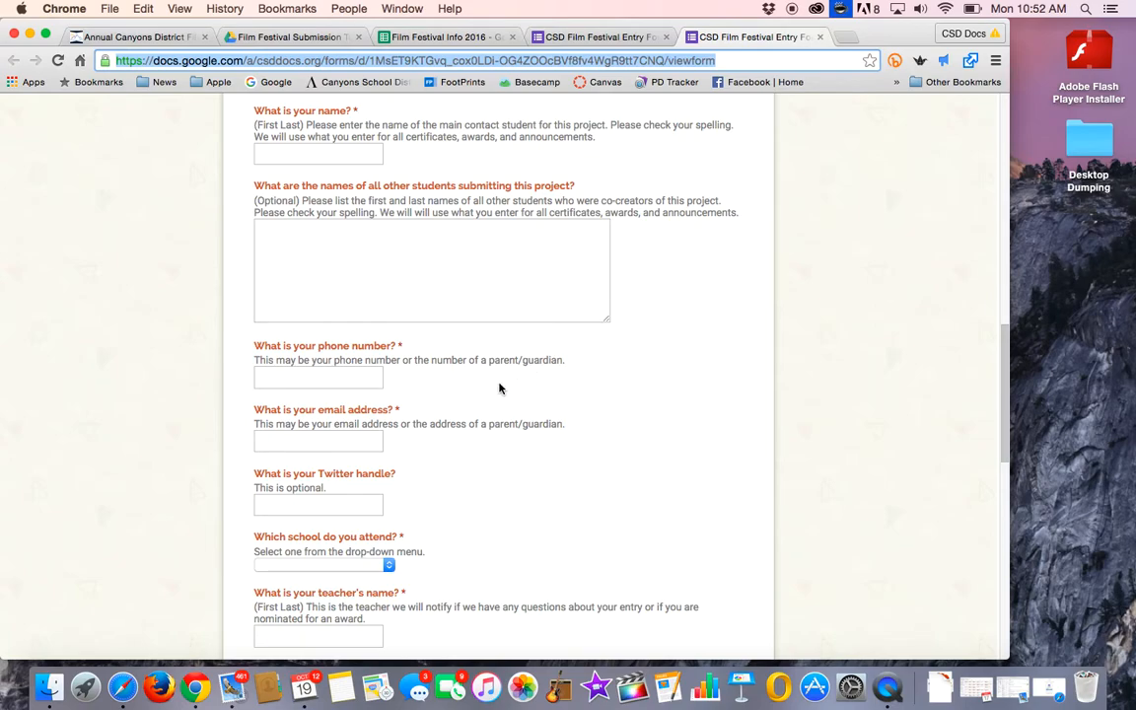
Scroll past teacher, grade, title and category to File Submission and Signature and Release
scroll("down", 3)
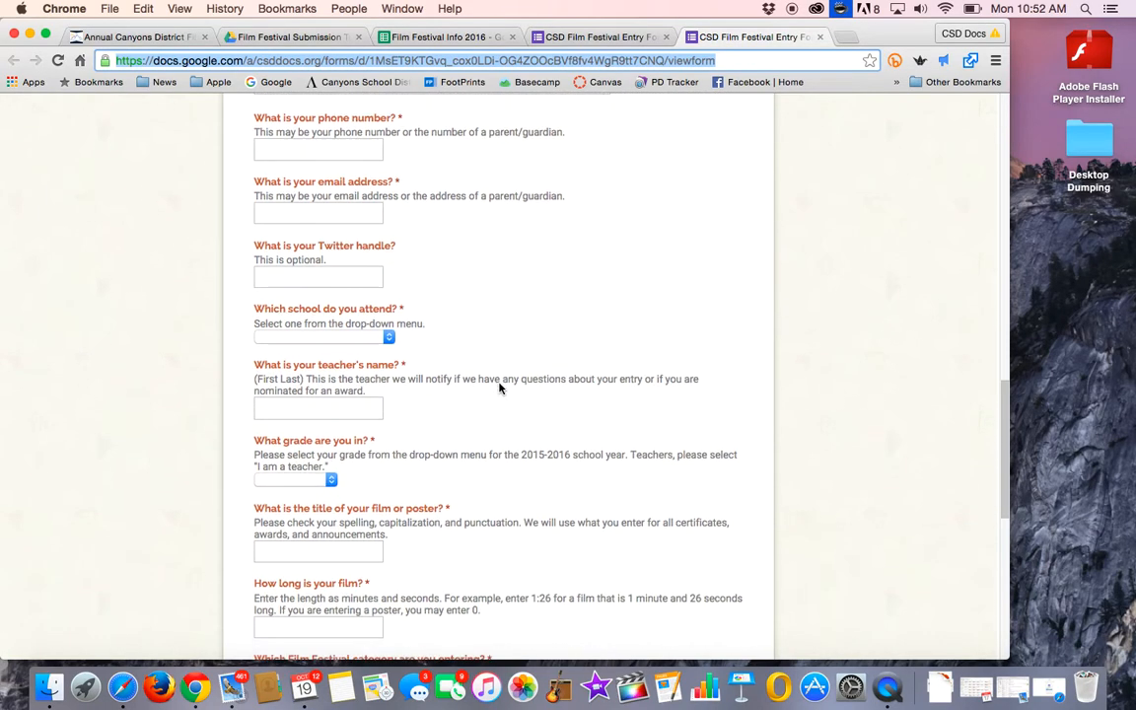
scroll("down", 3)
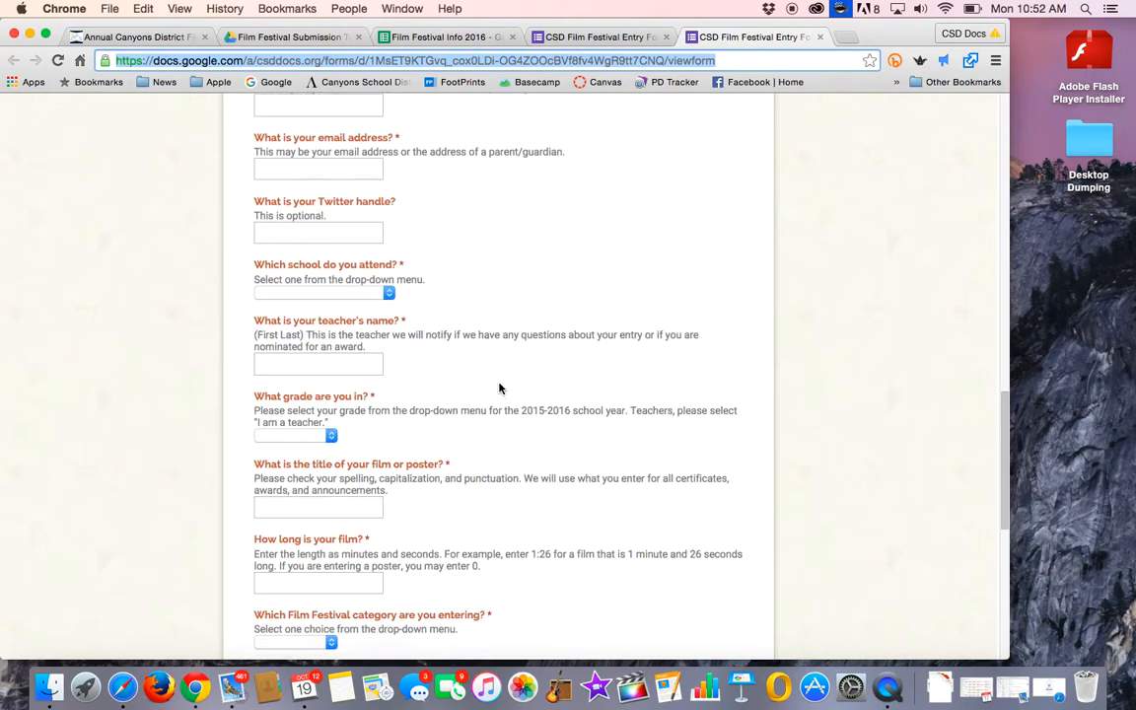
scroll("down", 3)
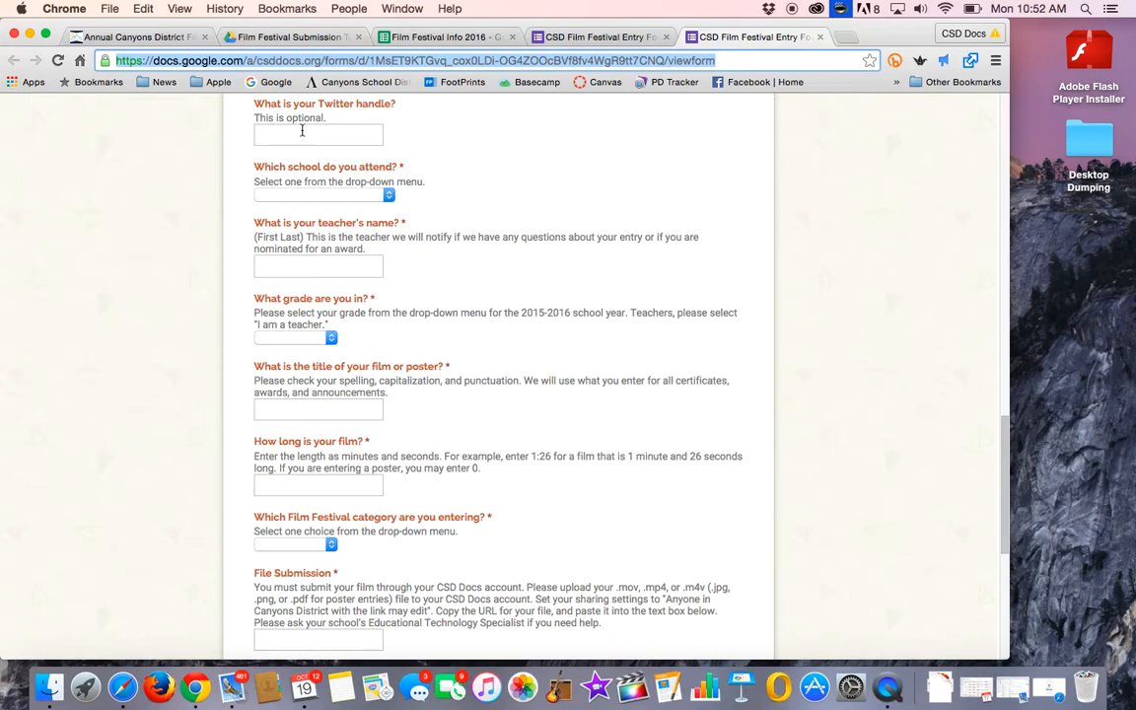
mouse_move(441, 222)
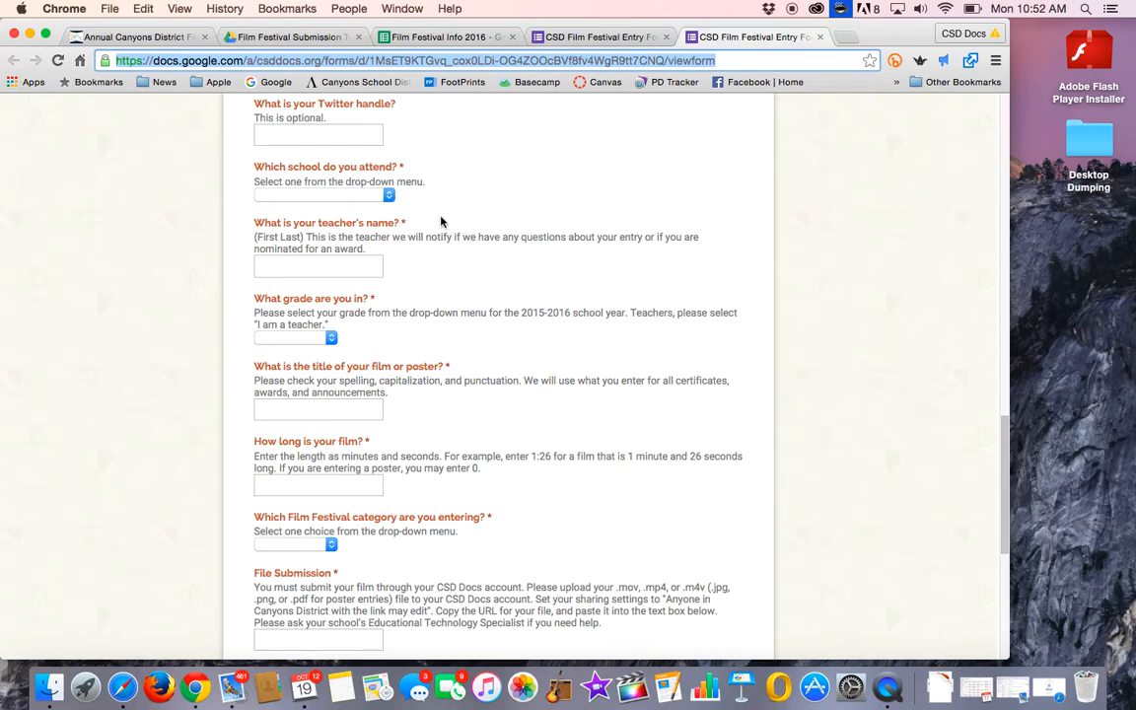
scroll("down", 3)
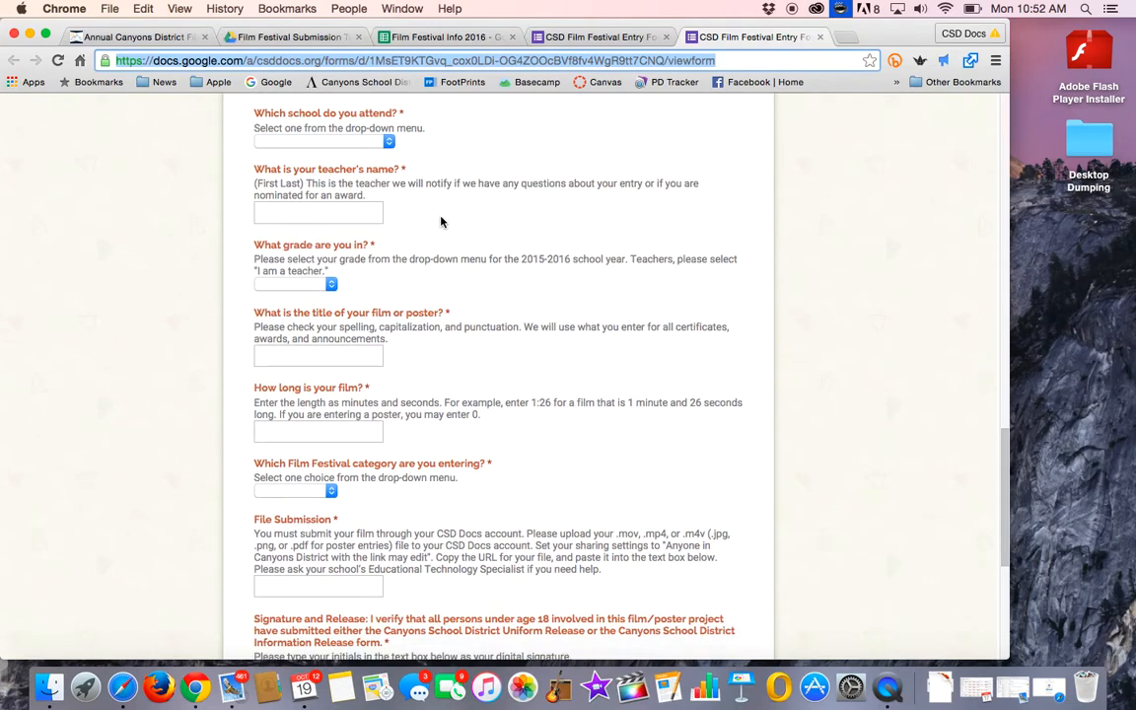
scroll("down", 3)
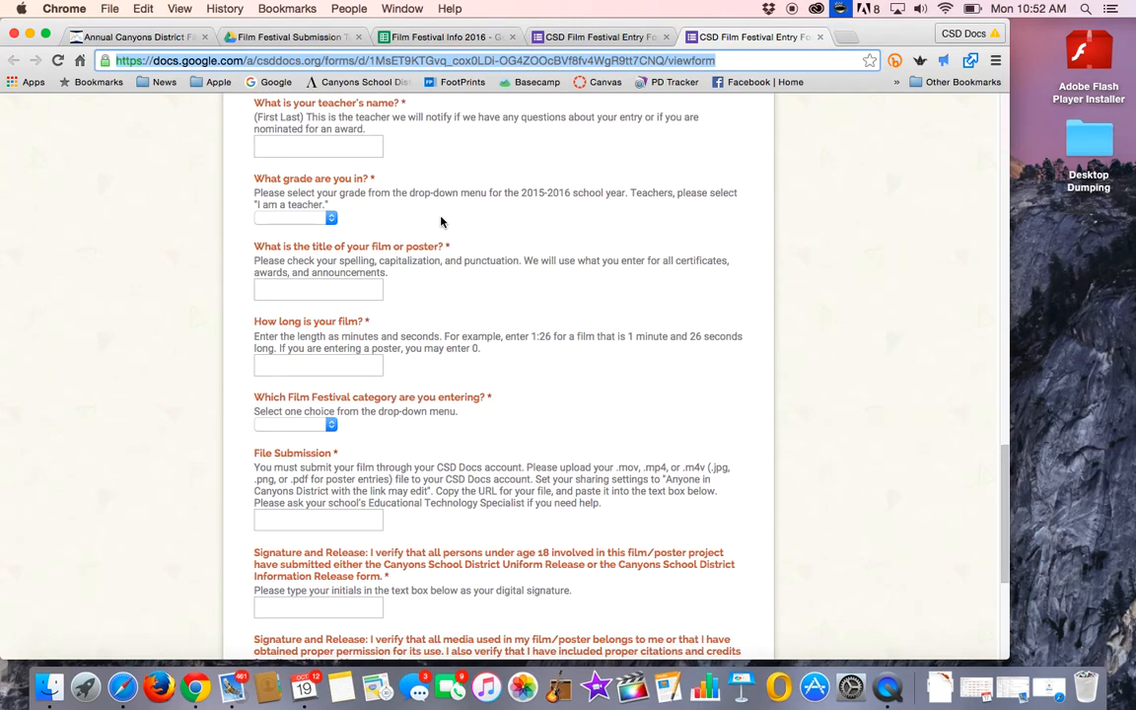
mouse_move(289, 125)
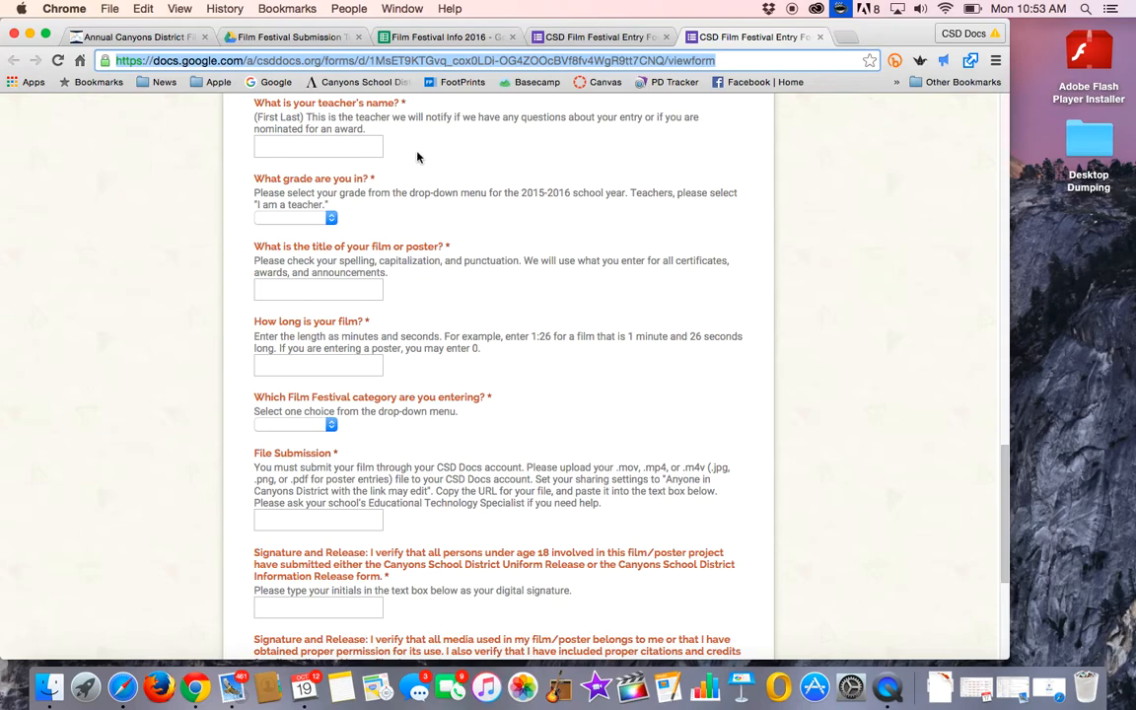
mouse_move(375, 130)
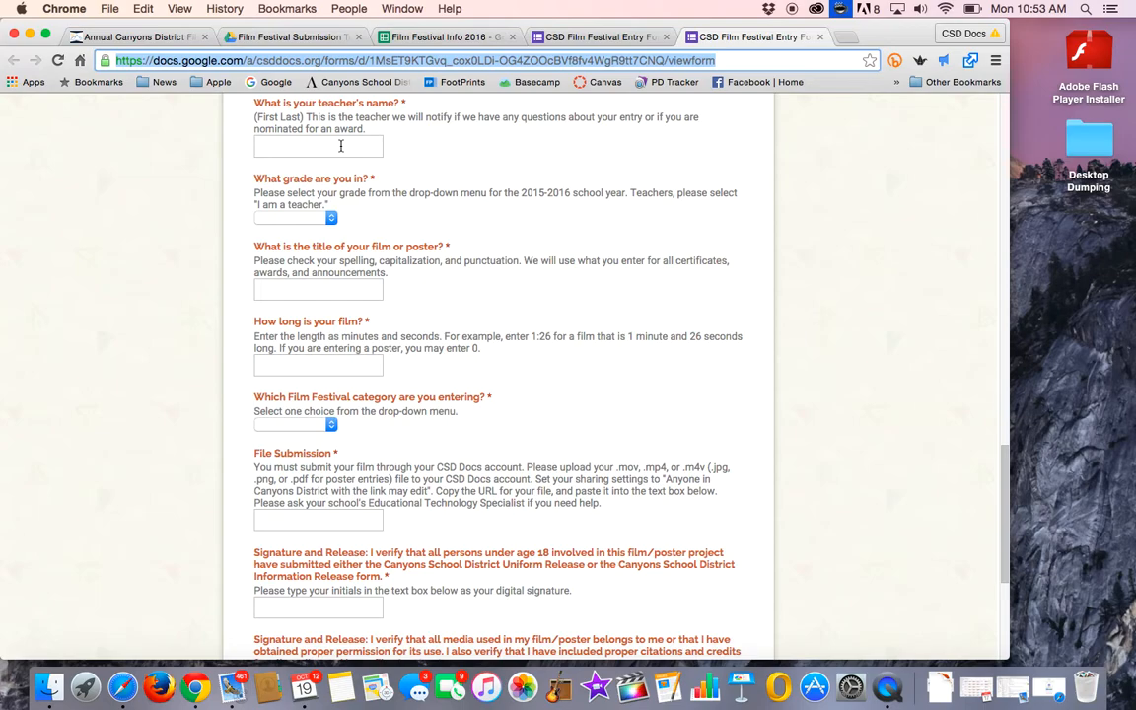
mouse_move(291, 121)
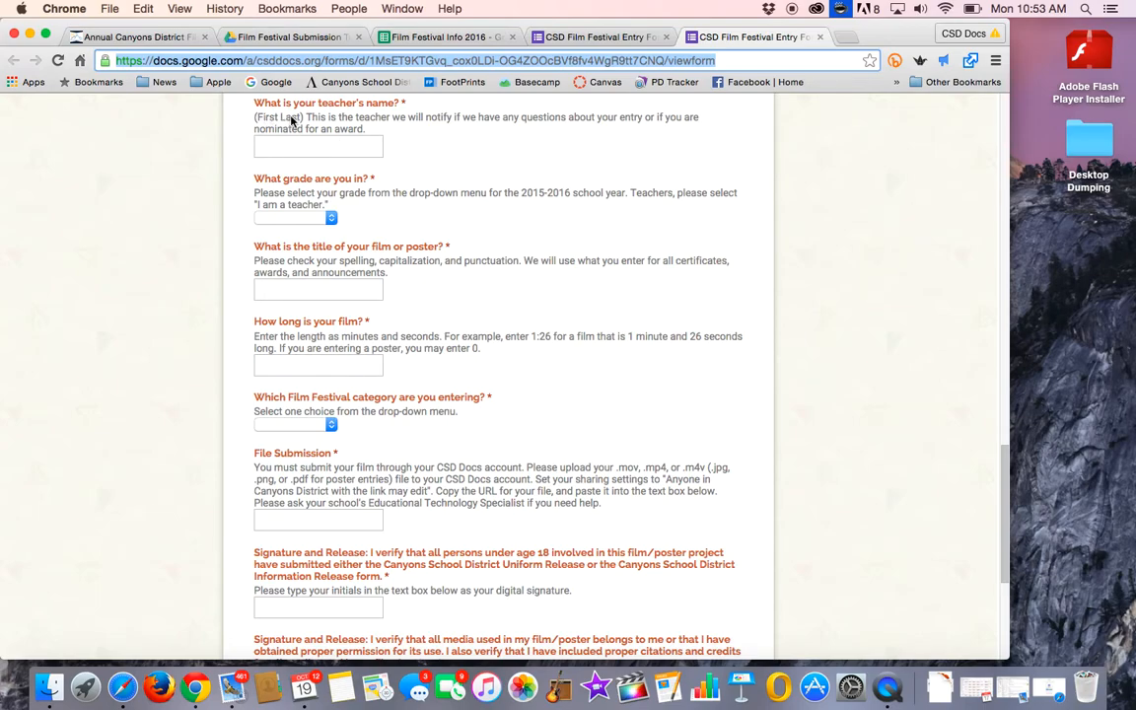
scroll("down", 3)
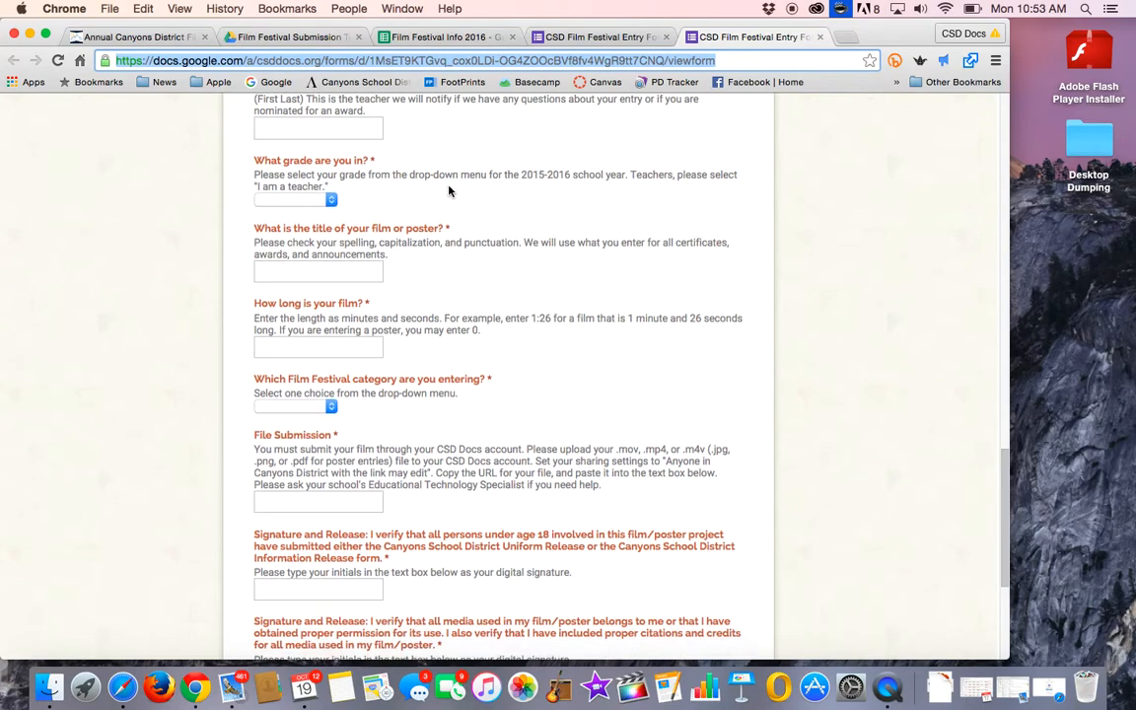
scroll("down", 3)
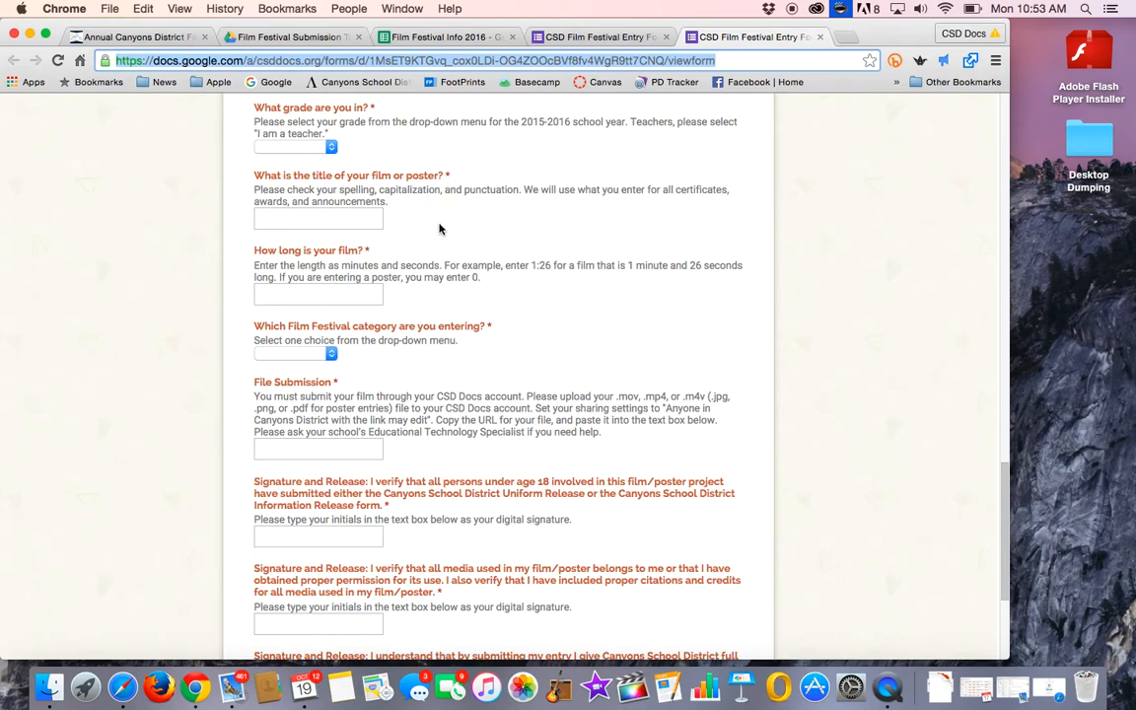
scroll("down", 3)
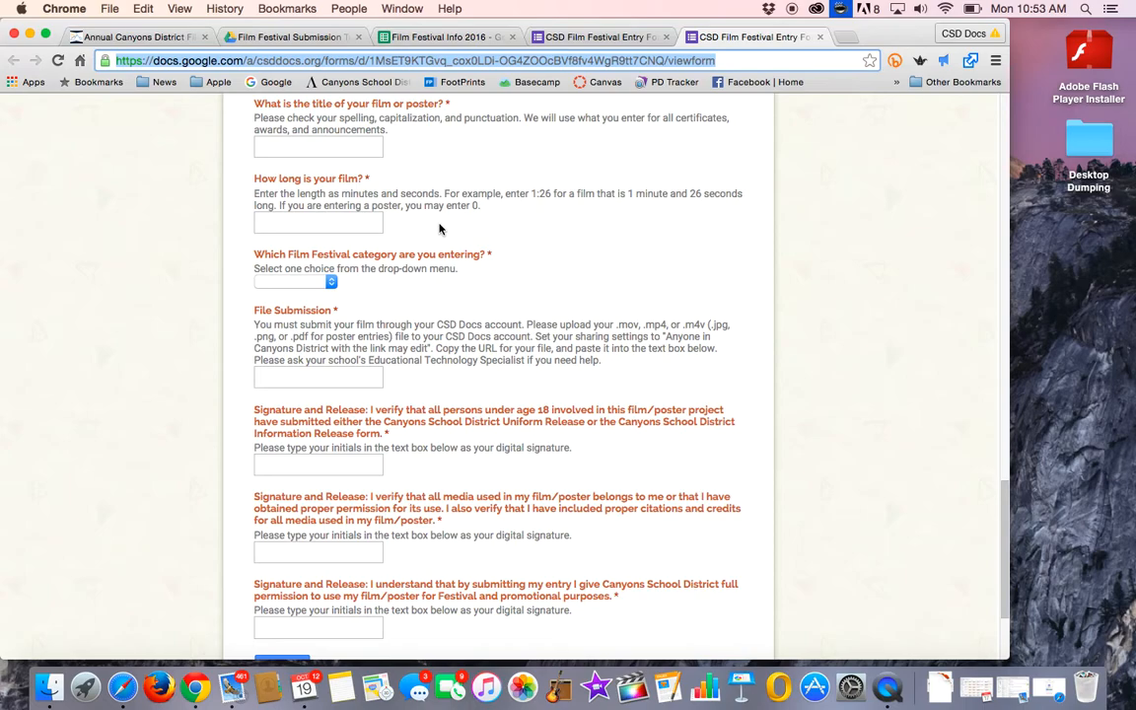
mouse_move(410, 115)
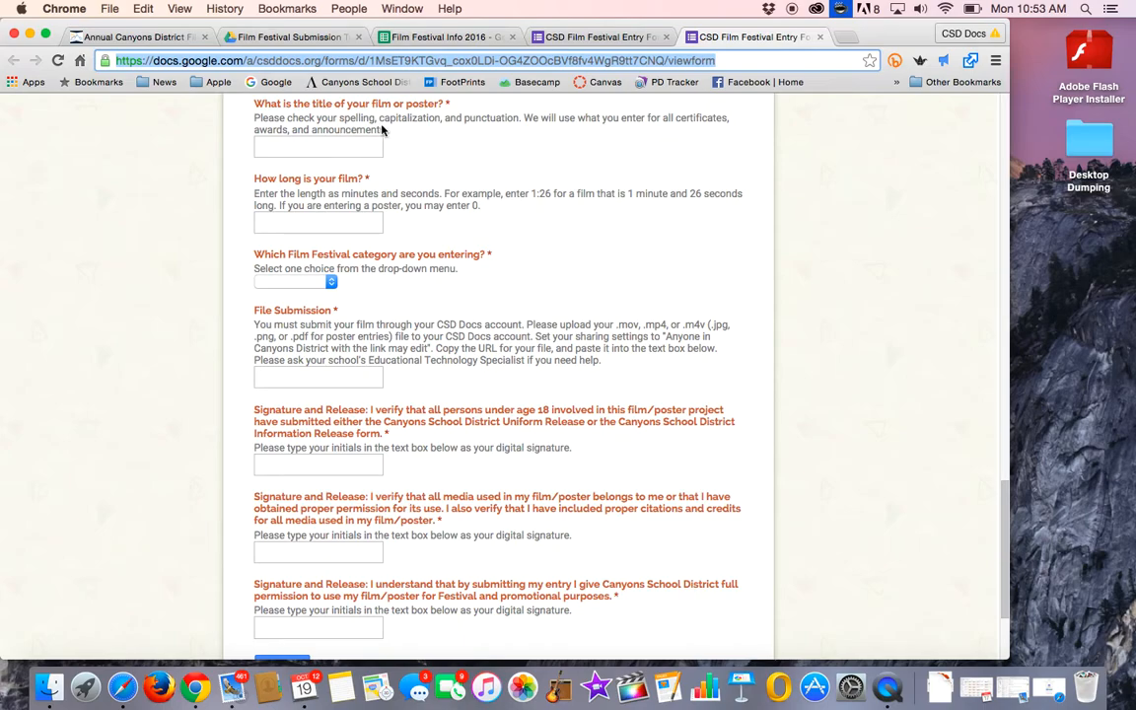
mouse_move(454, 158)
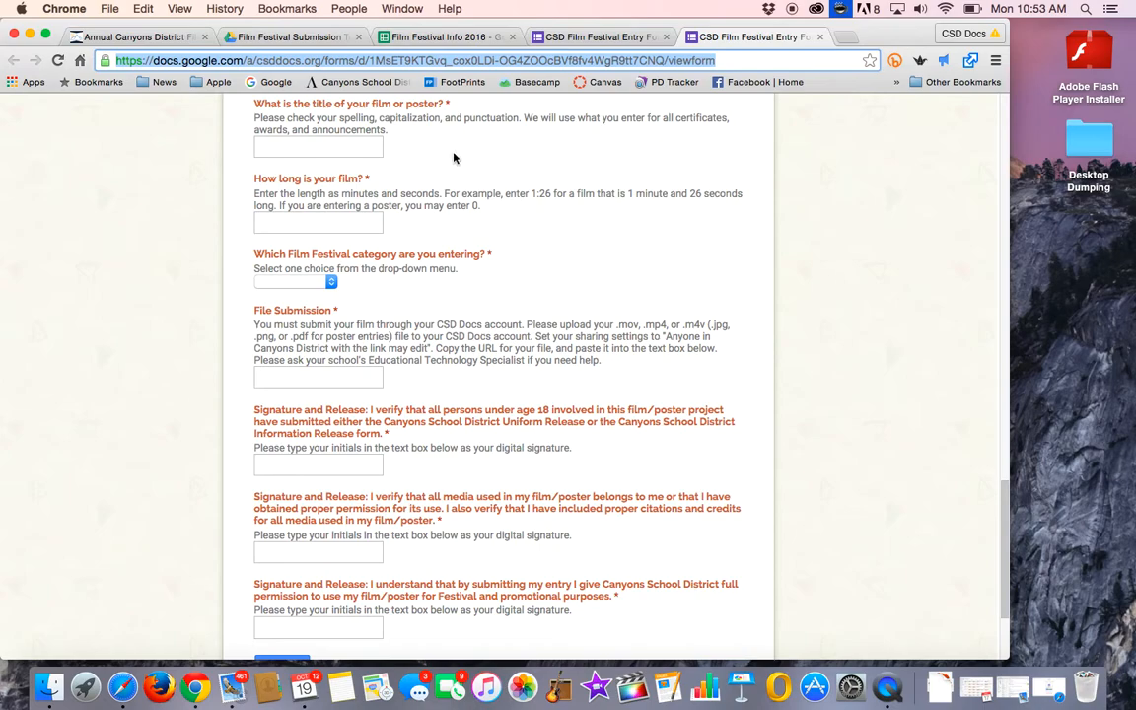
mouse_move(476, 229)
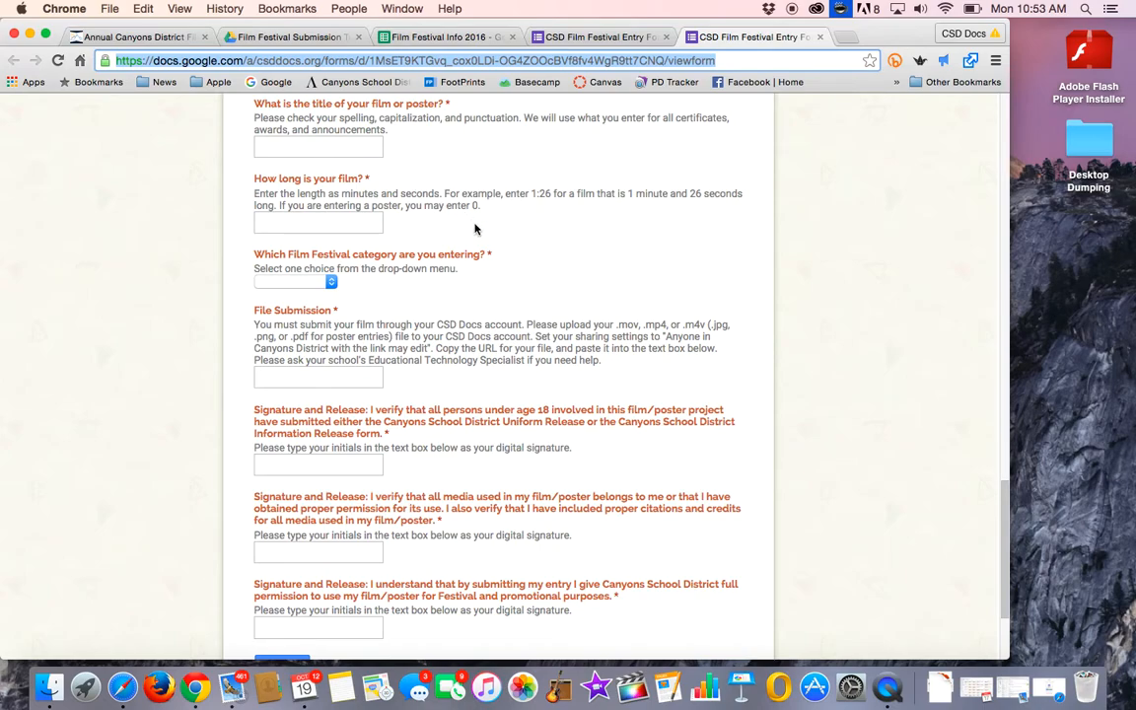
Scroll to the bottom of the entry form, showing the signature releases, submit option and footer
scroll("down", 3)
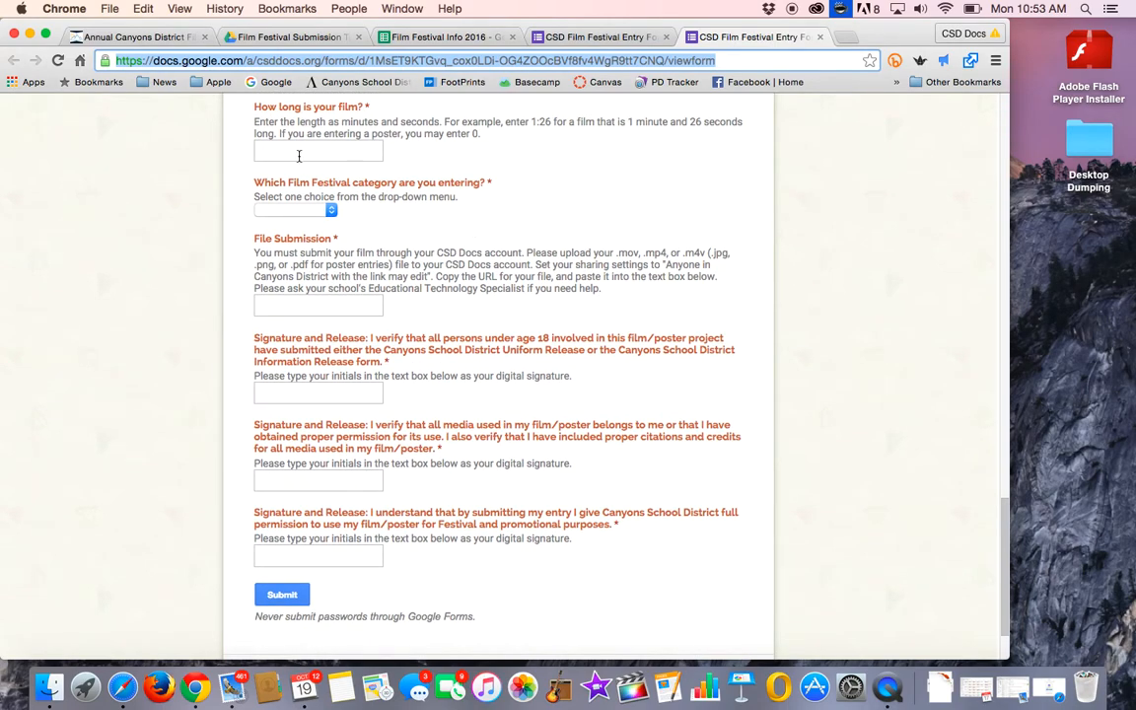
mouse_move(552, 129)
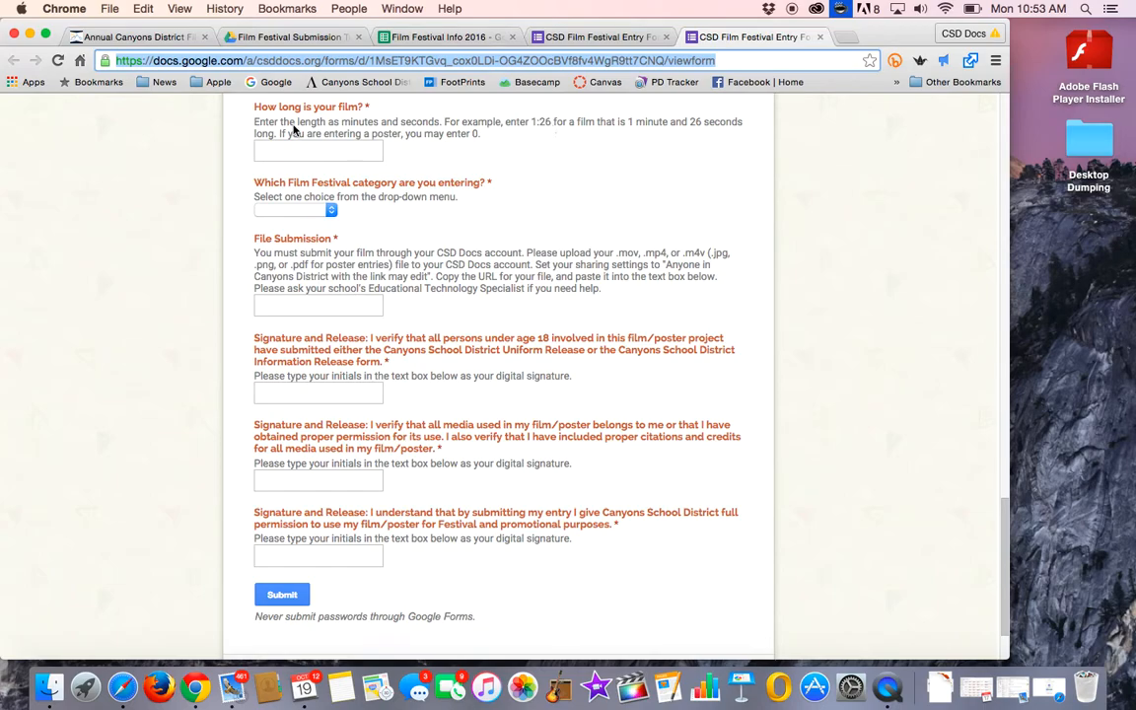
mouse_move(472, 145)
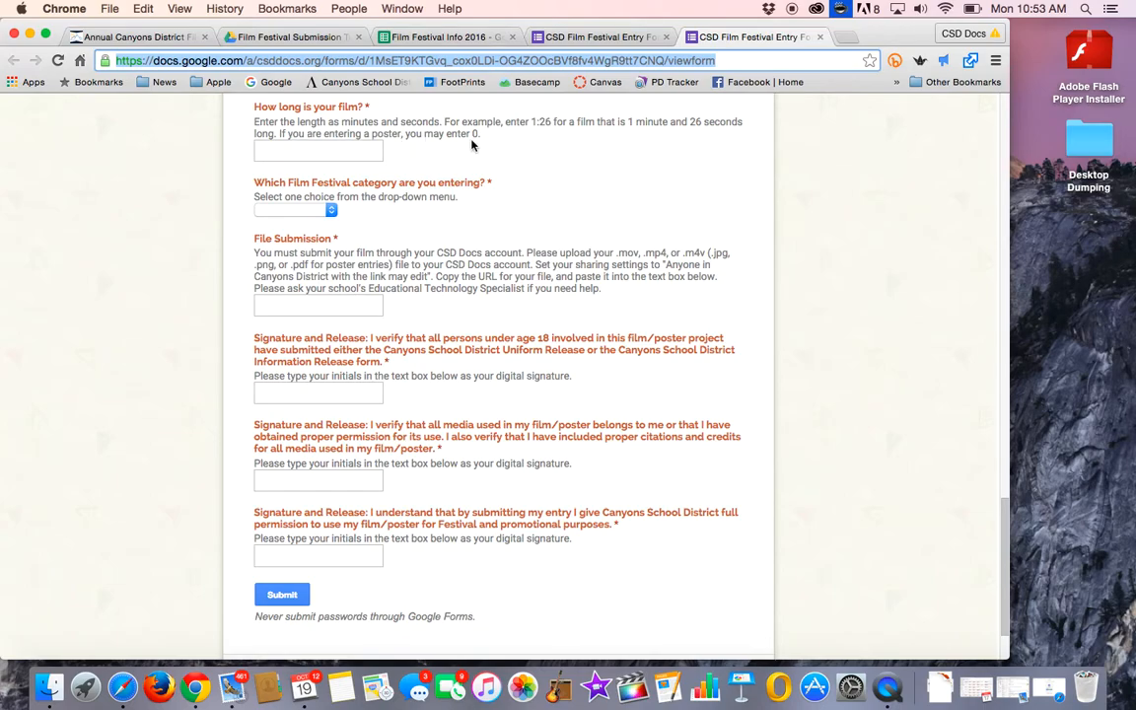
mouse_move(405, 156)
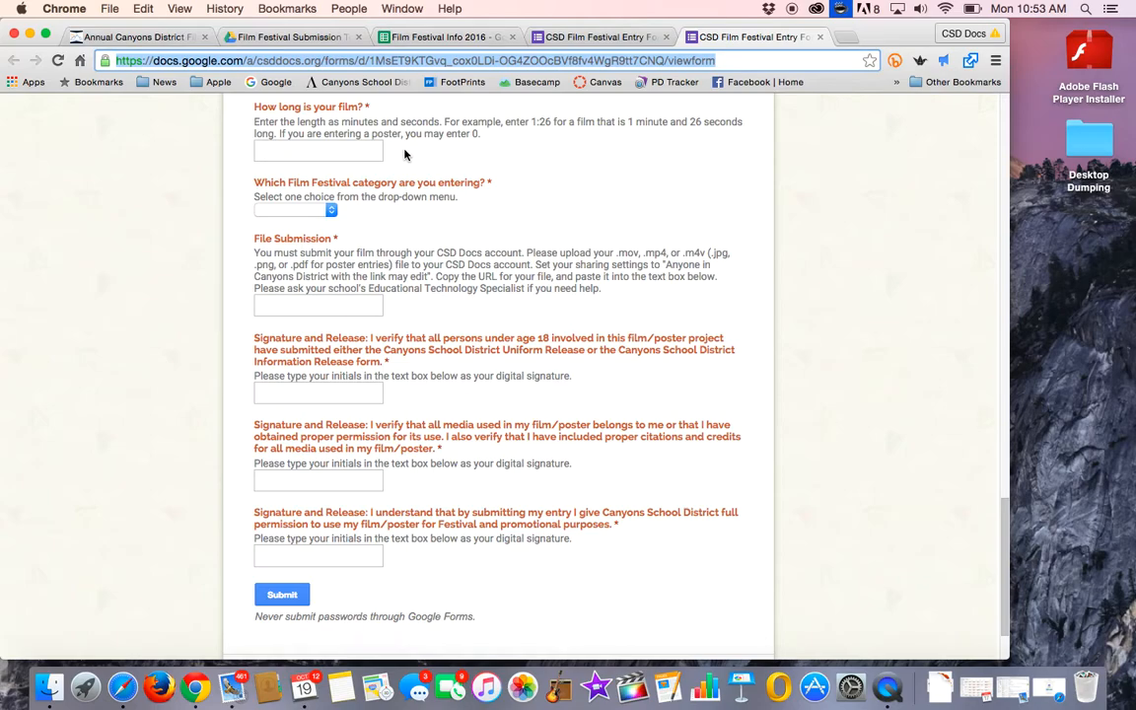
scroll("down", 3)
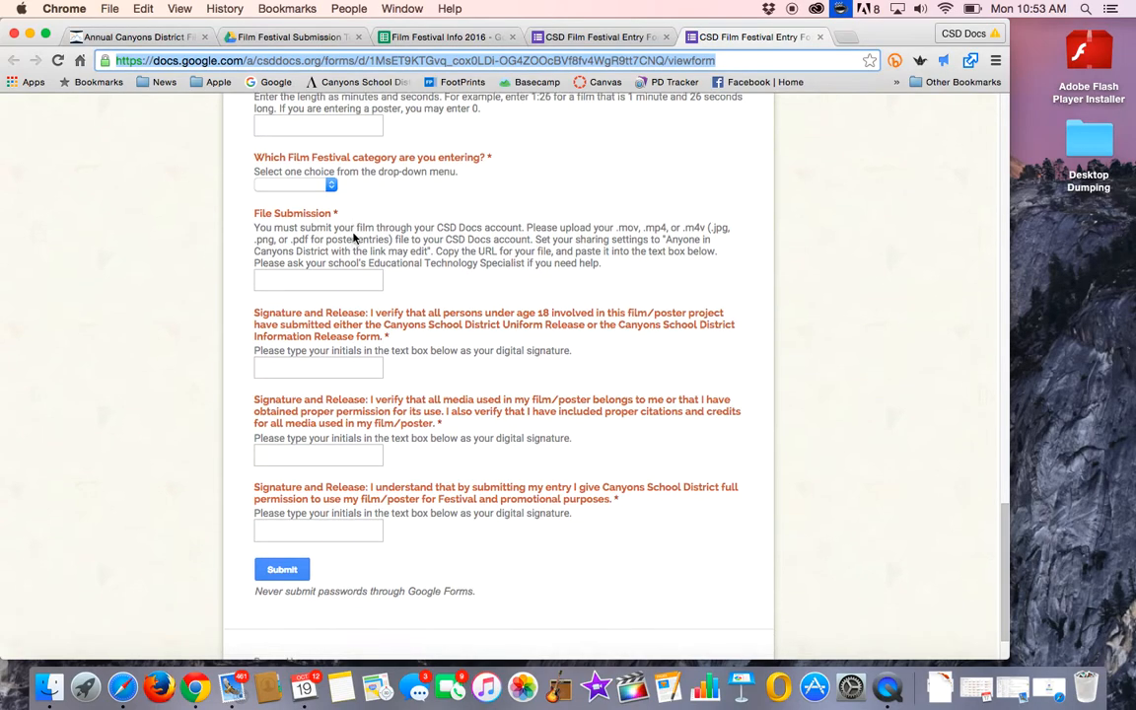
scroll("down", 3)
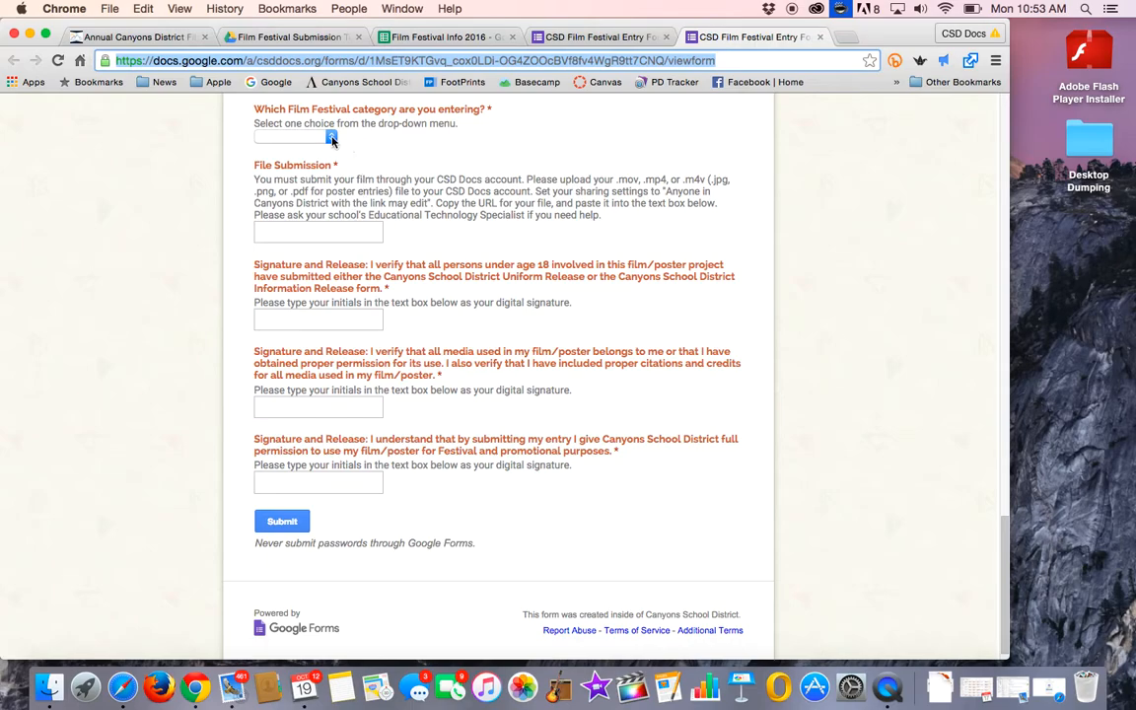
left_click(330, 136)
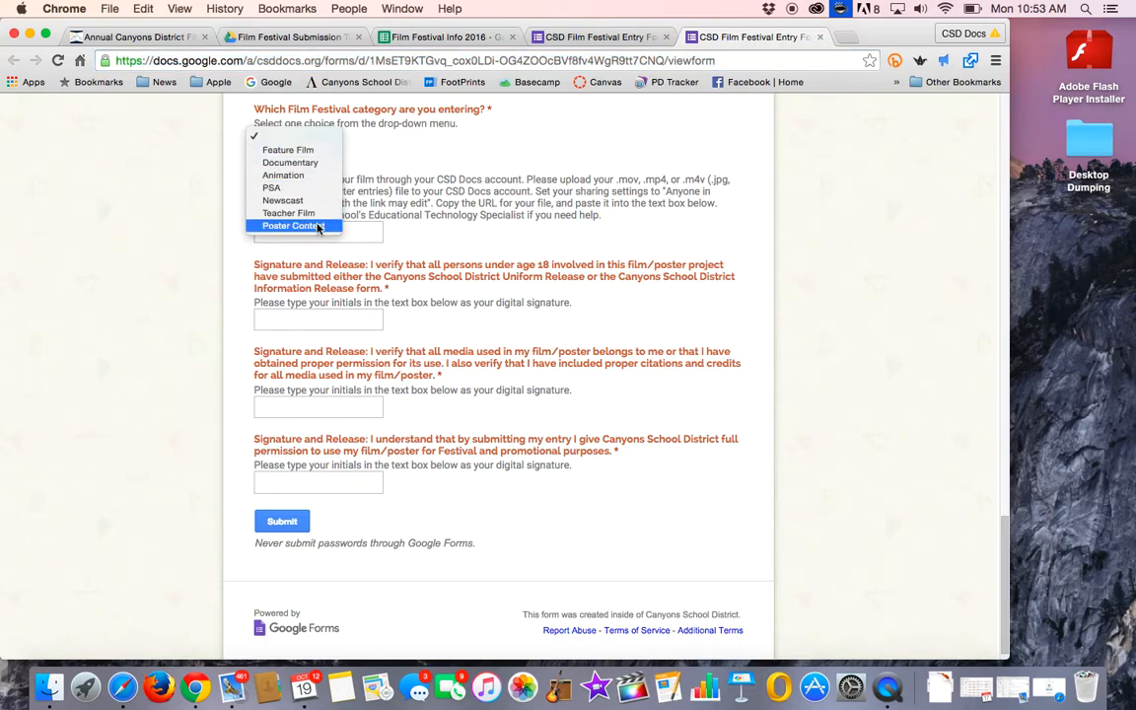
mouse_move(289, 213)
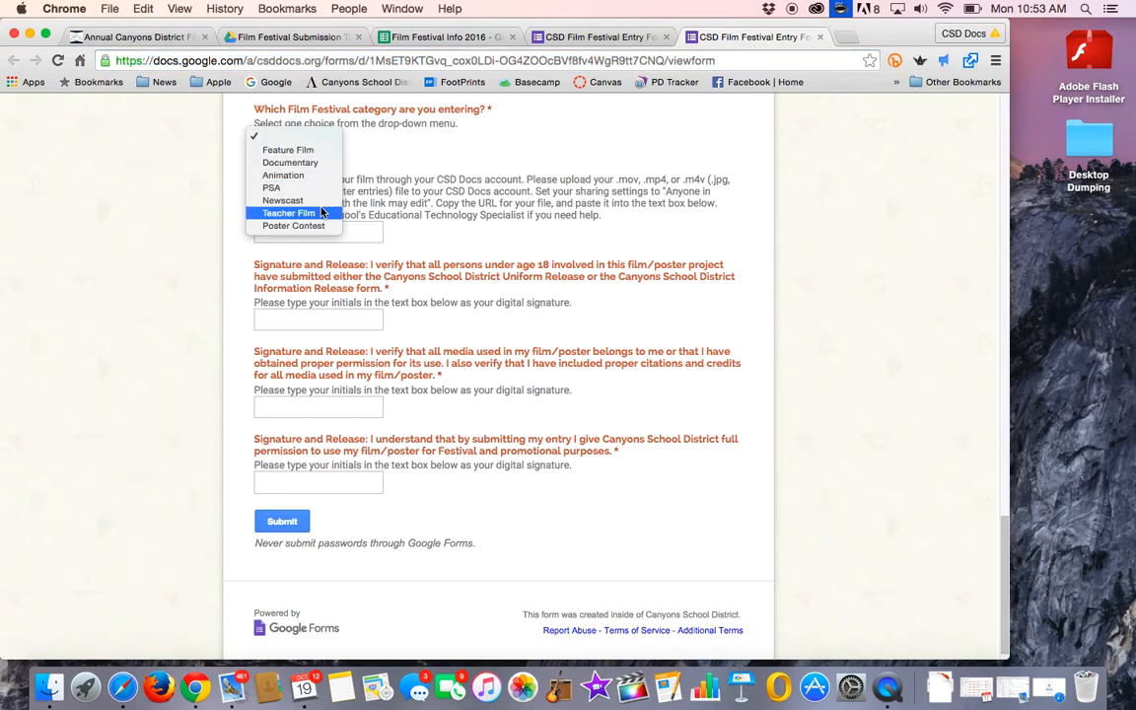
mouse_move(290, 162)
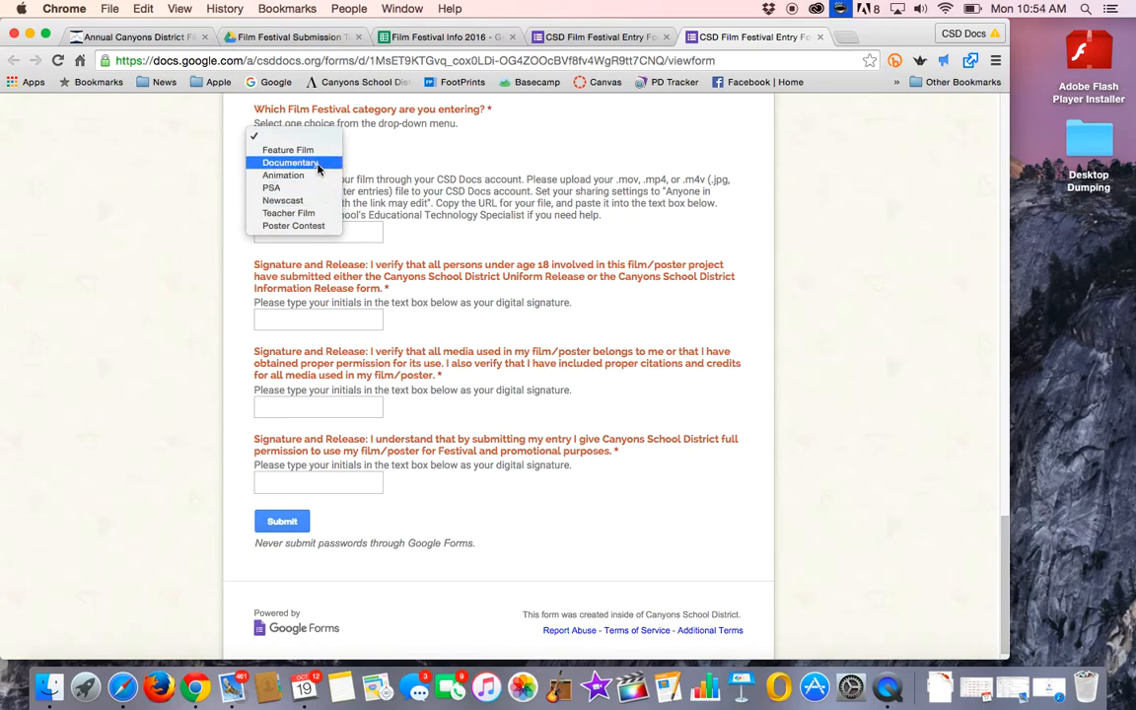
mouse_move(293, 225)
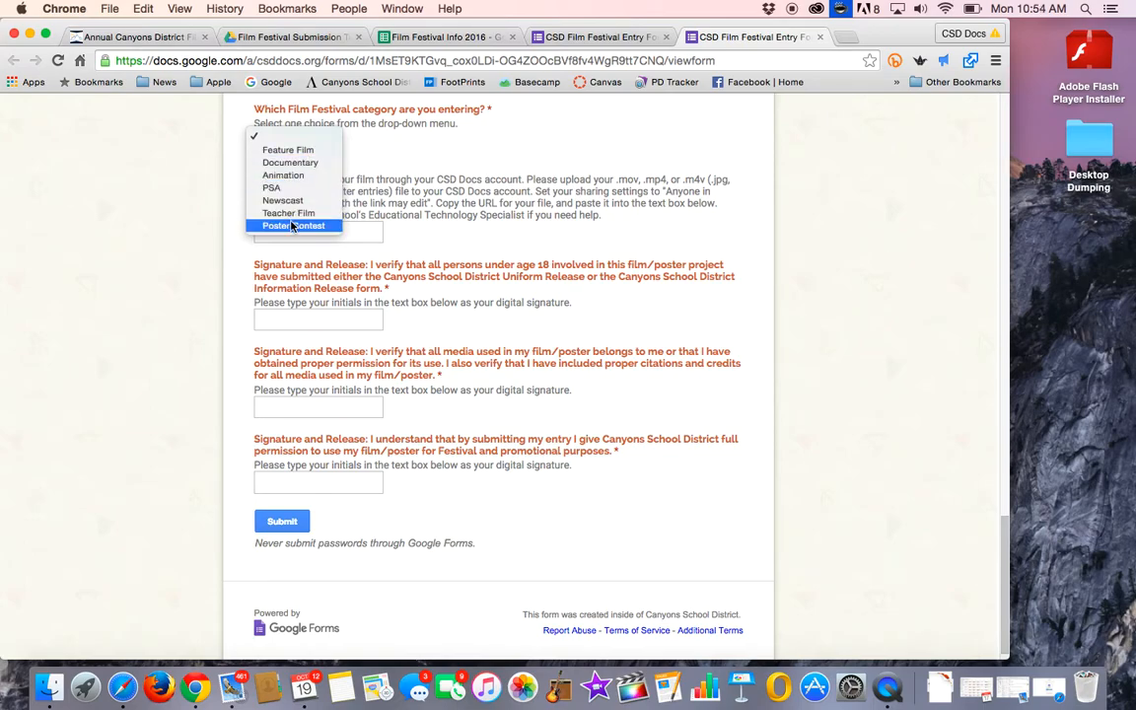
mouse_move(283, 200)
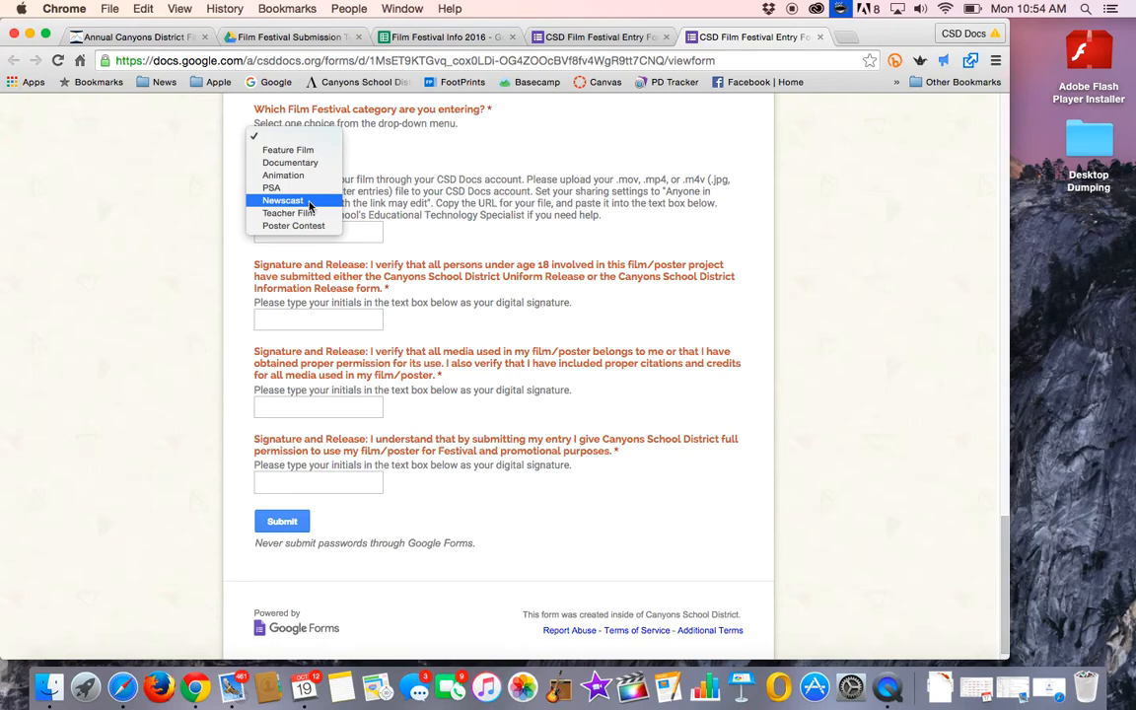
mouse_move(289, 149)
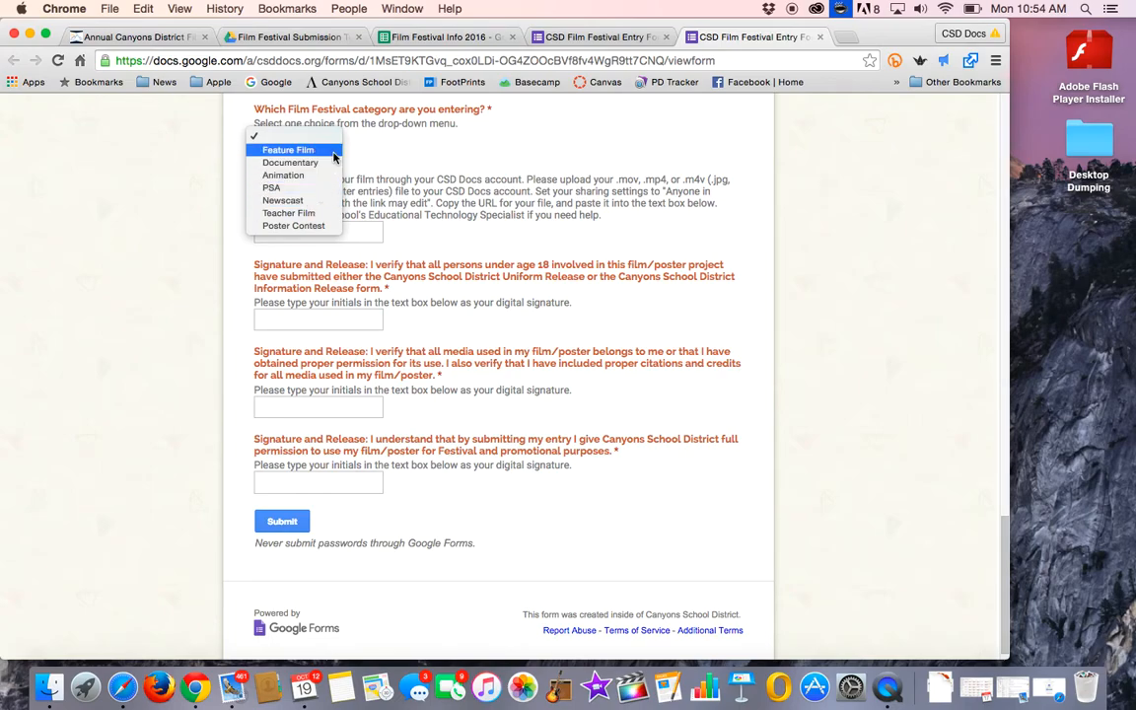
mouse_move(290, 162)
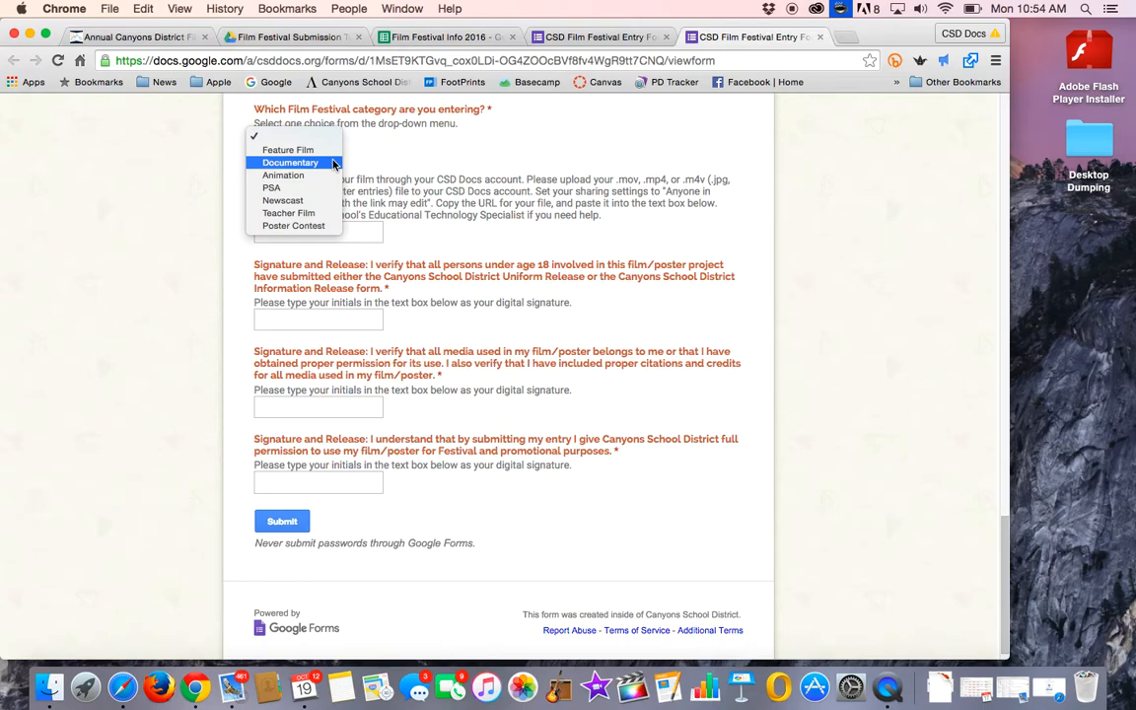
mouse_move(410, 183)
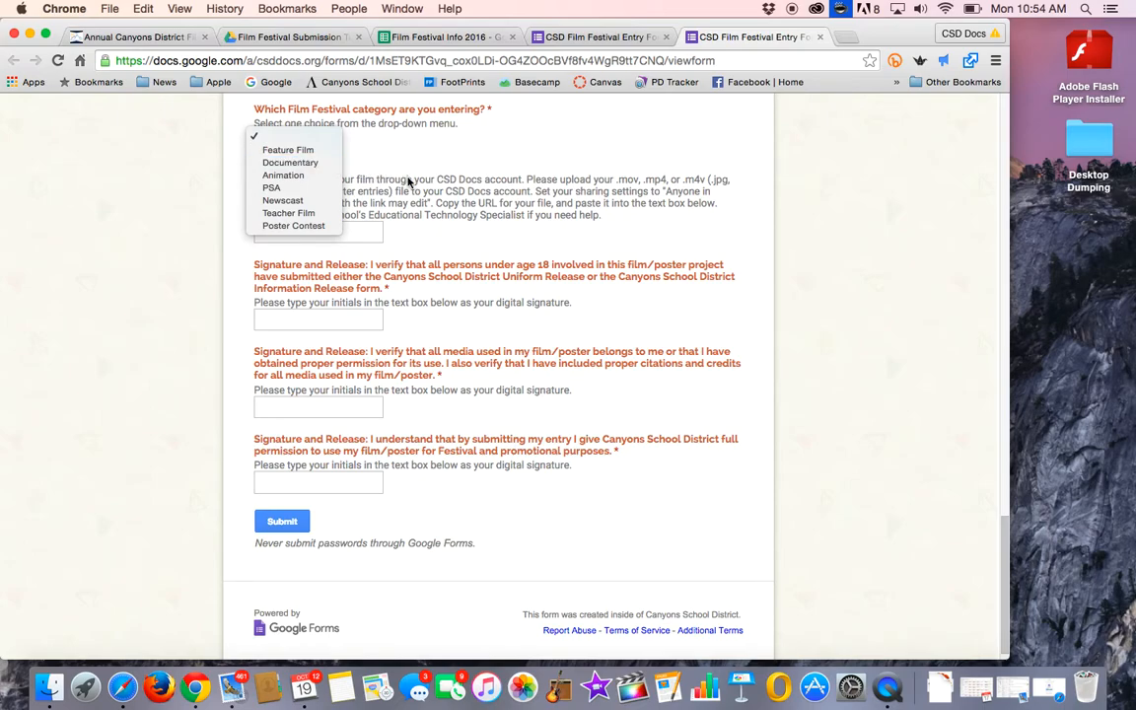
mouse_move(493, 197)
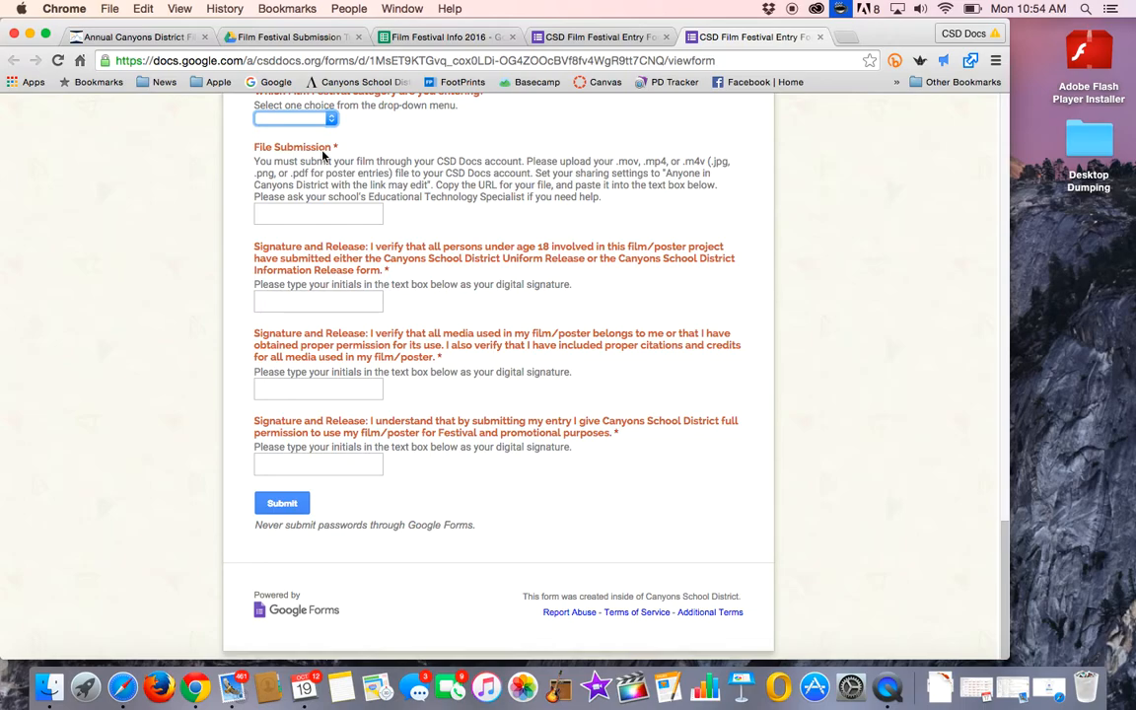
mouse_move(279, 165)
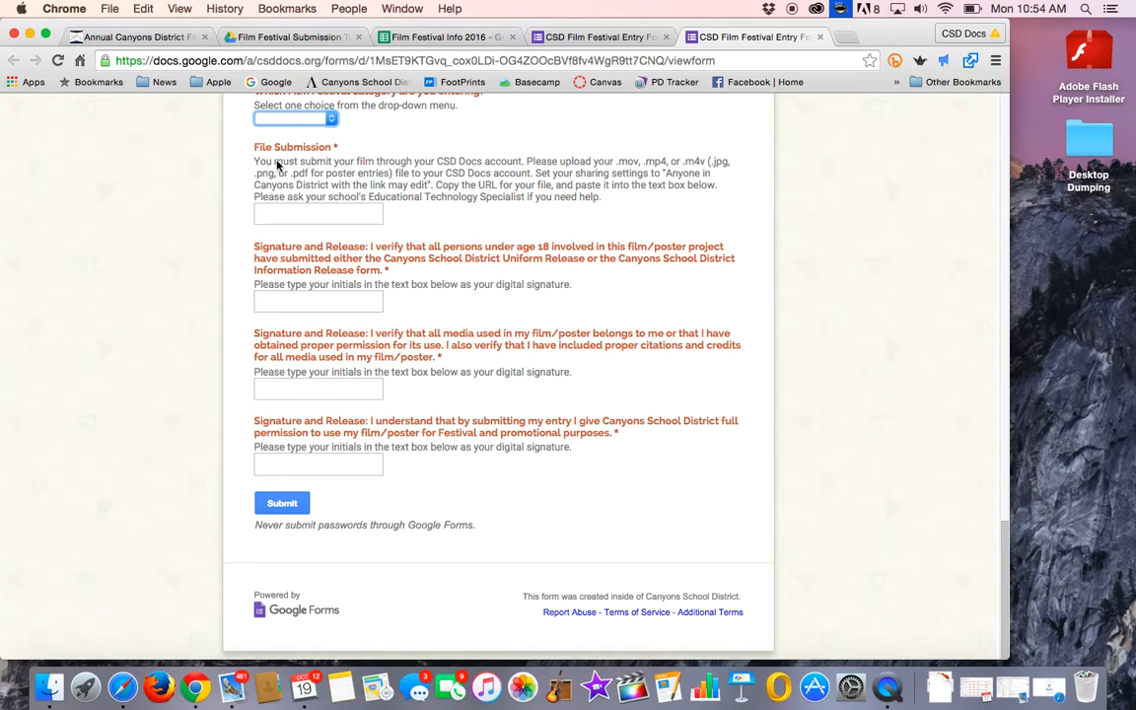
left_click(281, 503)
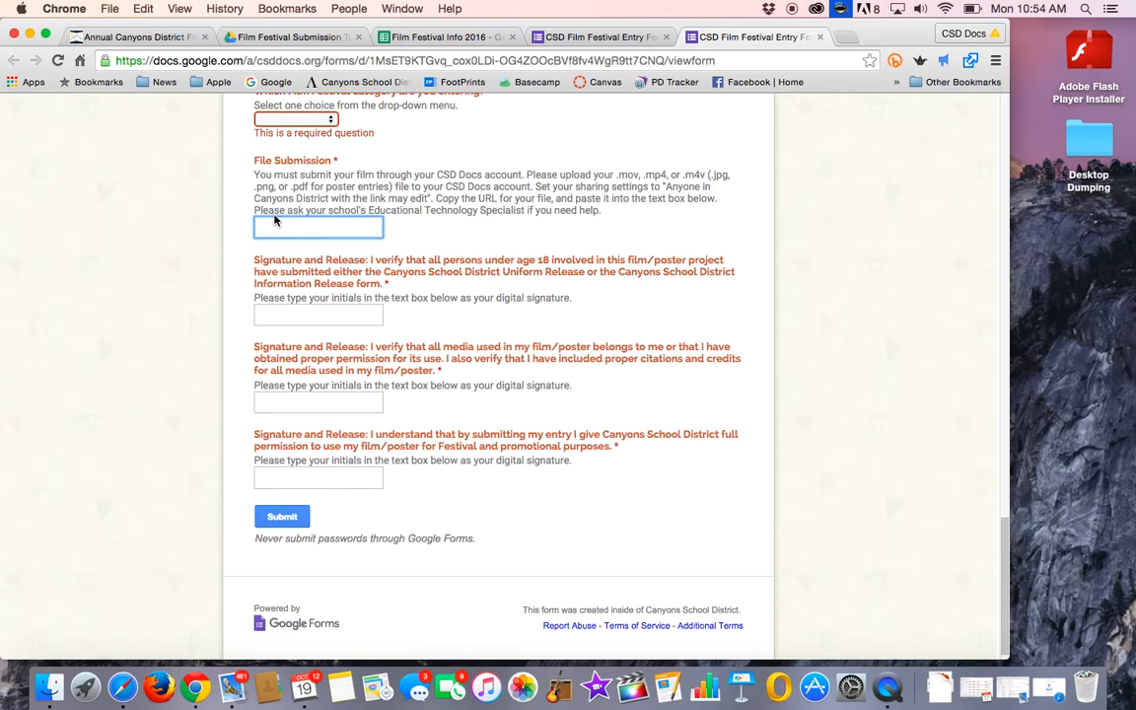
Paste the copied Tech Madness.mp4 Drive link into the File Submission answer via Edit > Paste
left_click(143, 9)
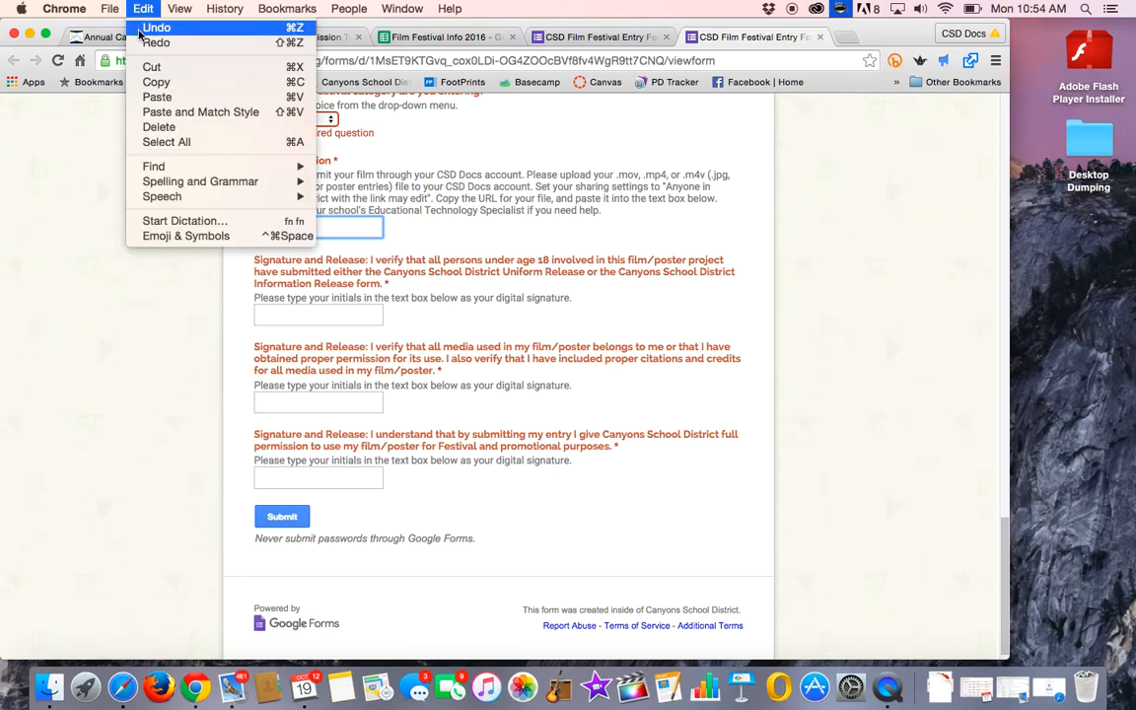
left_click(157, 96)
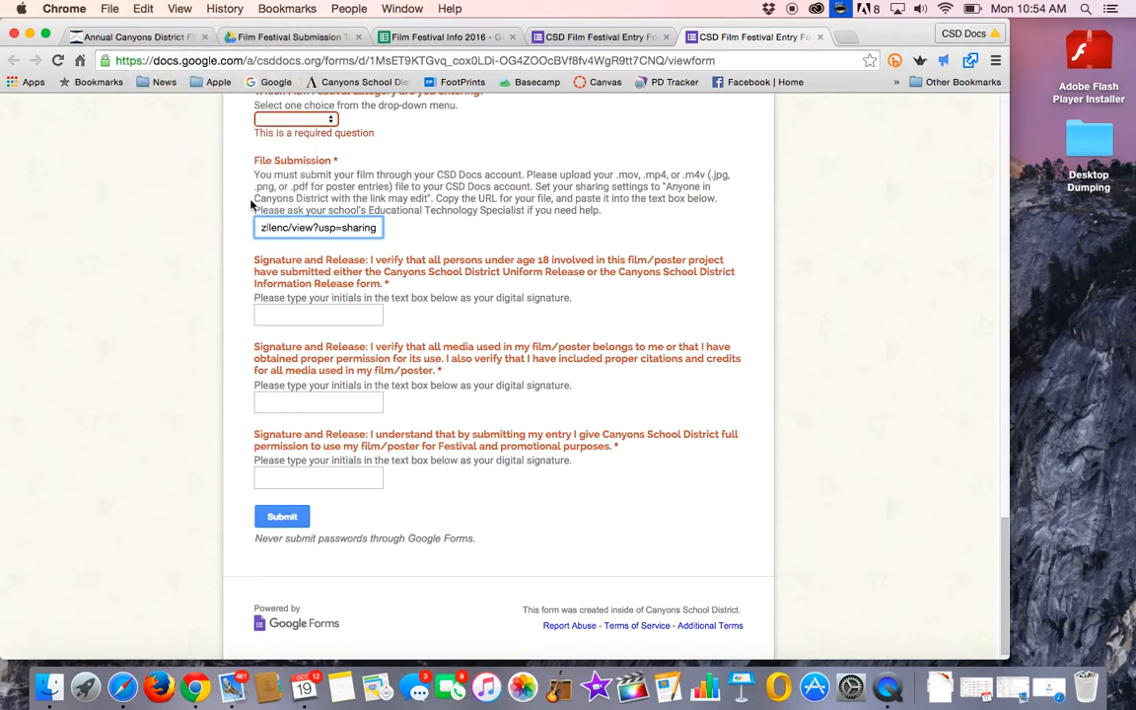
mouse_move(330, 251)
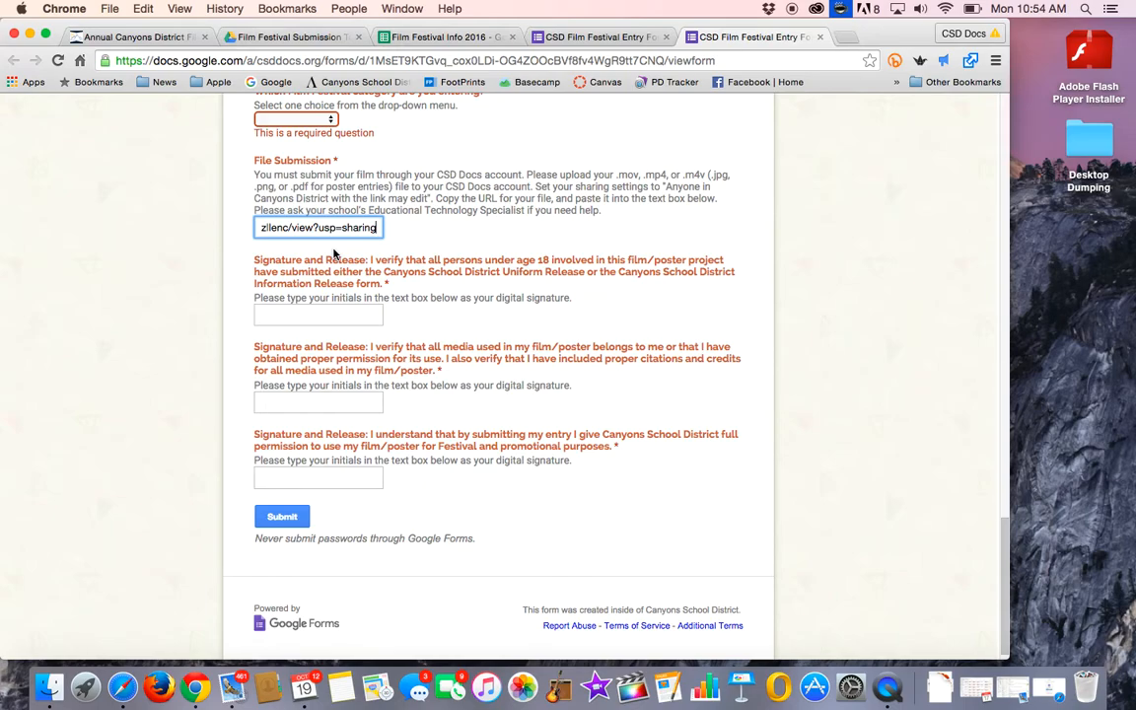
mouse_move(532, 179)
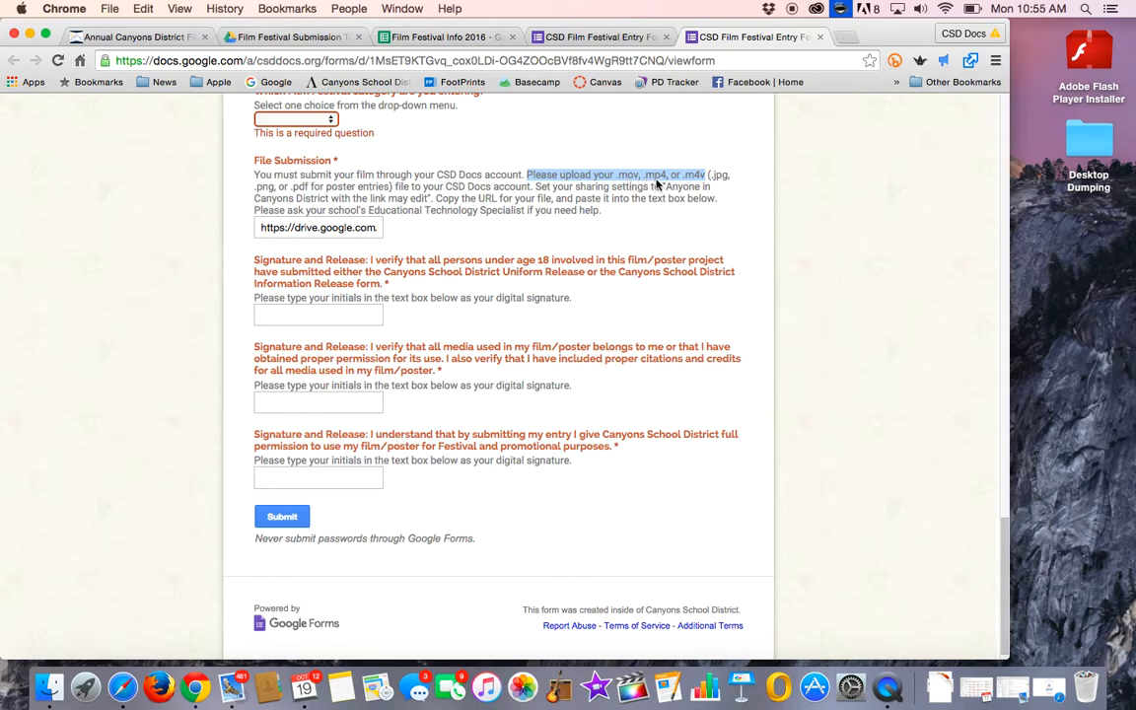
mouse_move(688, 184)
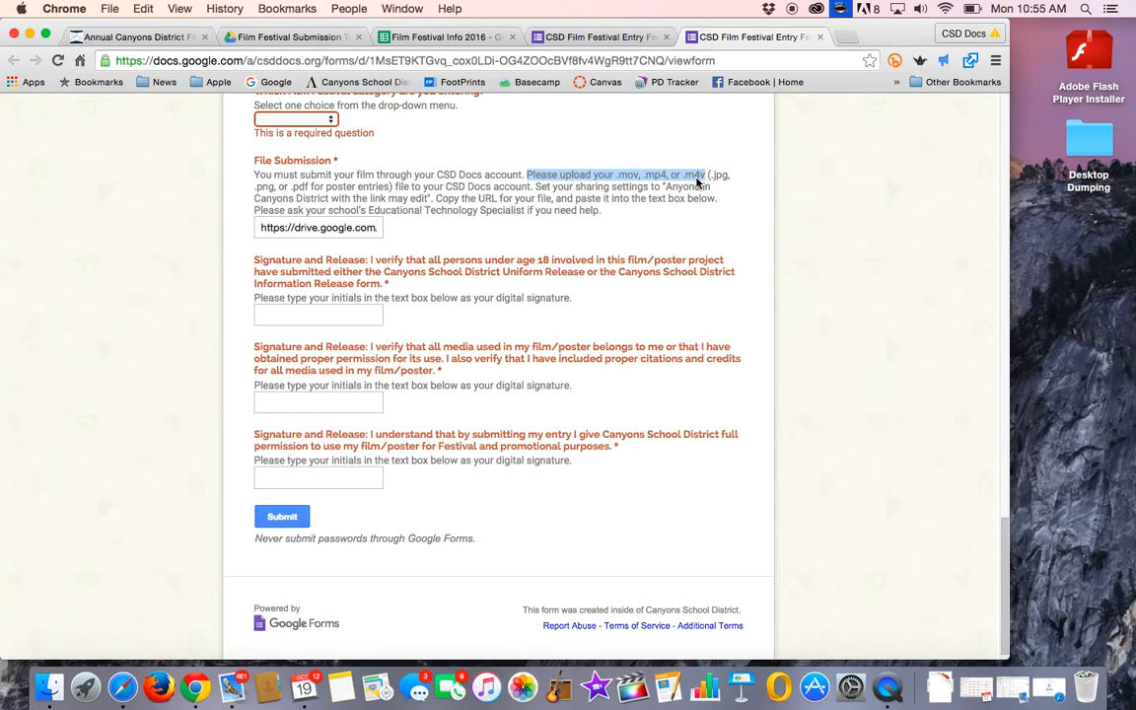
mouse_move(671, 178)
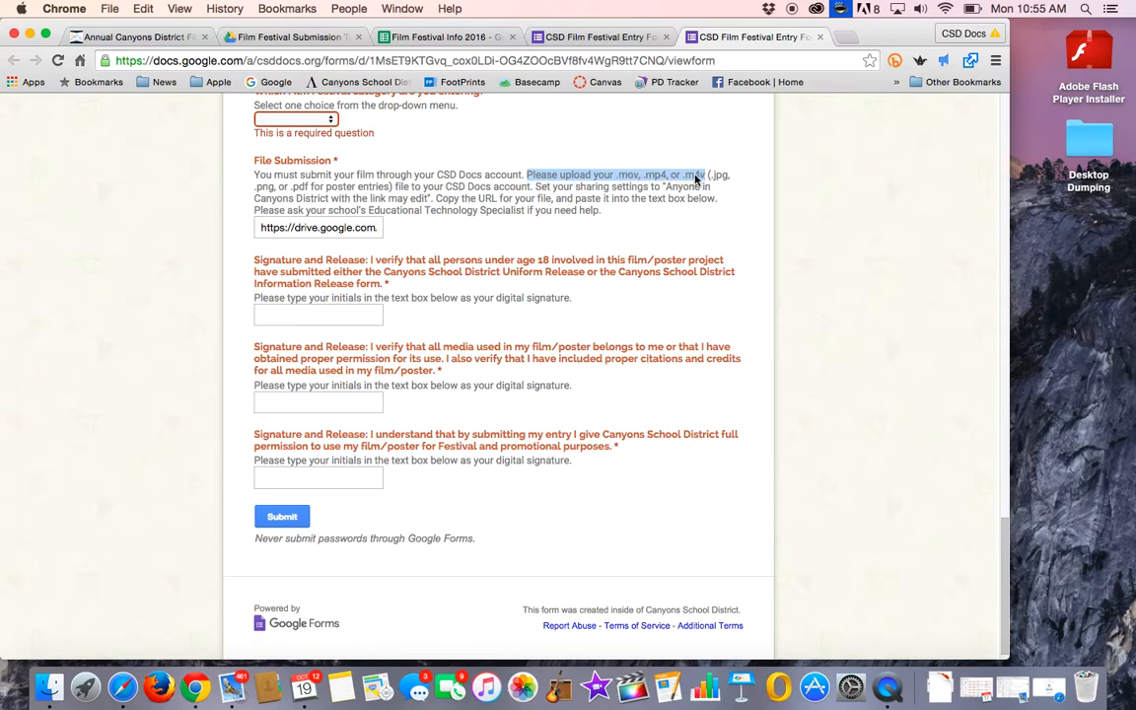
mouse_move(696, 199)
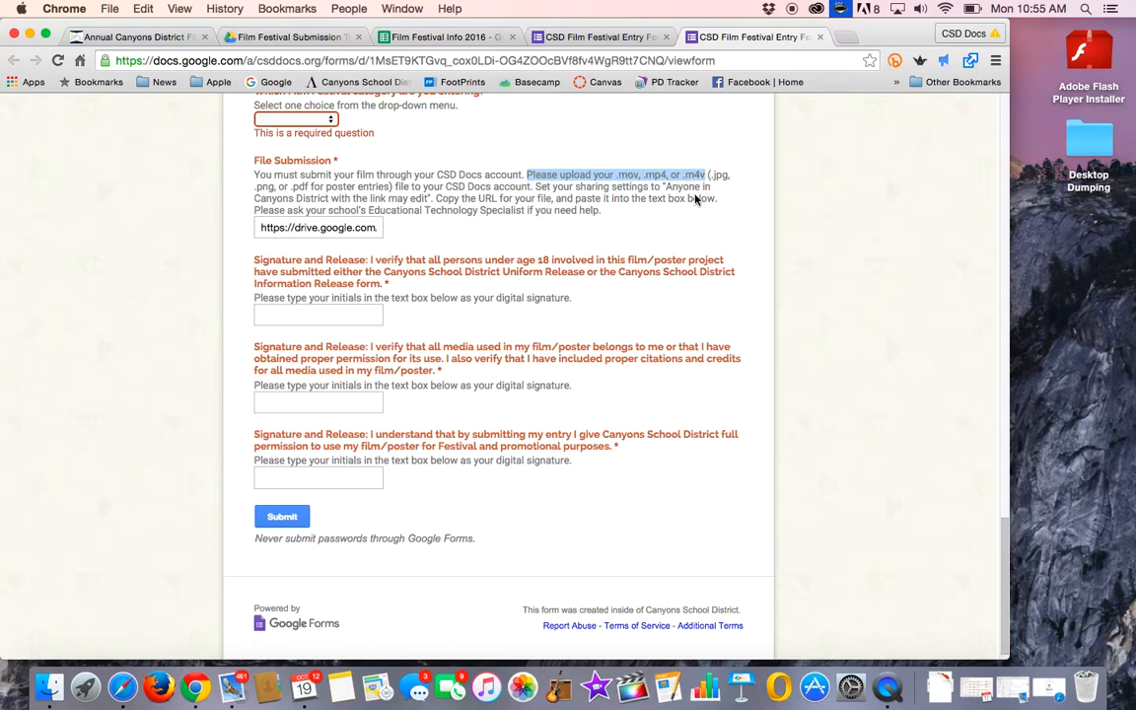
type("zilenc/view?usp=sharing")
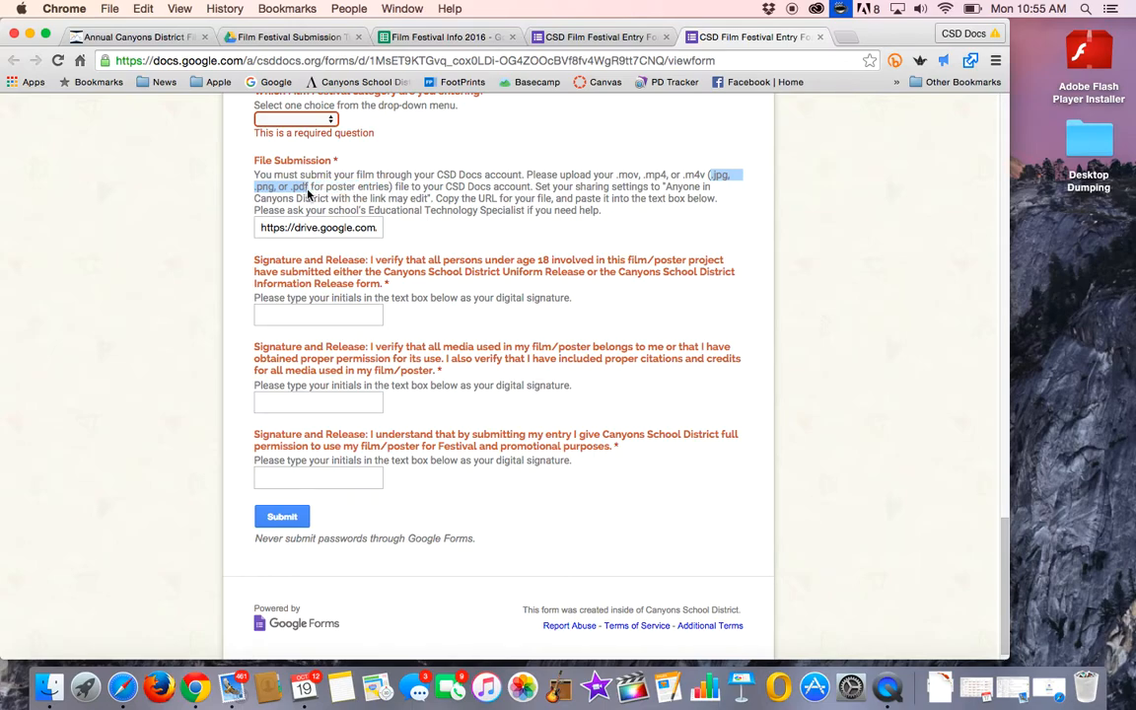
mouse_move(263, 197)
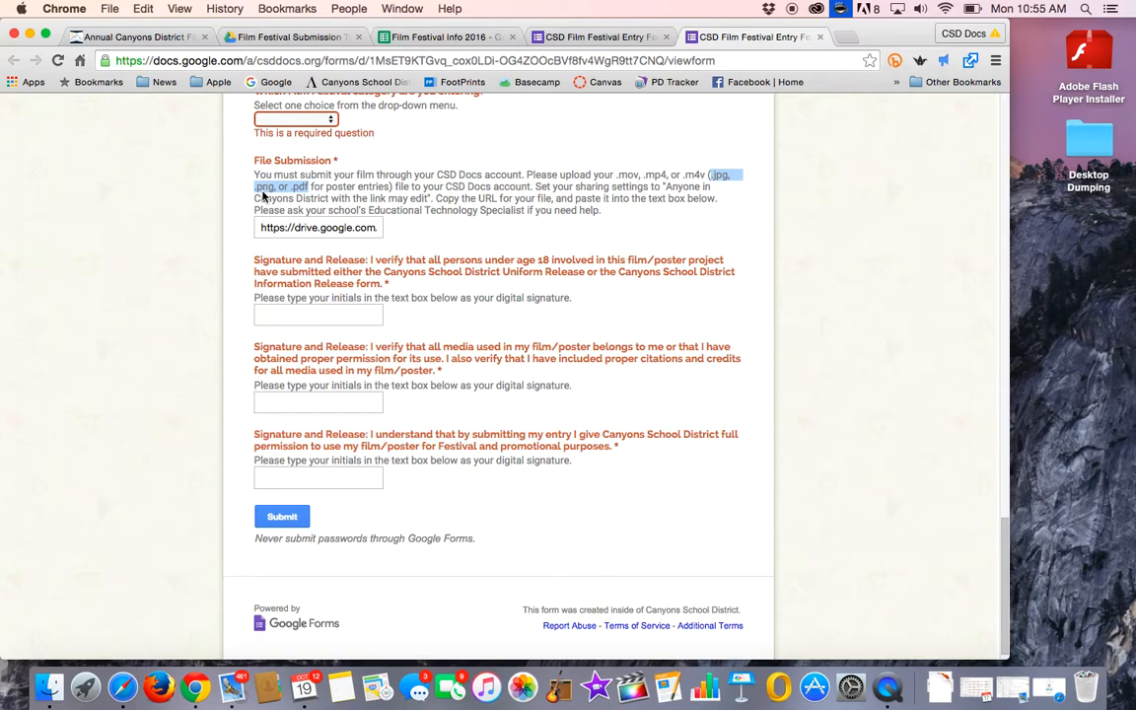
mouse_move(264, 192)
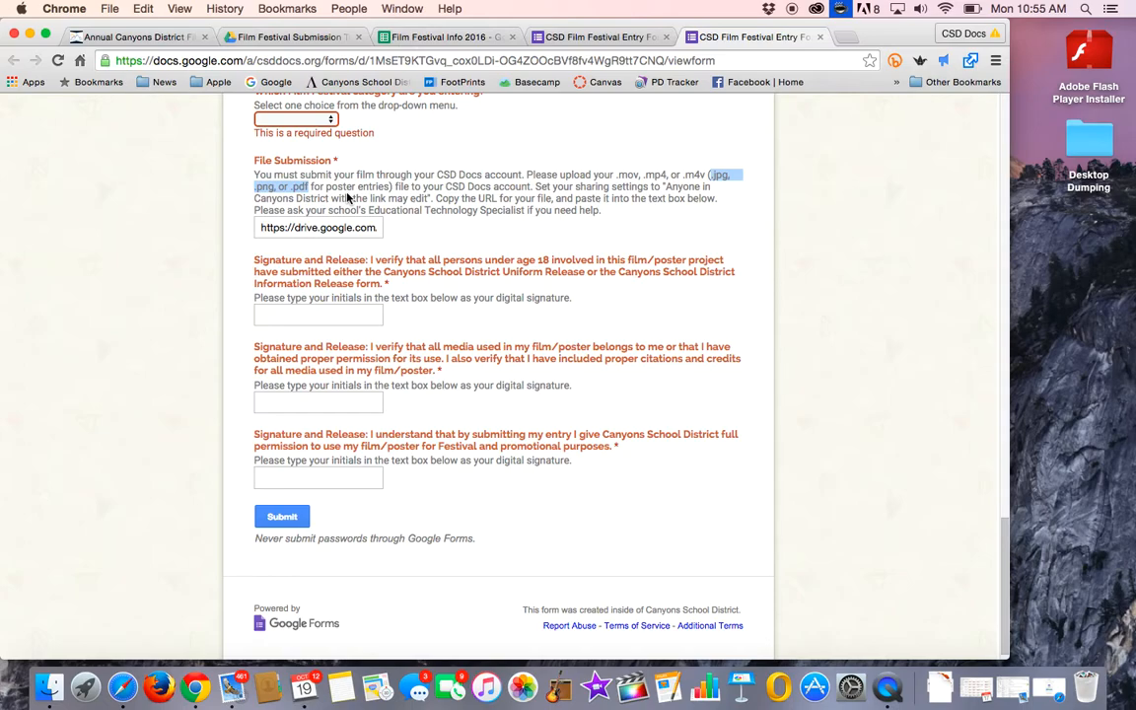
mouse_move(286, 187)
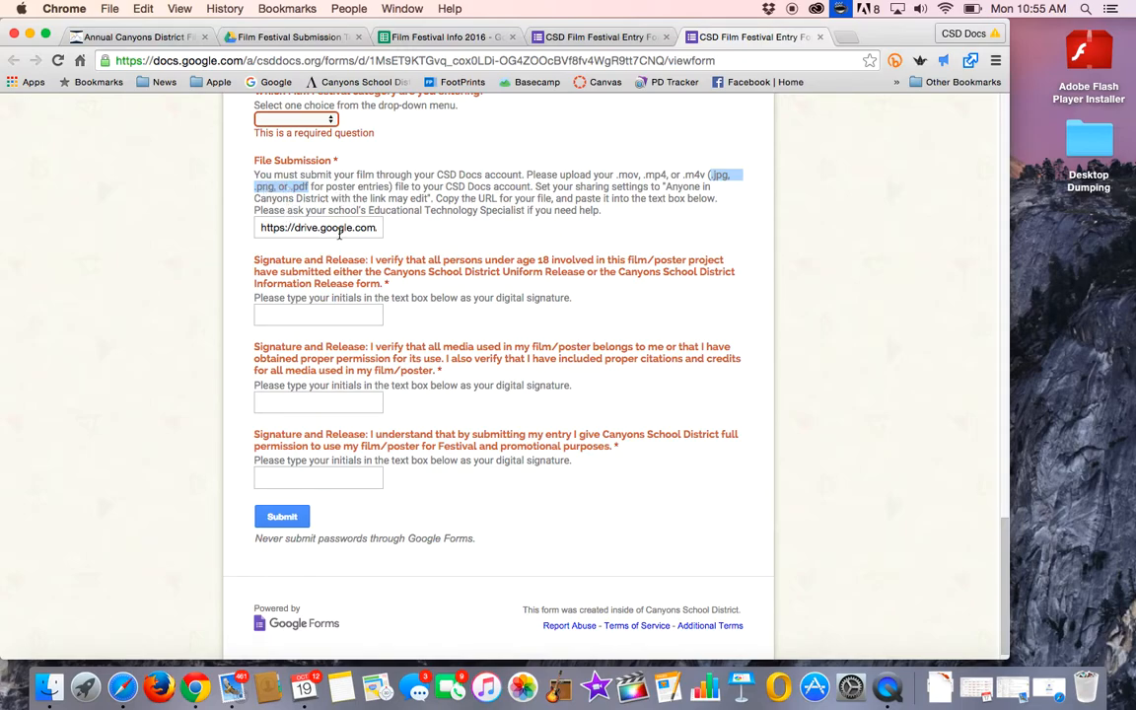
scroll("down", 3)
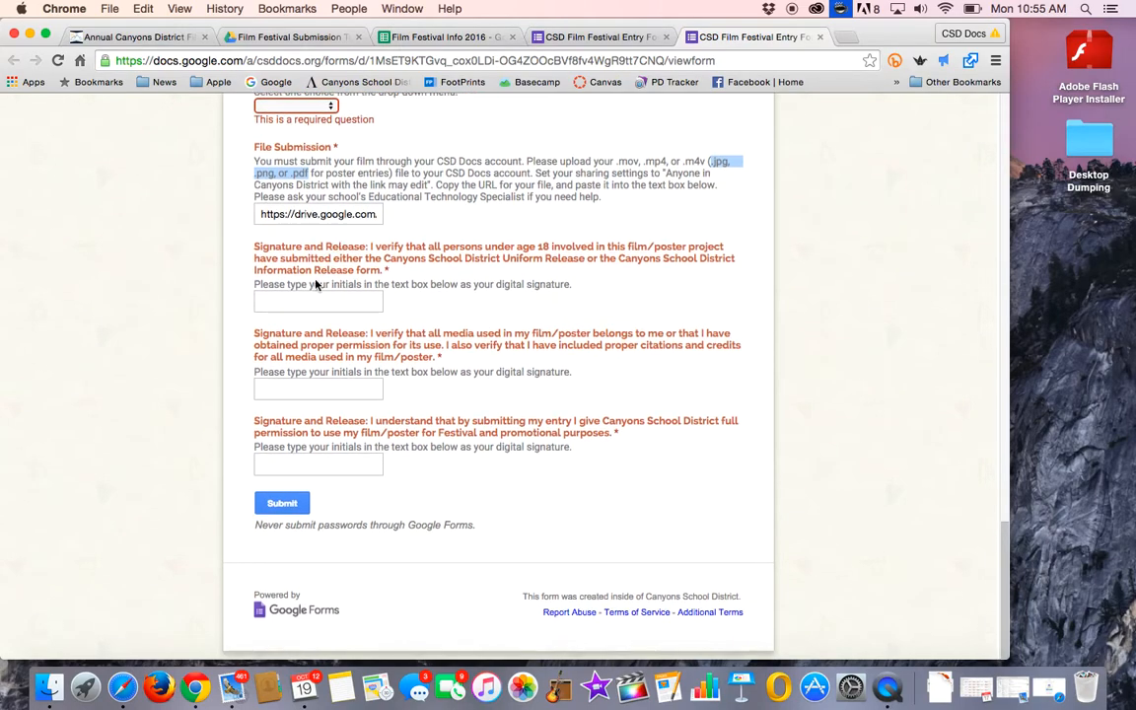
left_click(318, 301)
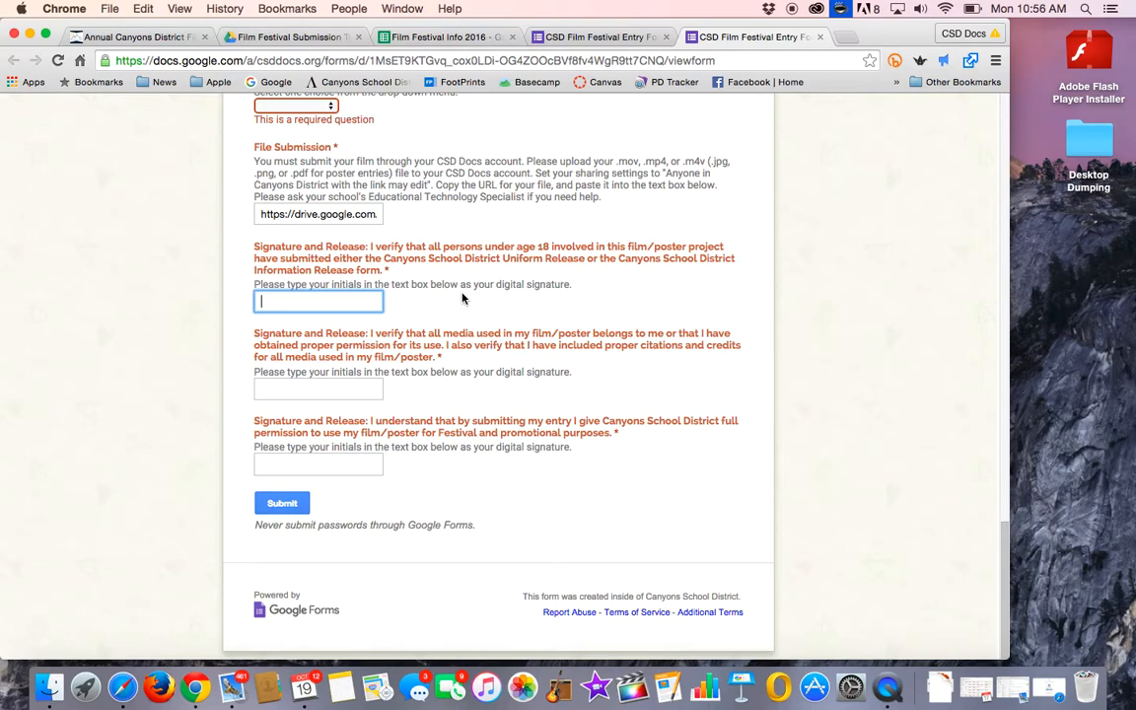
mouse_move(456, 283)
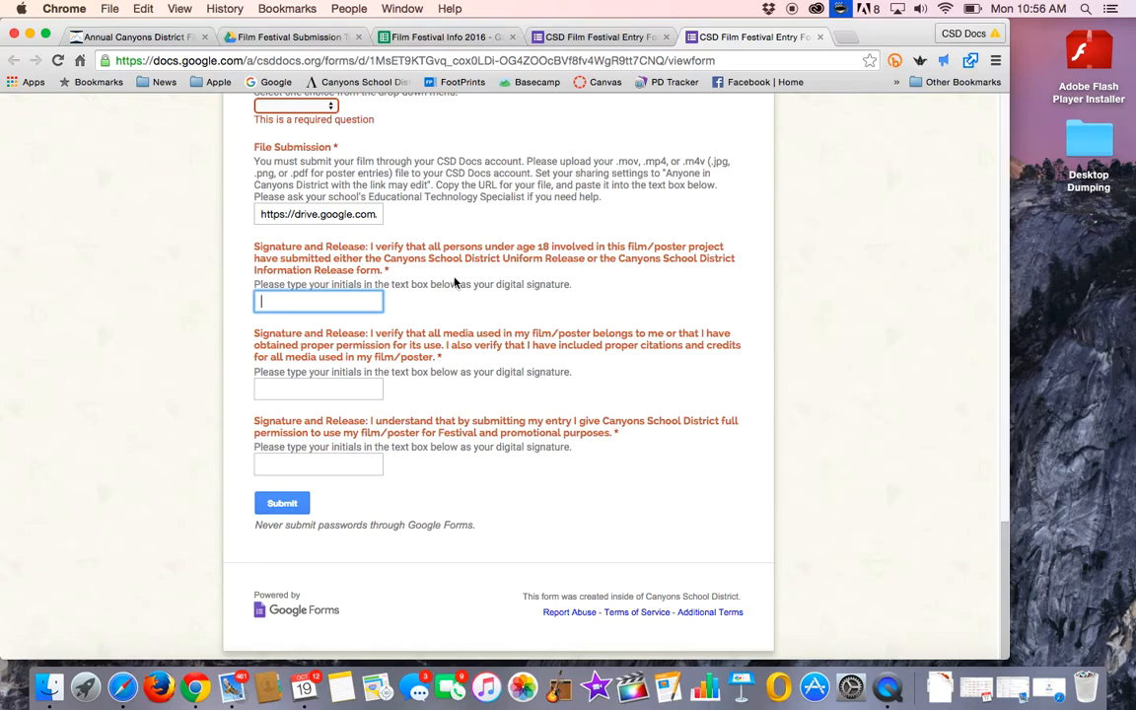
mouse_move(441, 268)
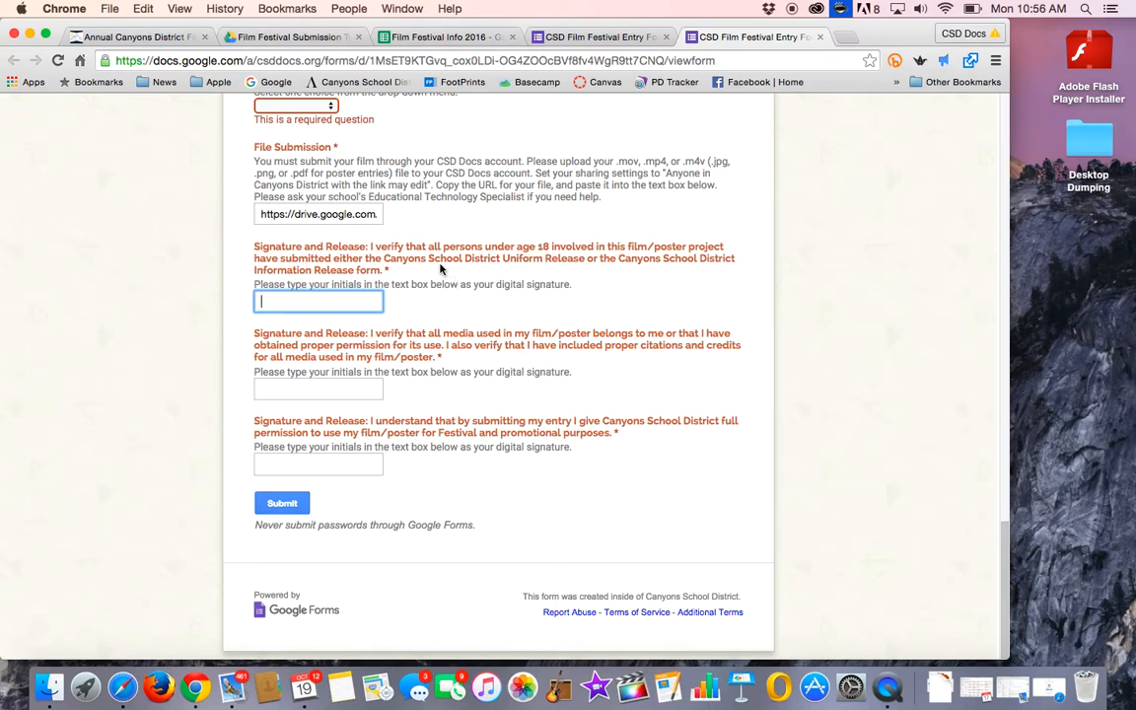
mouse_move(415, 332)
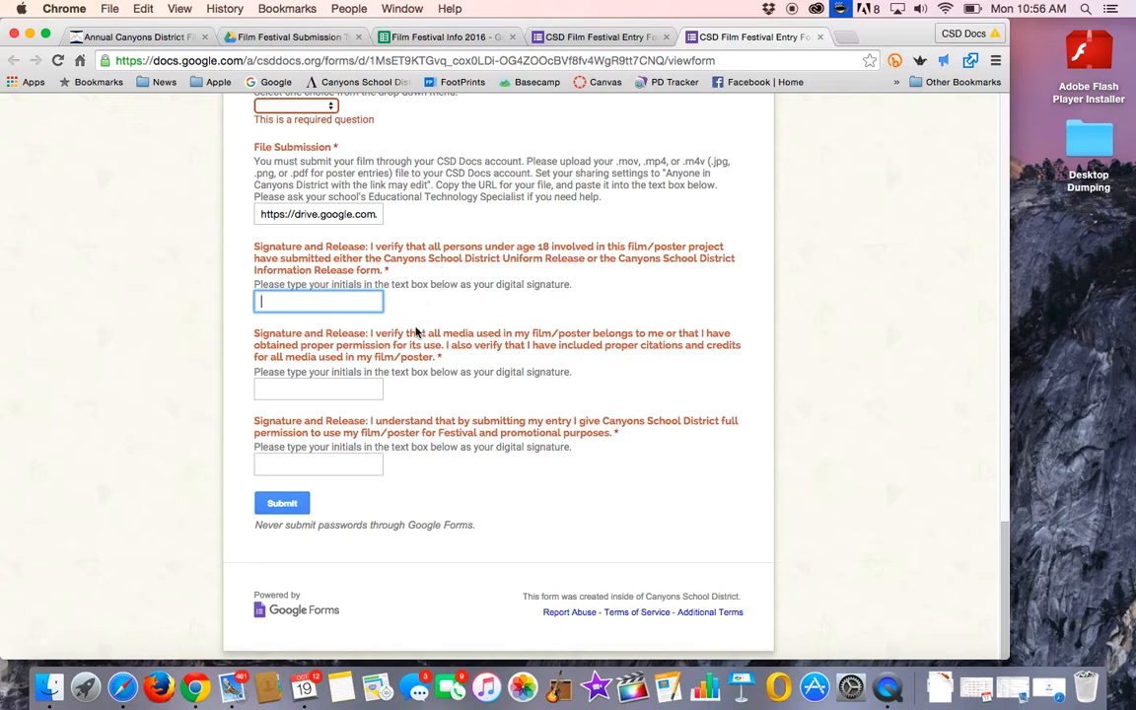
mouse_move(415, 357)
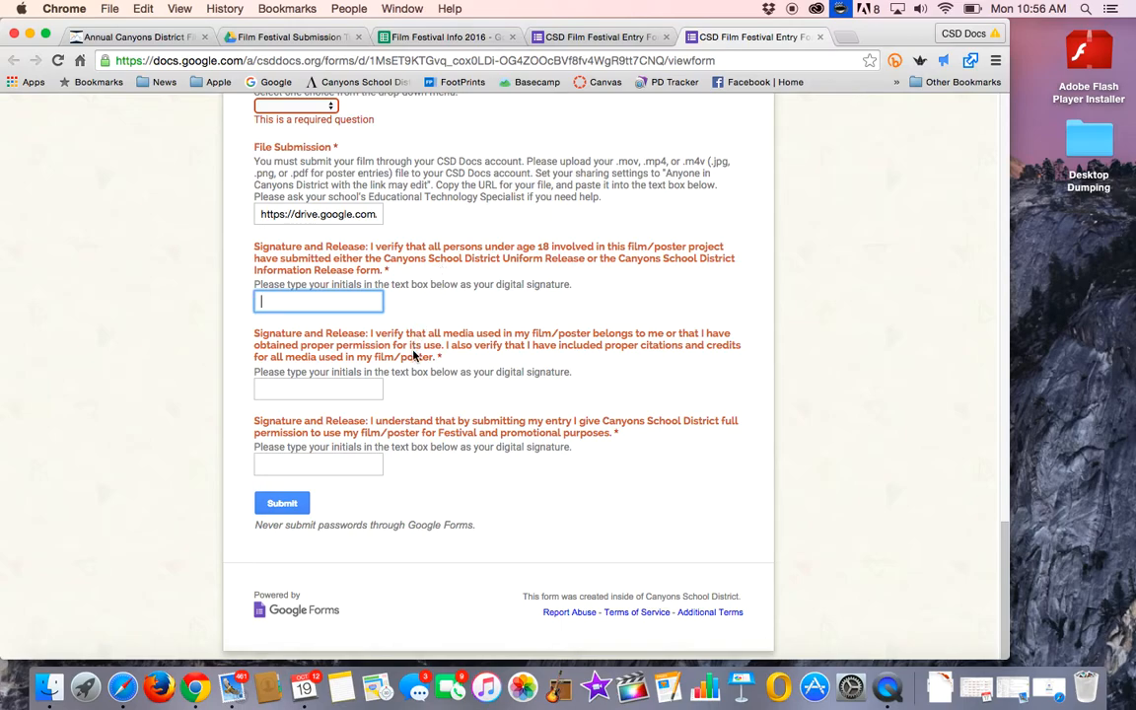
mouse_move(446, 361)
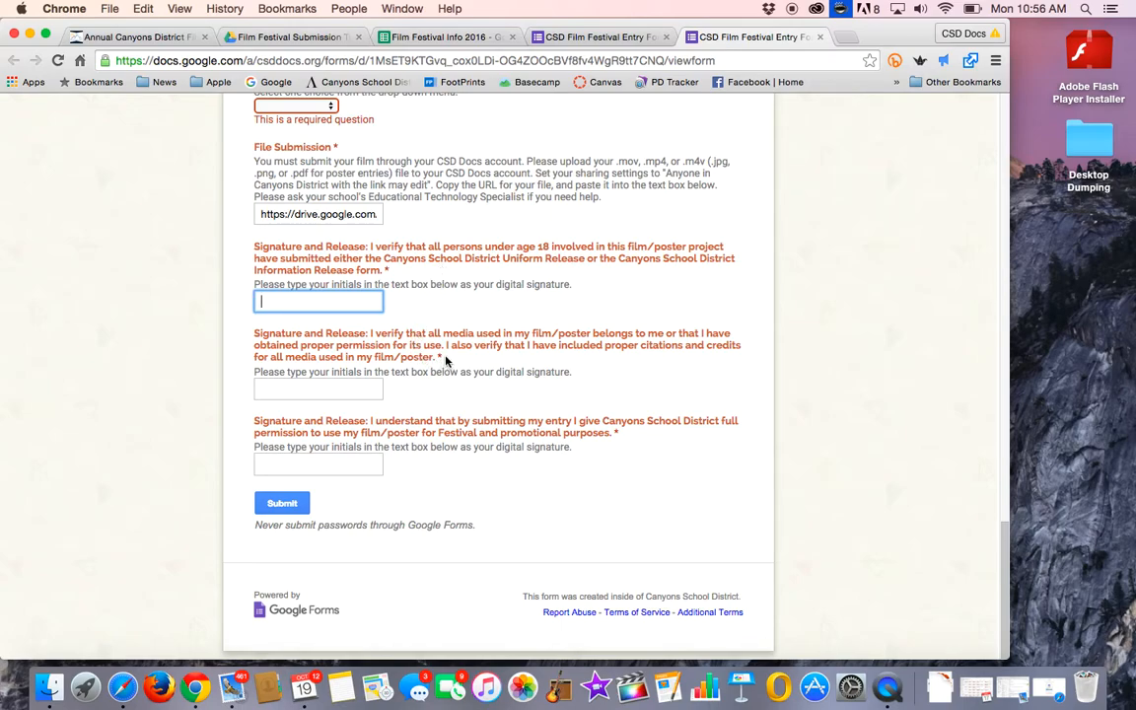
mouse_move(423, 424)
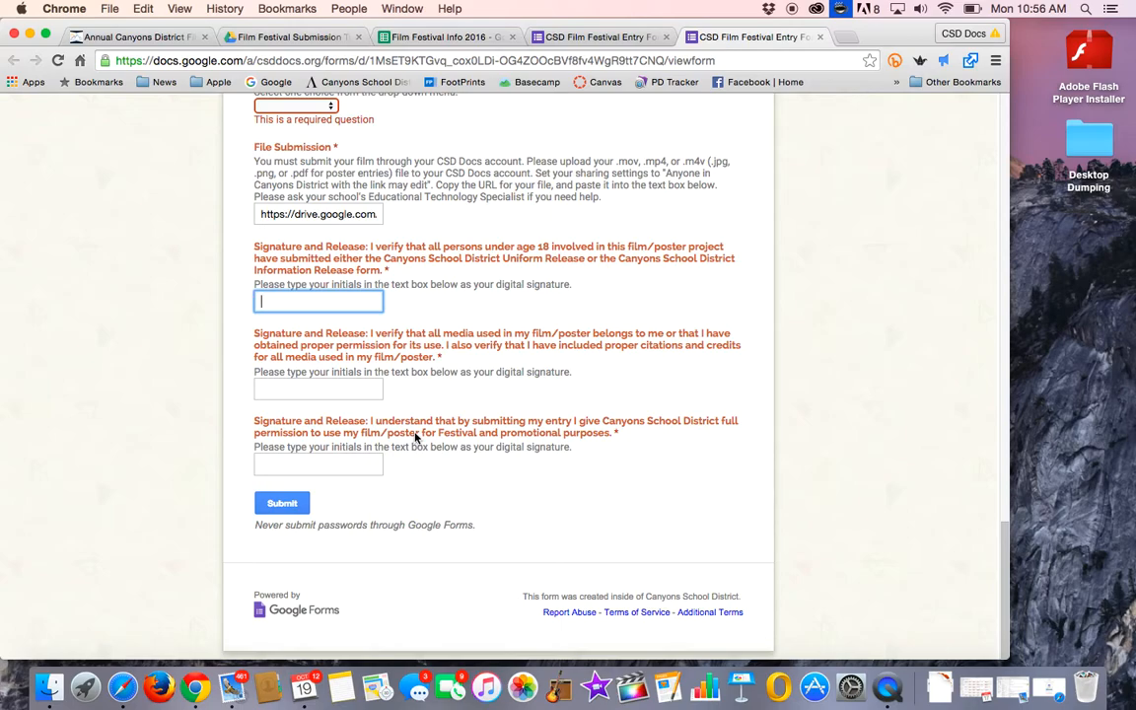
mouse_move(405, 464)
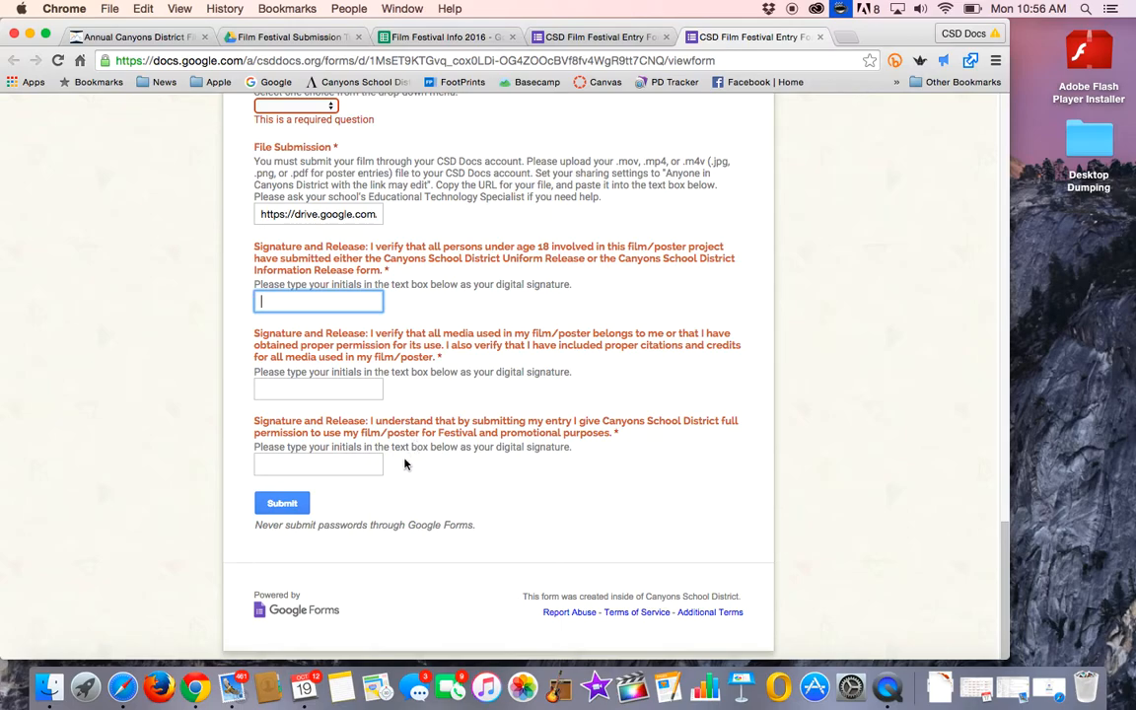
mouse_move(479, 459)
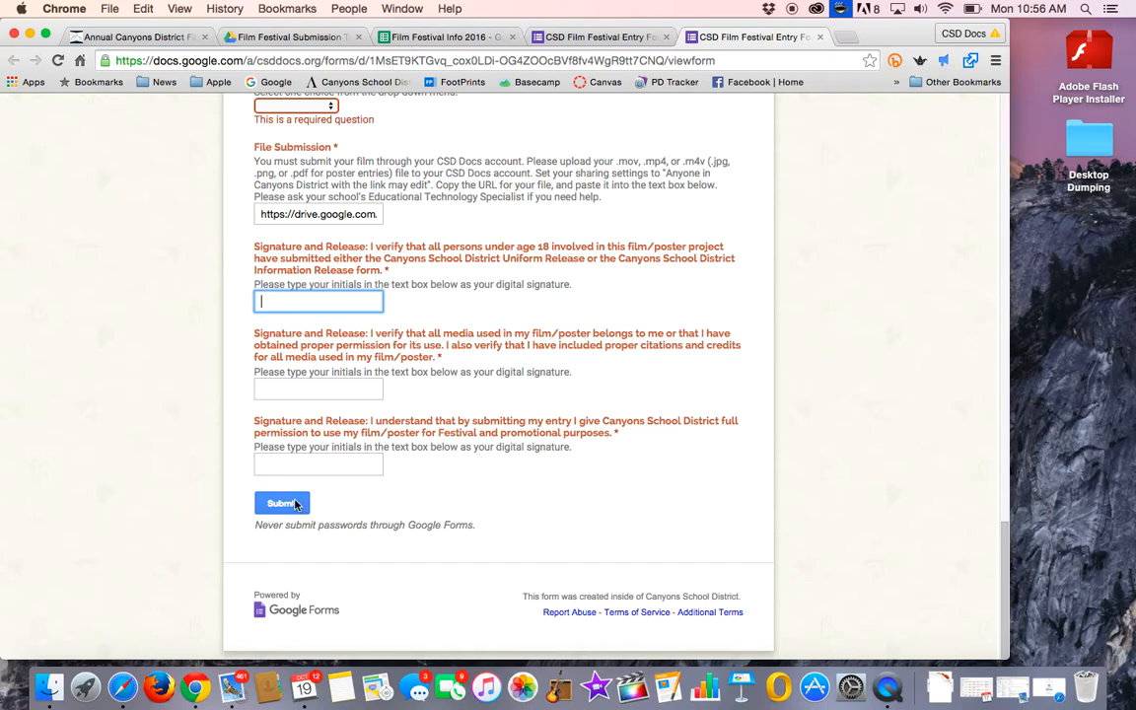
mouse_move(602, 467)
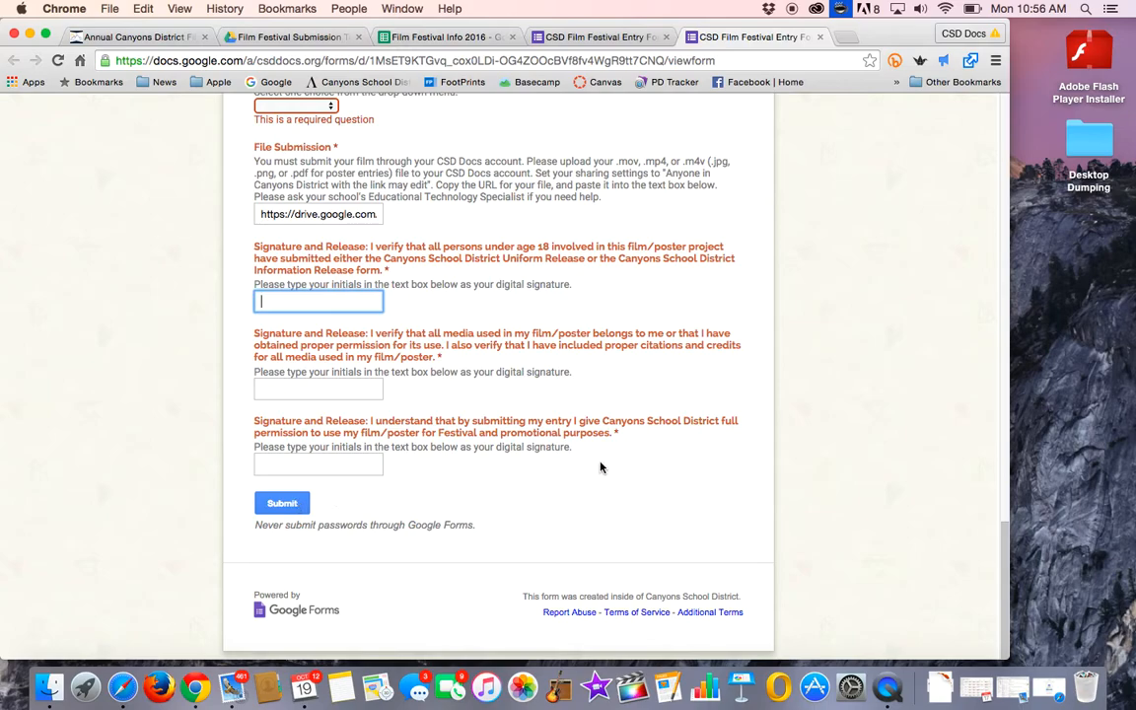
mouse_move(622, 429)
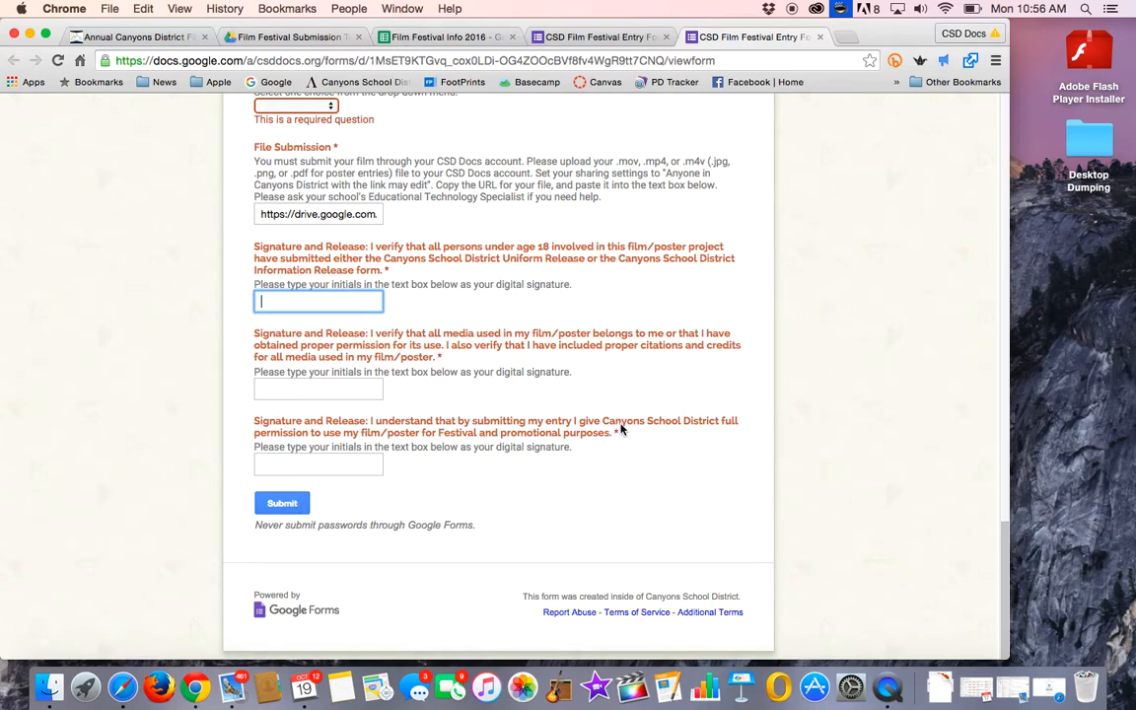
mouse_move(449, 359)
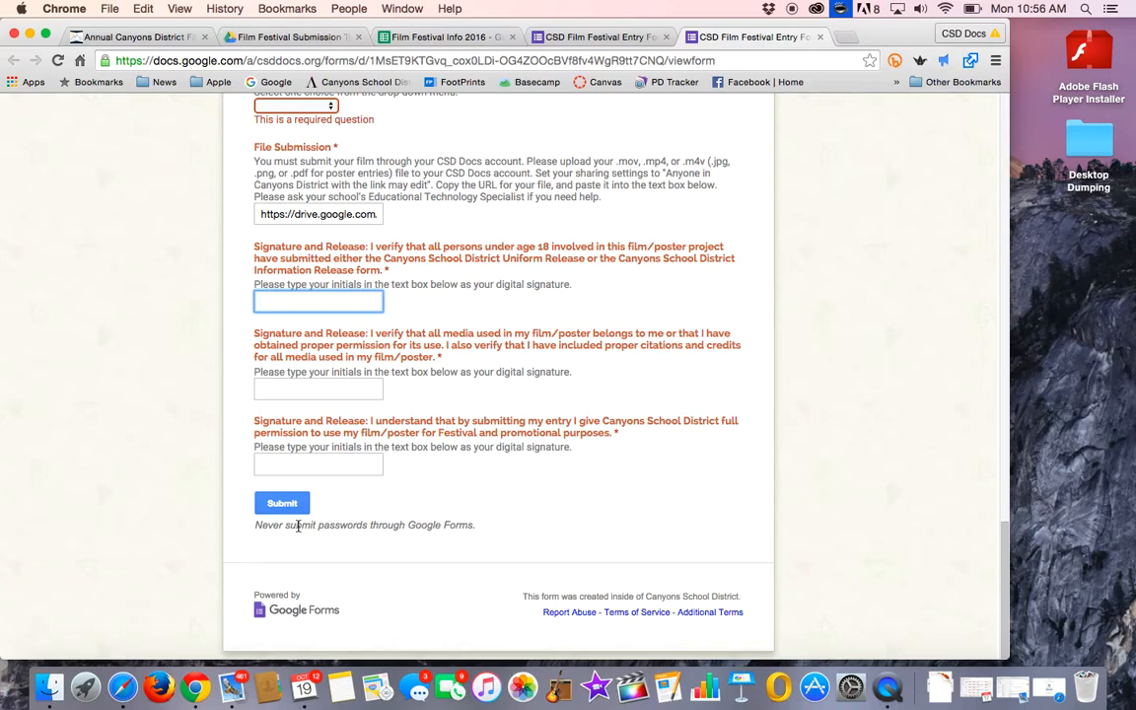
mouse_move(784, 338)
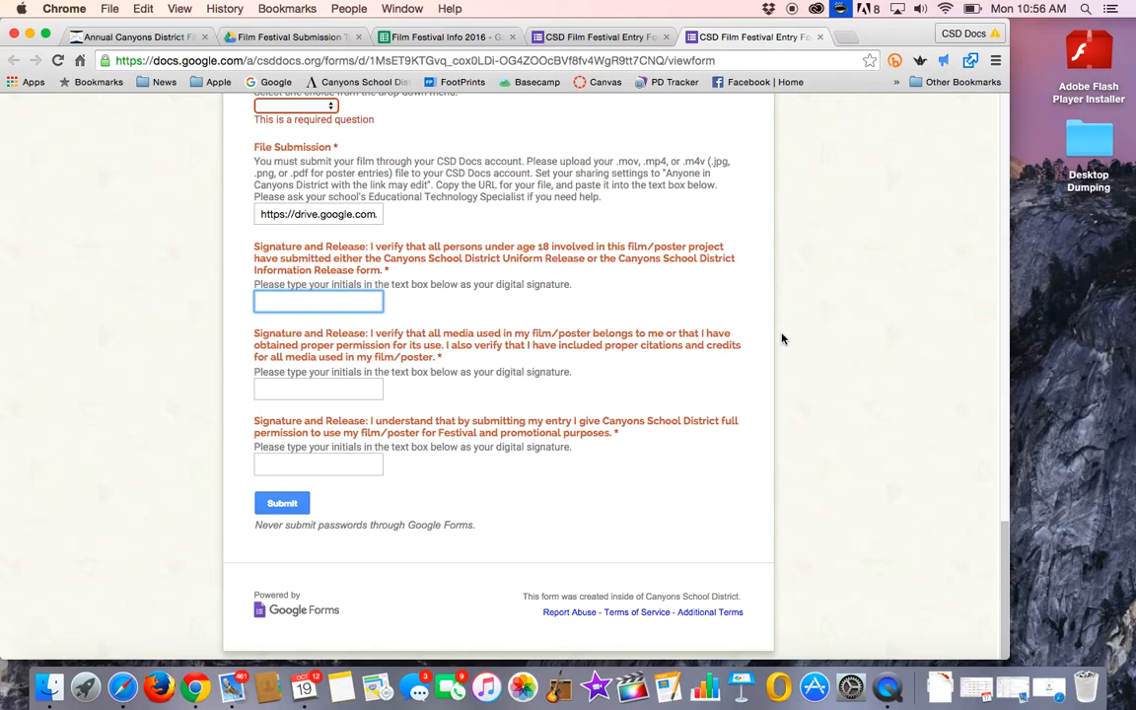
scroll("up", 3)
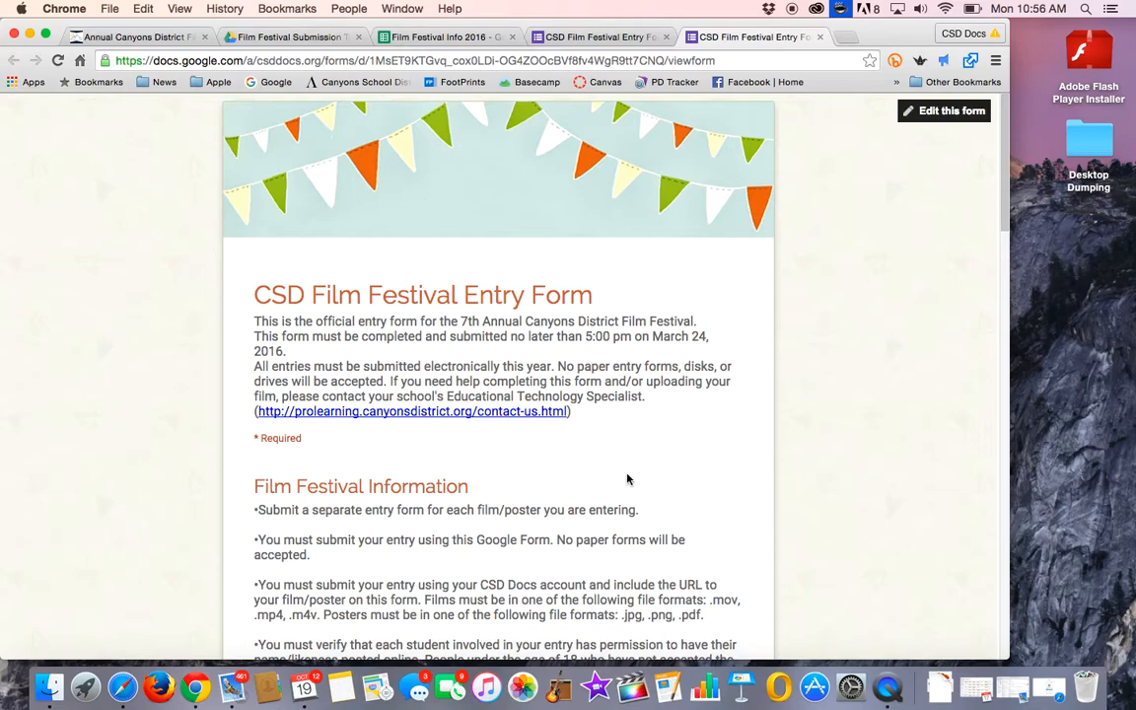
scroll("down", 3)
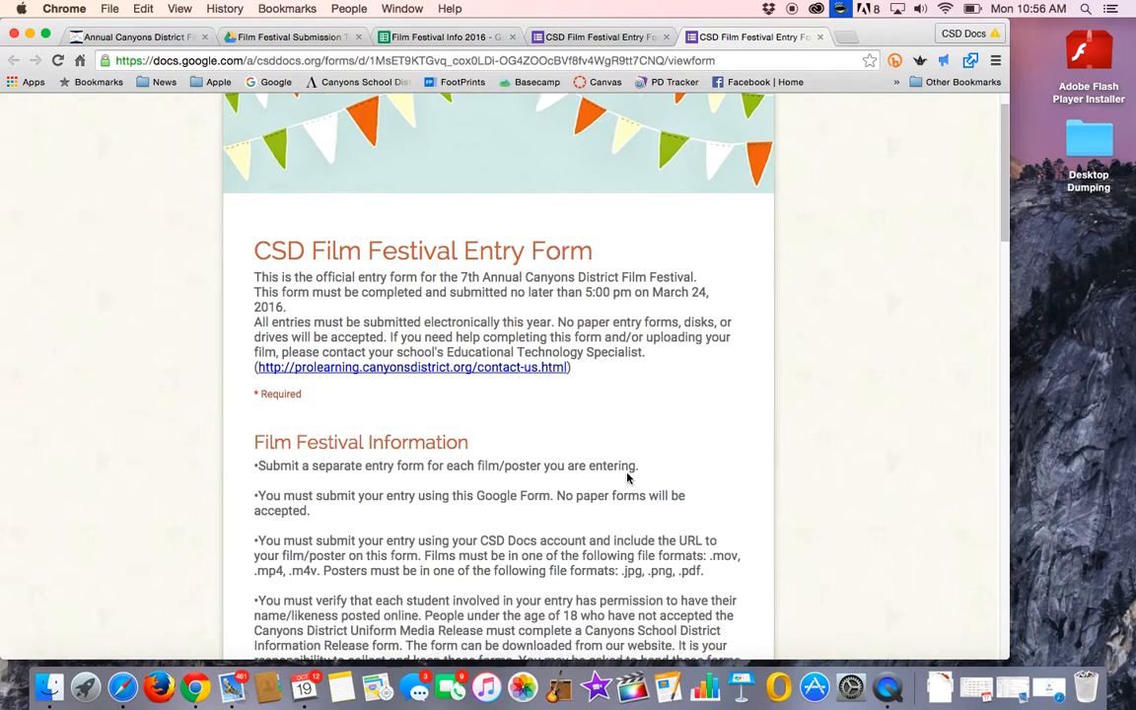
scroll("down", 3)
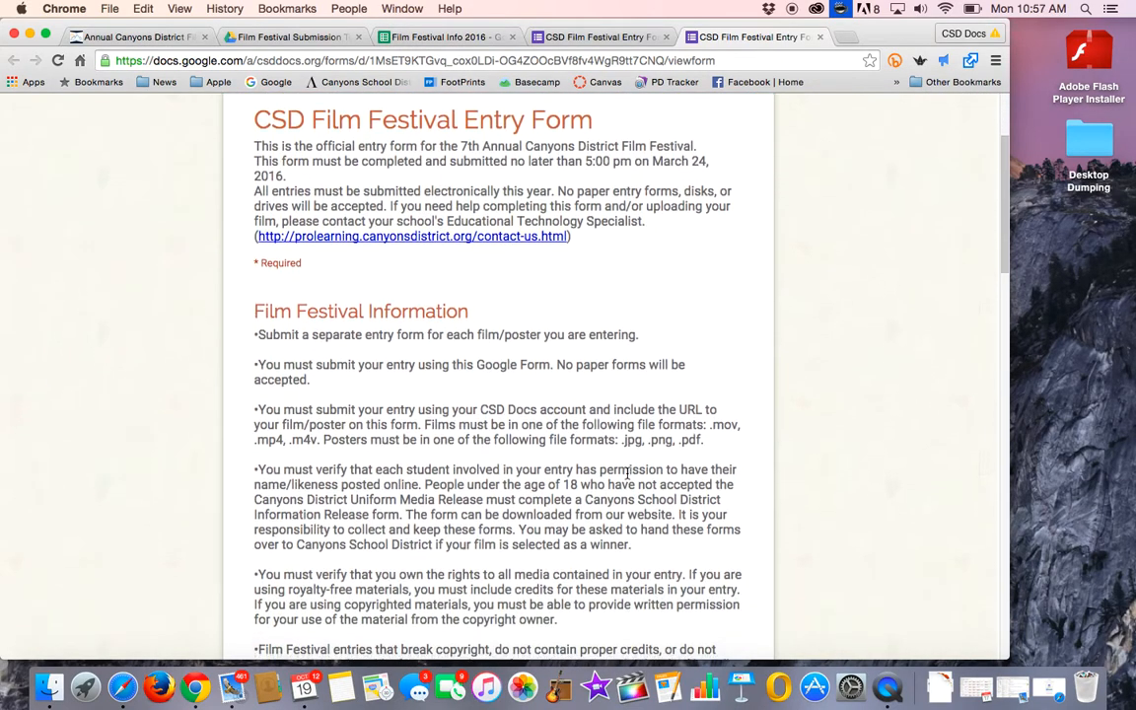
scroll("down", 3)
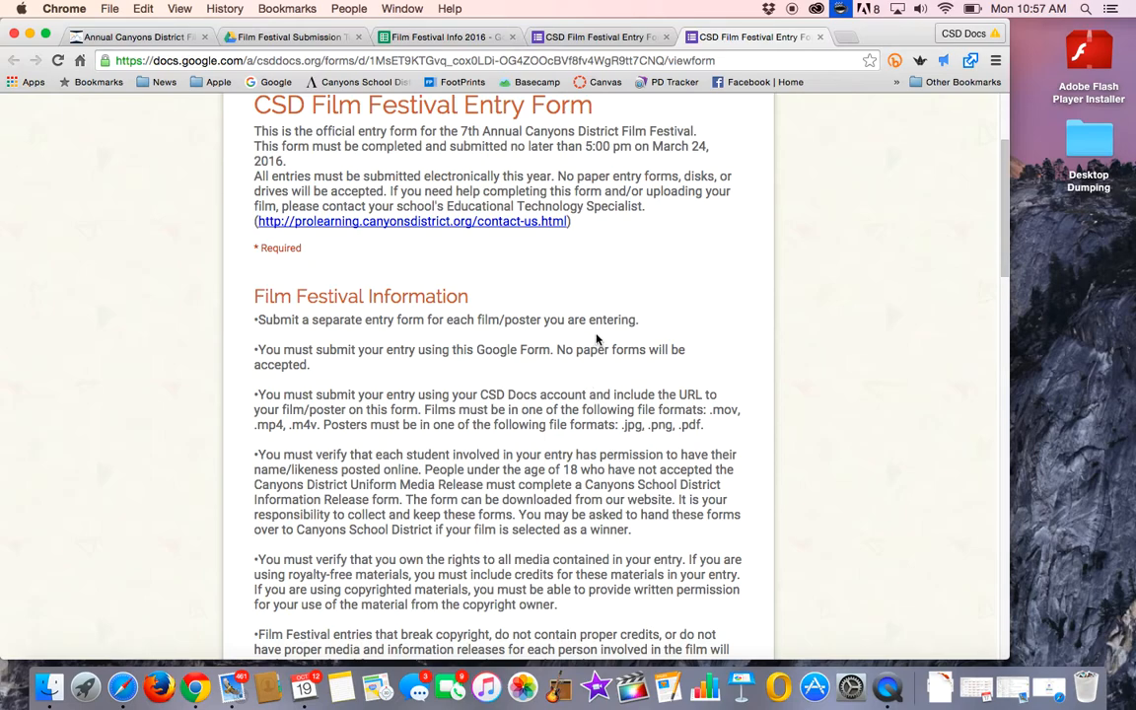
mouse_move(271, 241)
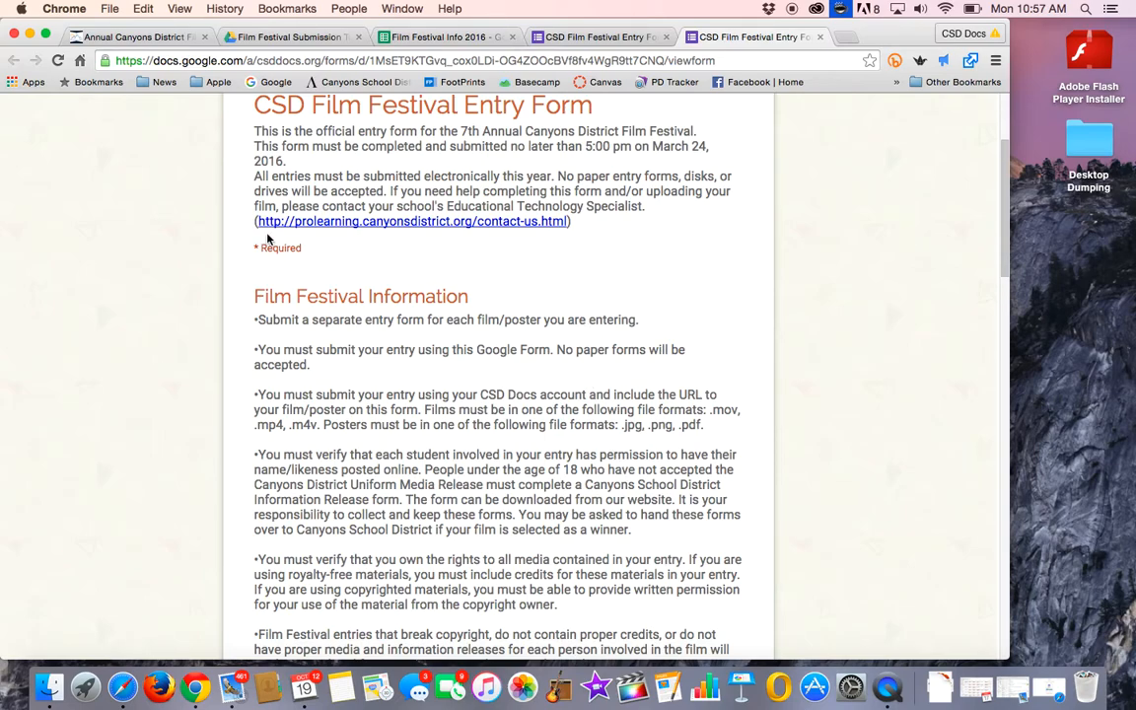
mouse_move(392, 221)
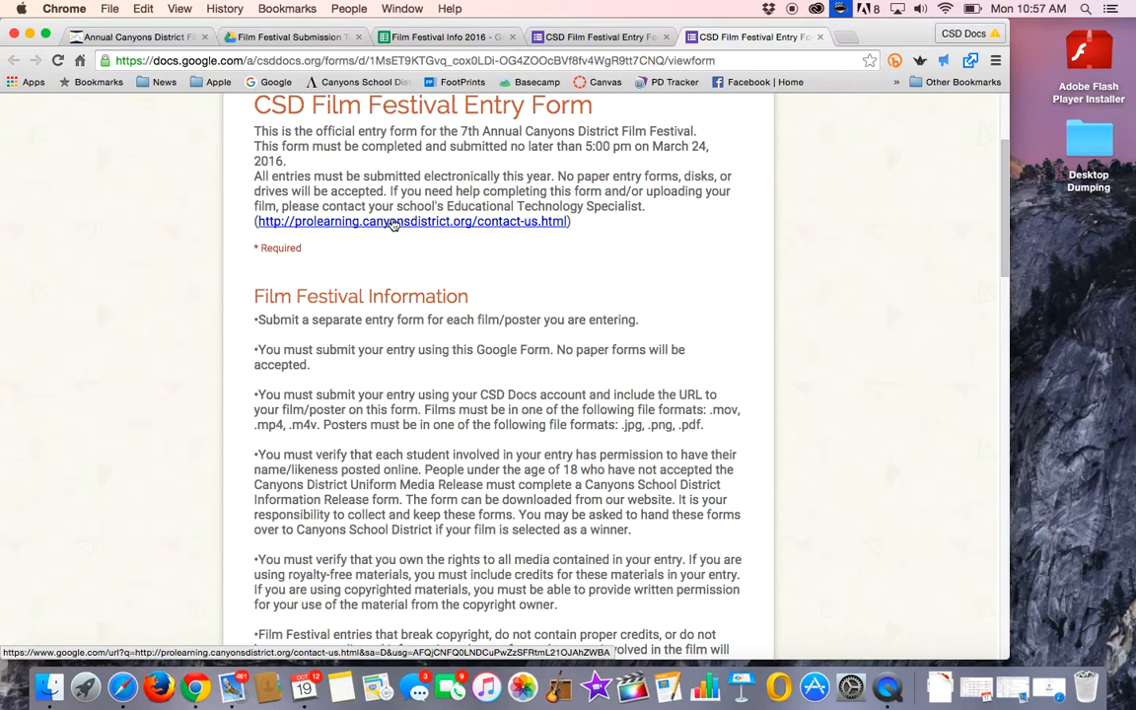
mouse_move(508, 226)
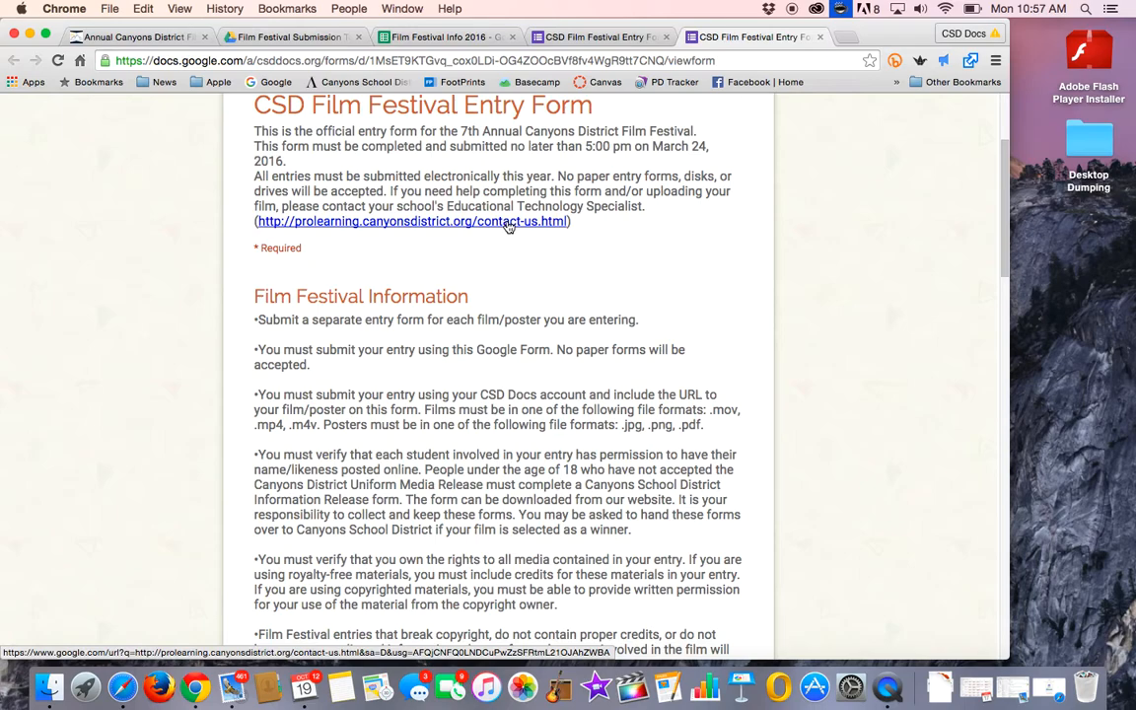
mouse_move(531, 205)
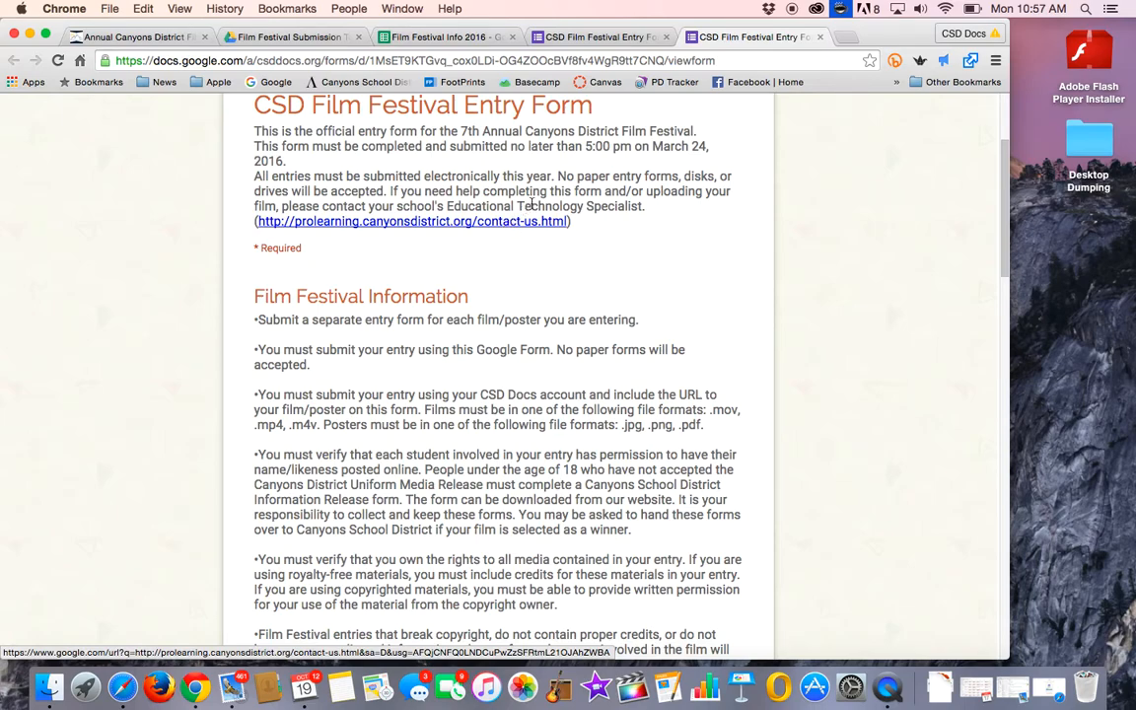
scroll("up", 3)
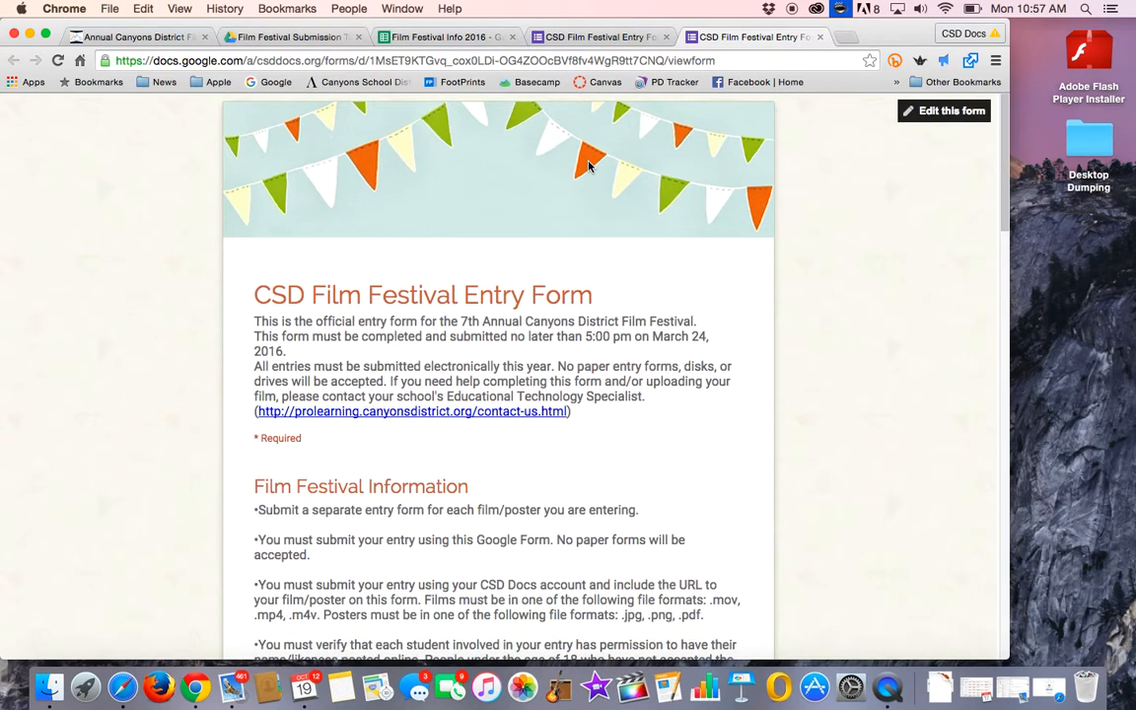
mouse_move(878, 563)
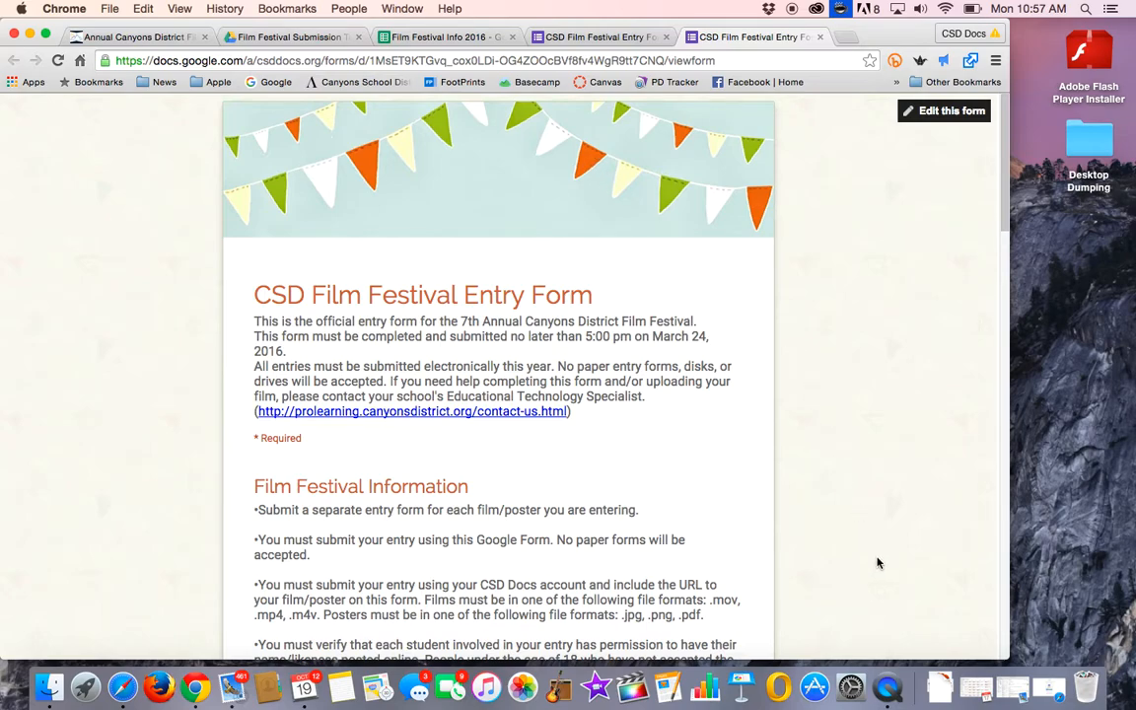
mouse_move(887, 687)
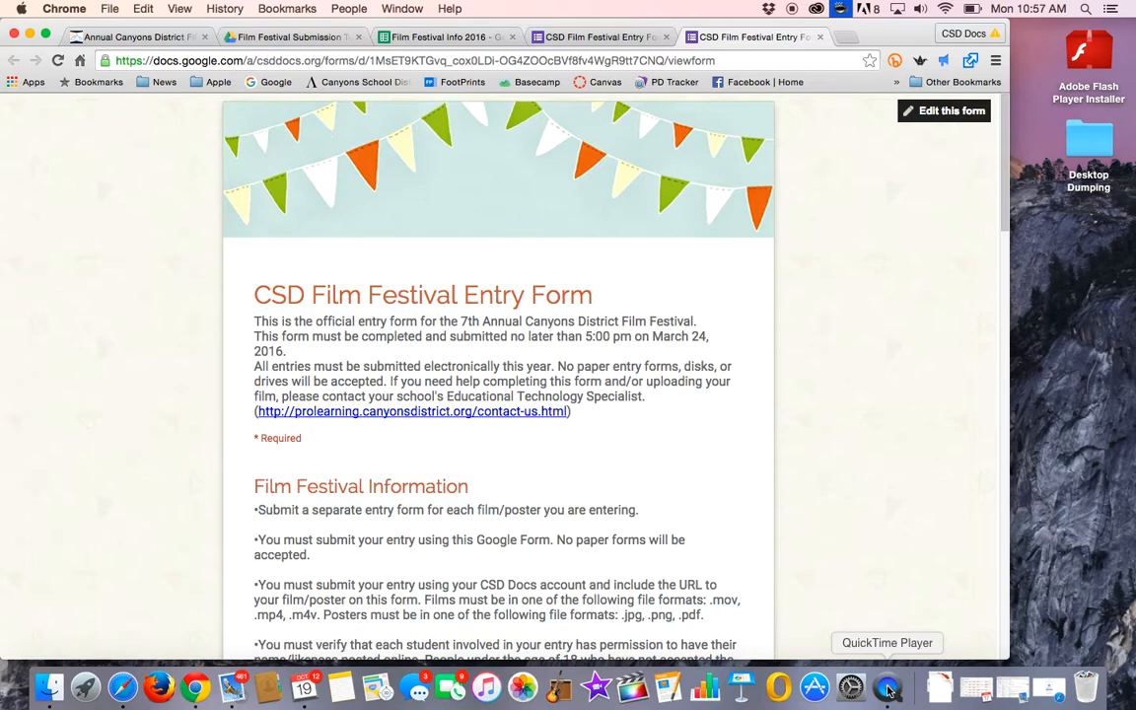
scroll("down", 3)
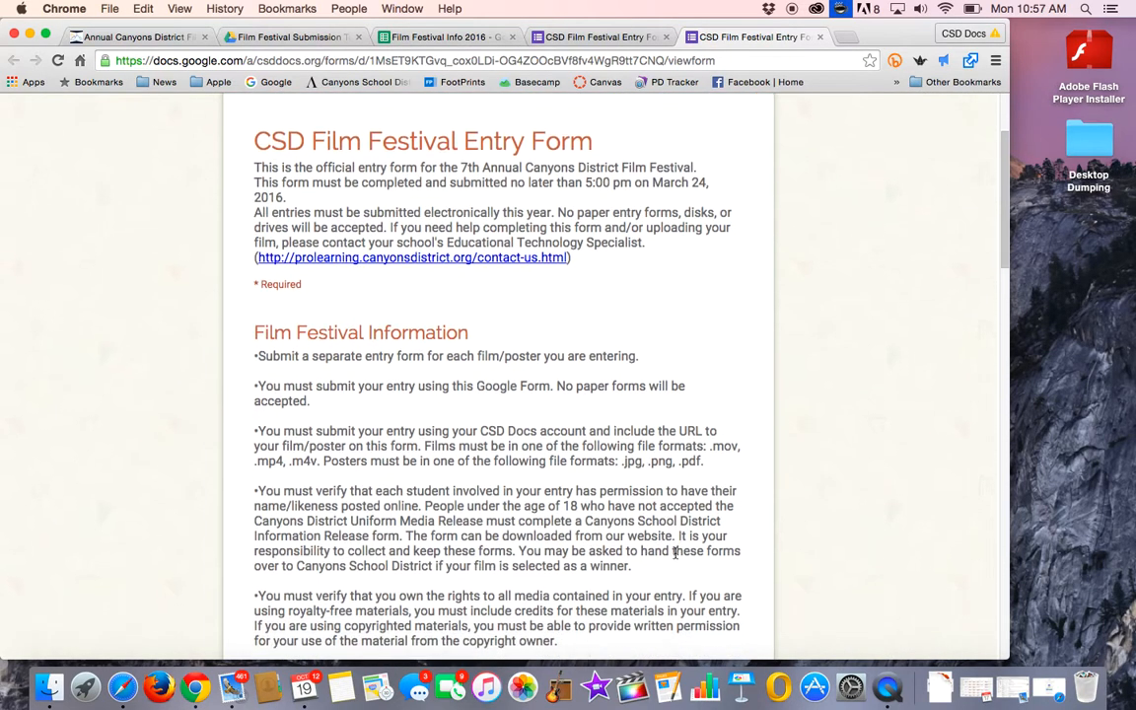
scroll("down", 3)
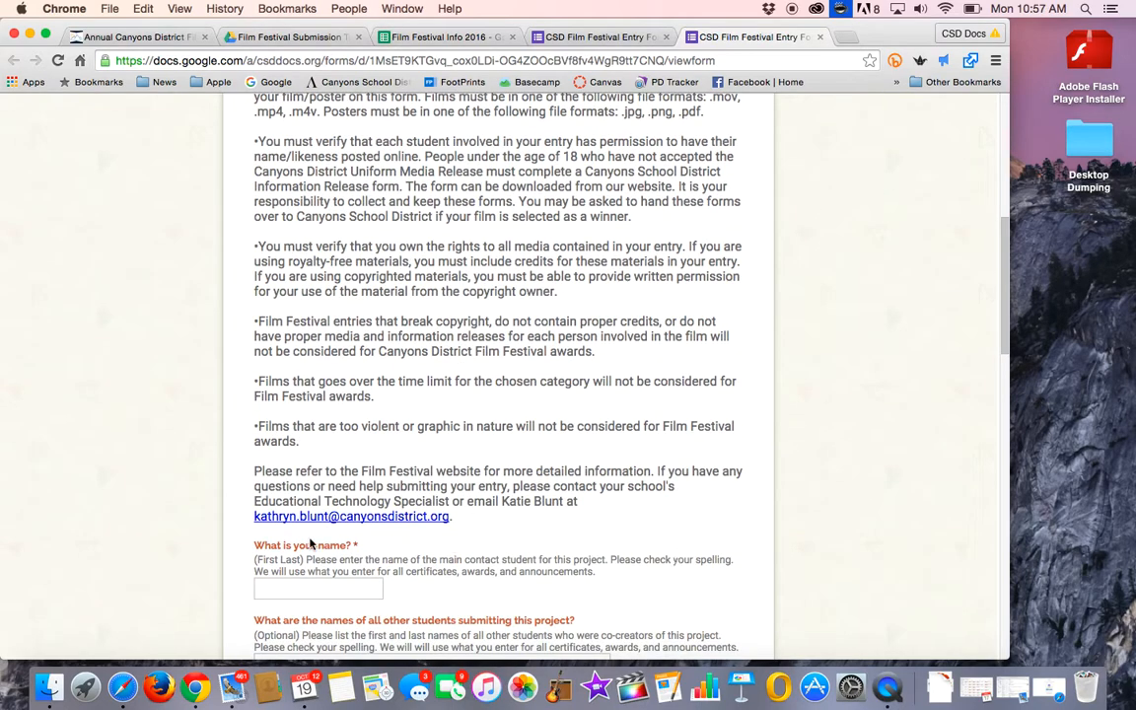
mouse_move(706, 619)
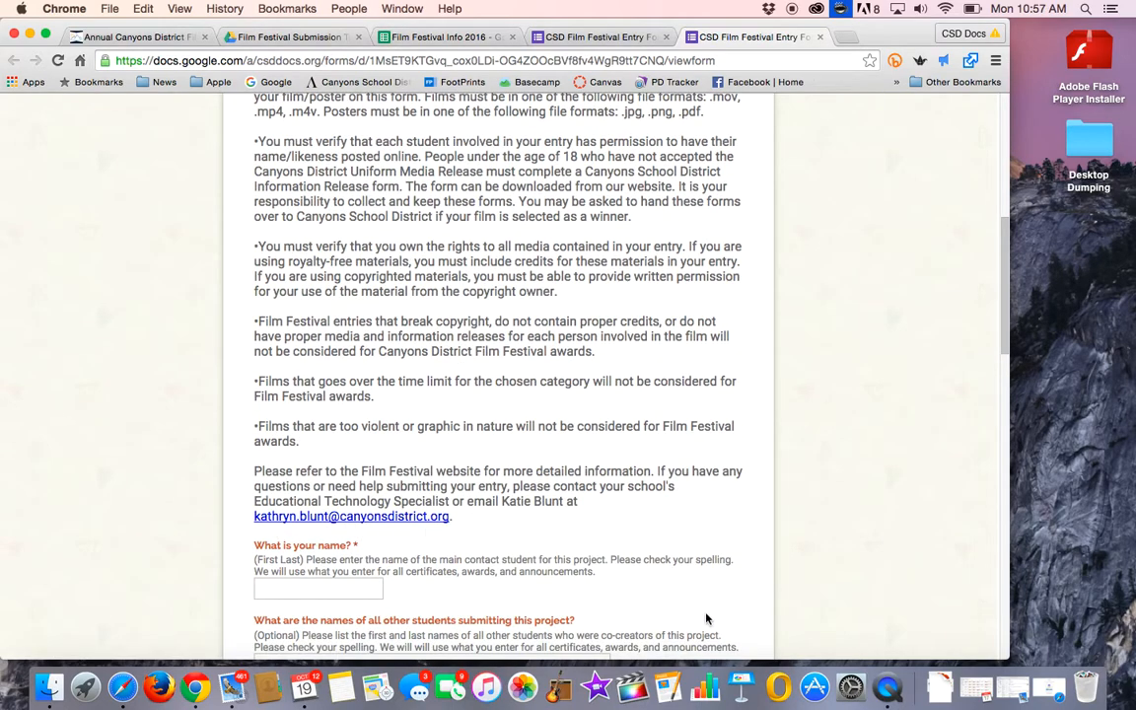